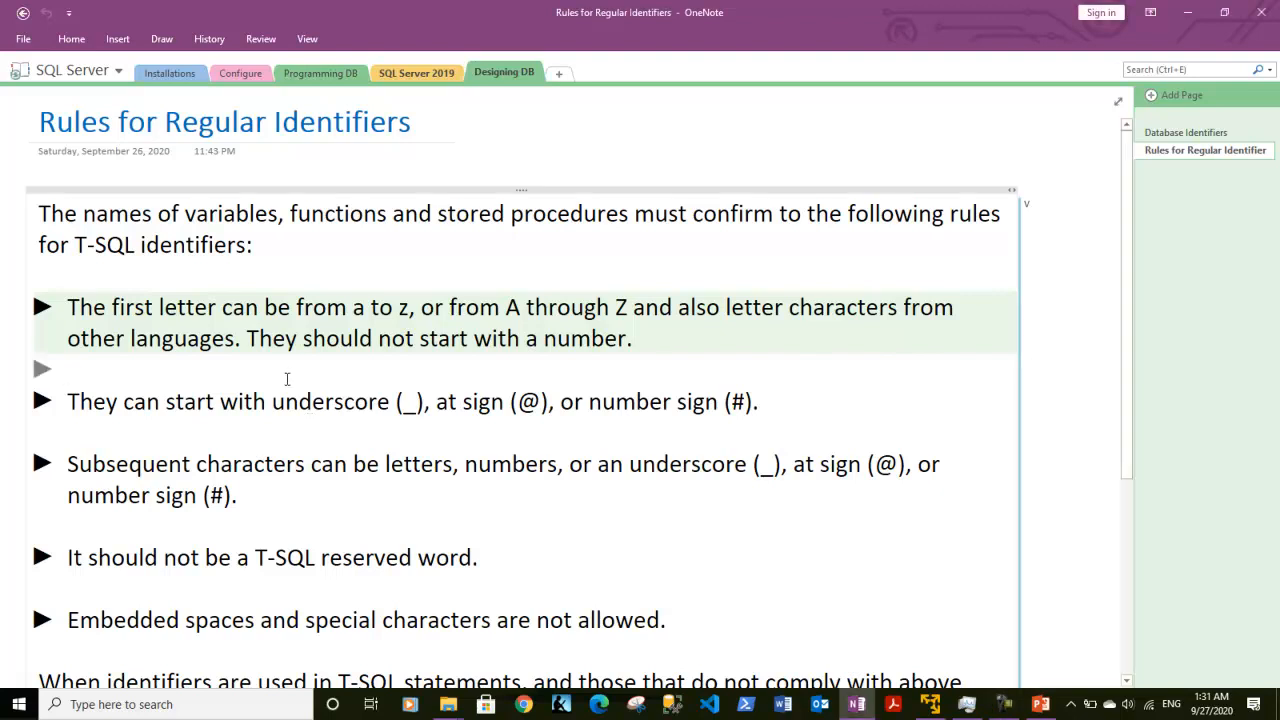
pyautogui.moveTo(55, 122)
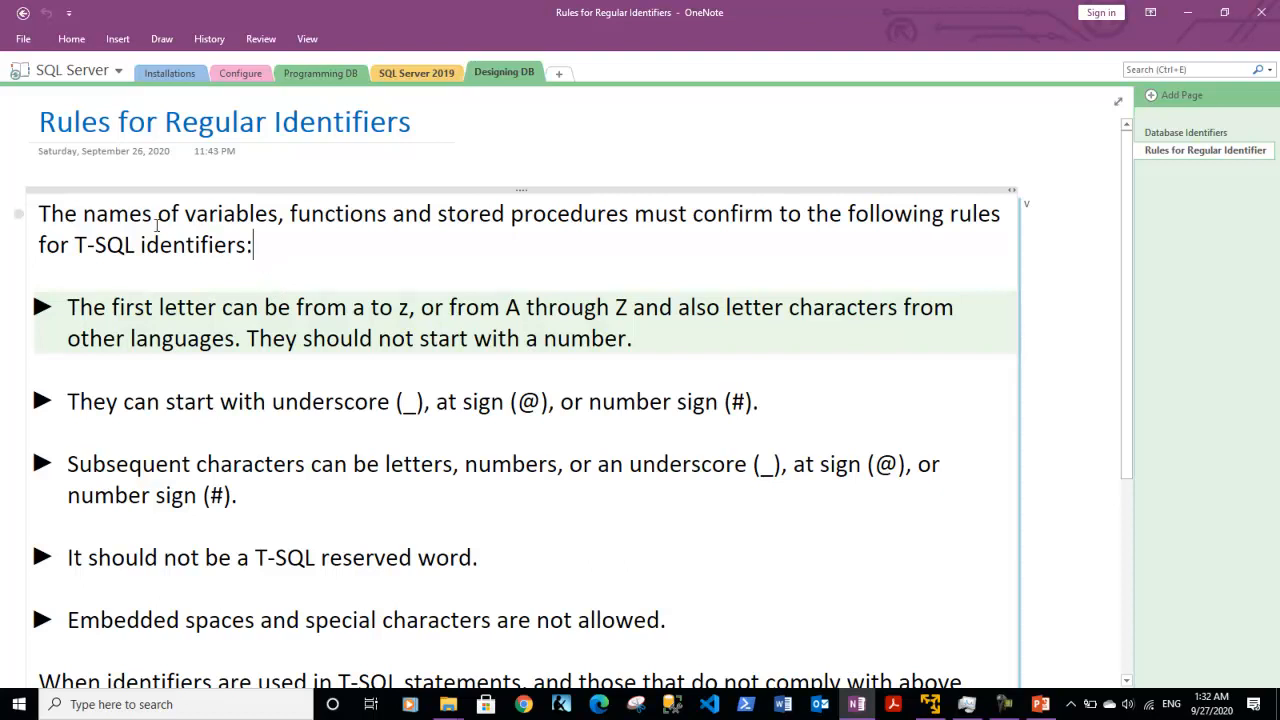
pyautogui.moveTo(90, 213); pyautogui.dragTo(310, 213)
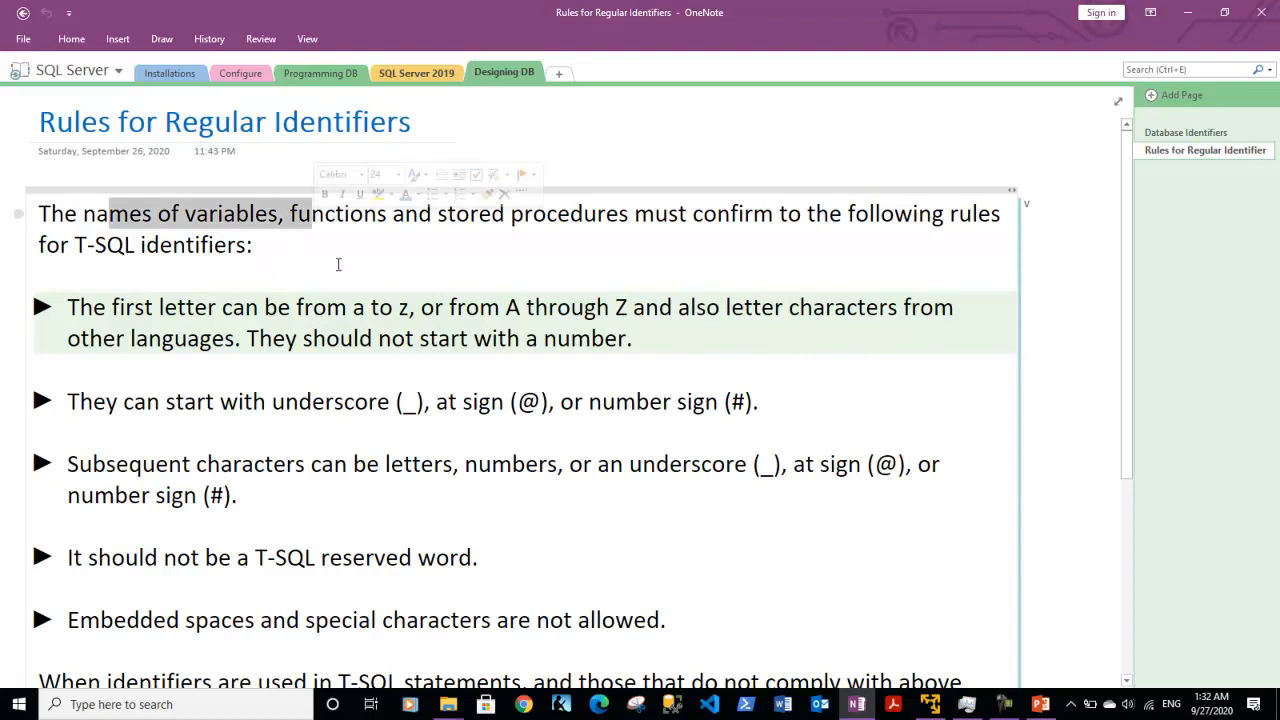
pyautogui.doubleClick(567, 213)
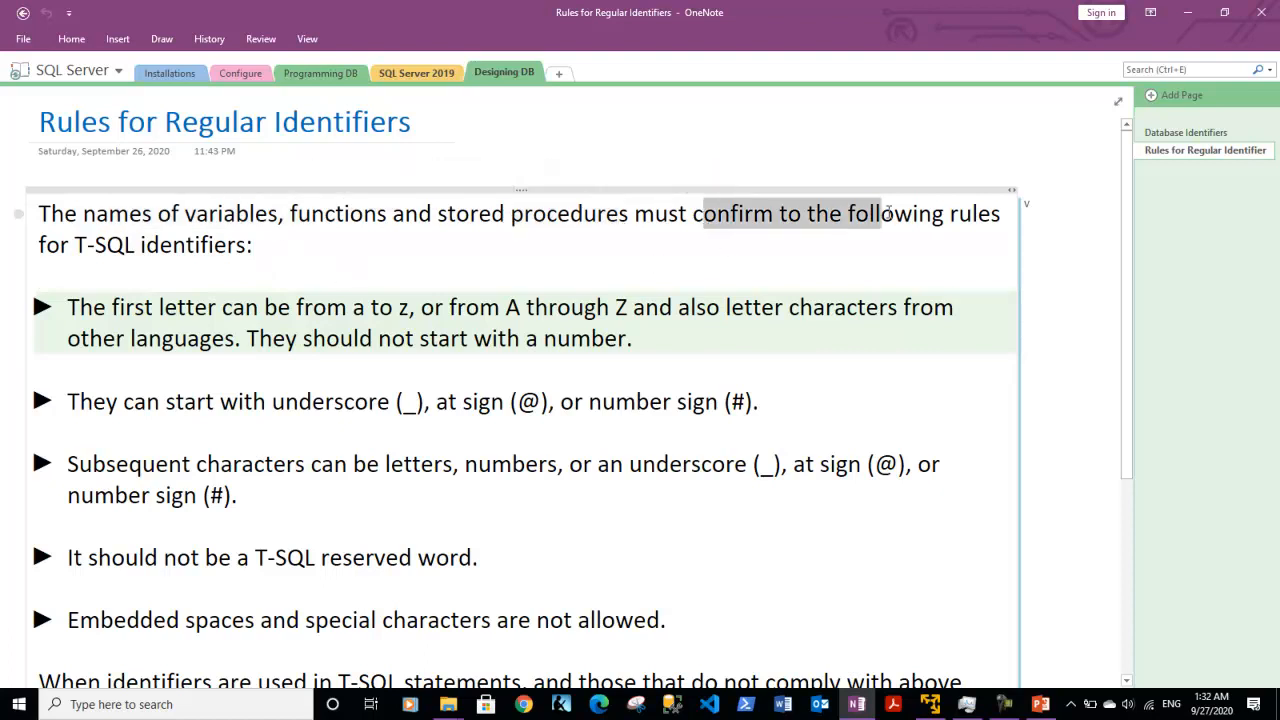
pyautogui.scroll(-3)
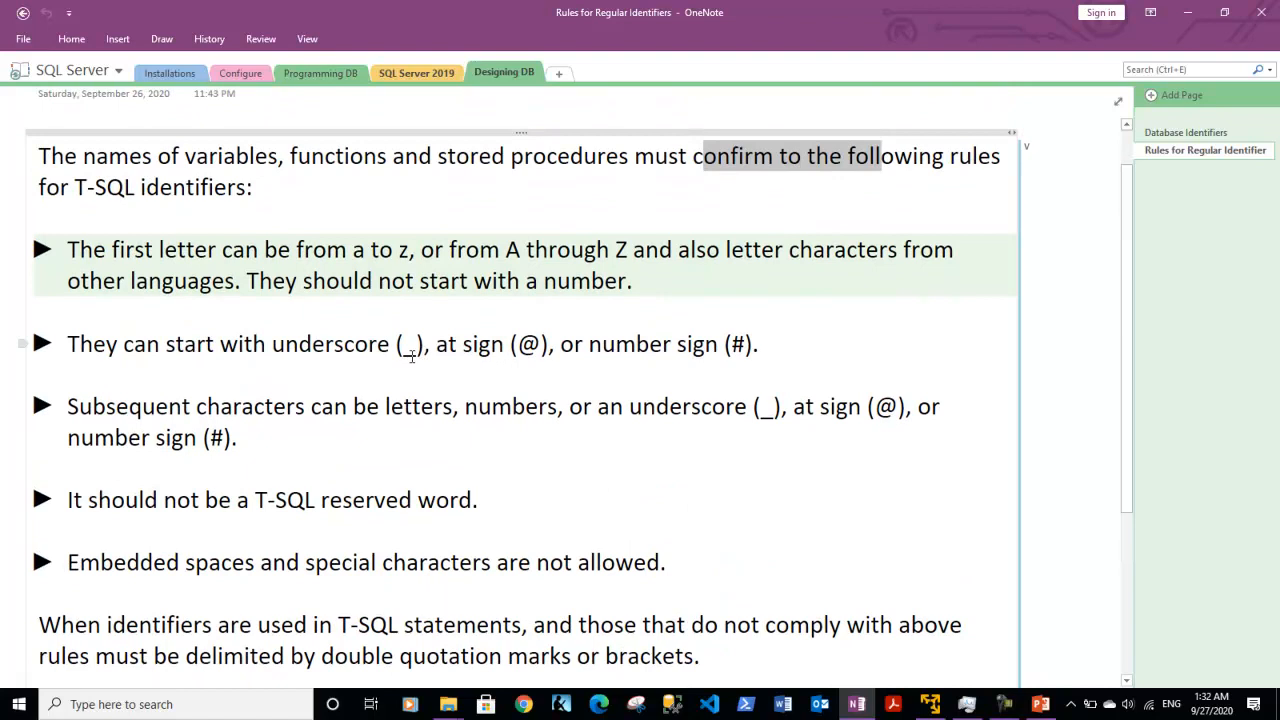
pyautogui.click(344, 343)
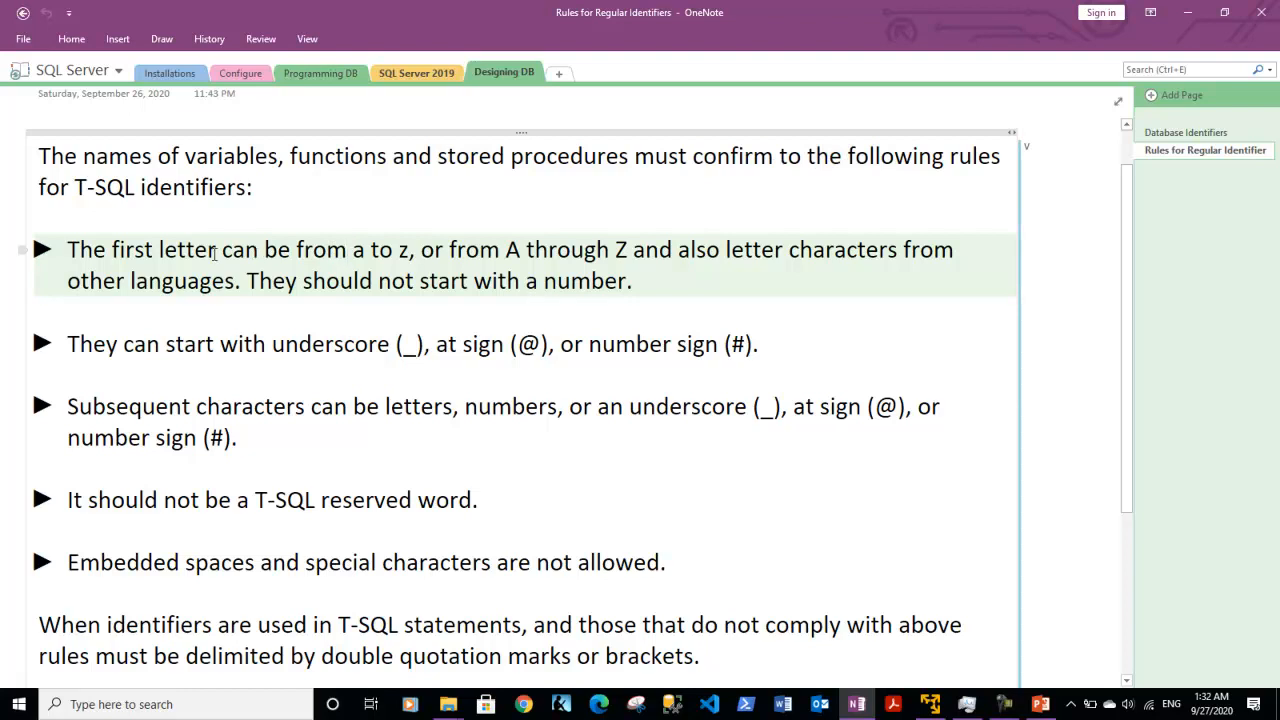
pyautogui.click(349, 249)
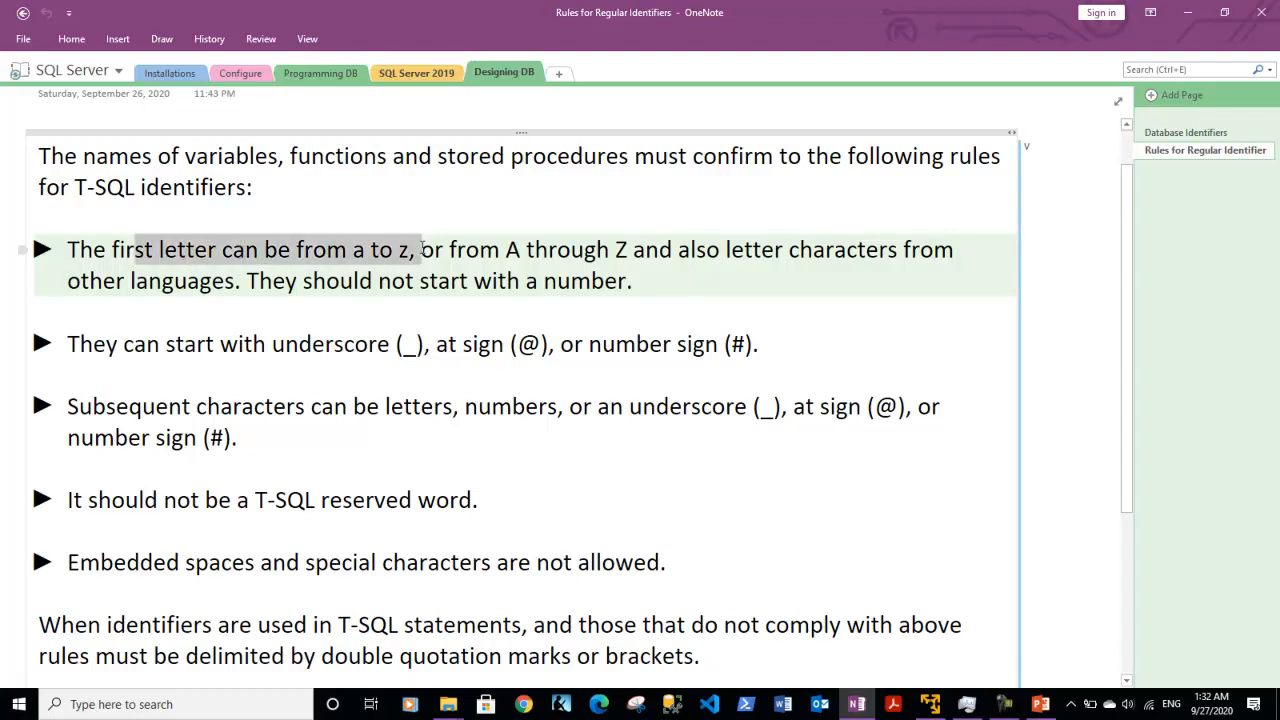
pyautogui.click(457, 247)
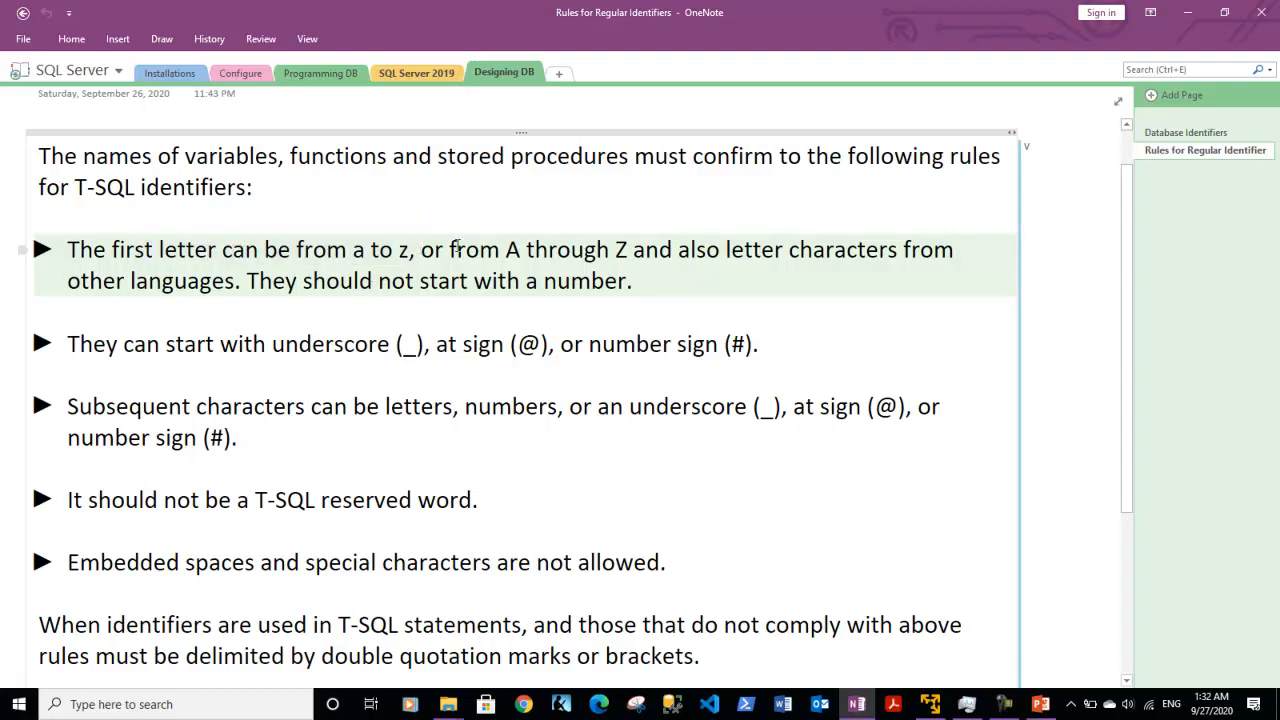
pyautogui.moveTo(452, 249); pyautogui.dragTo(626, 249)
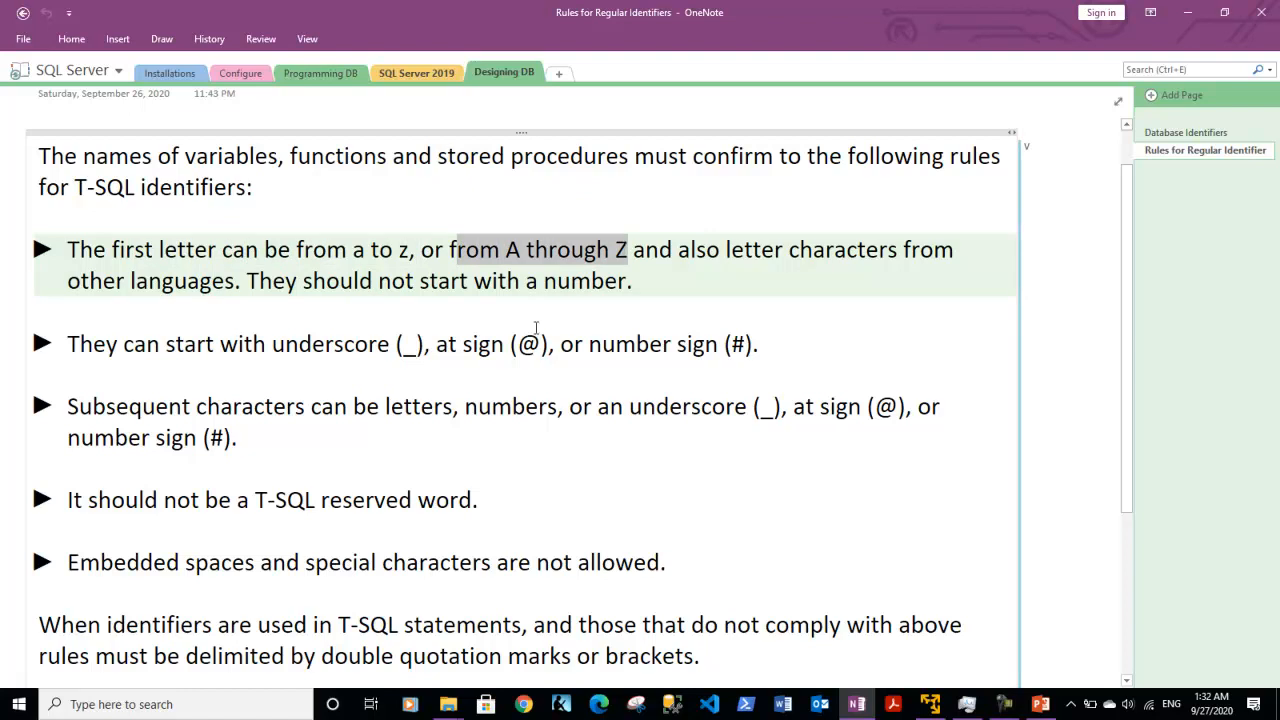
pyautogui.click(631, 280)
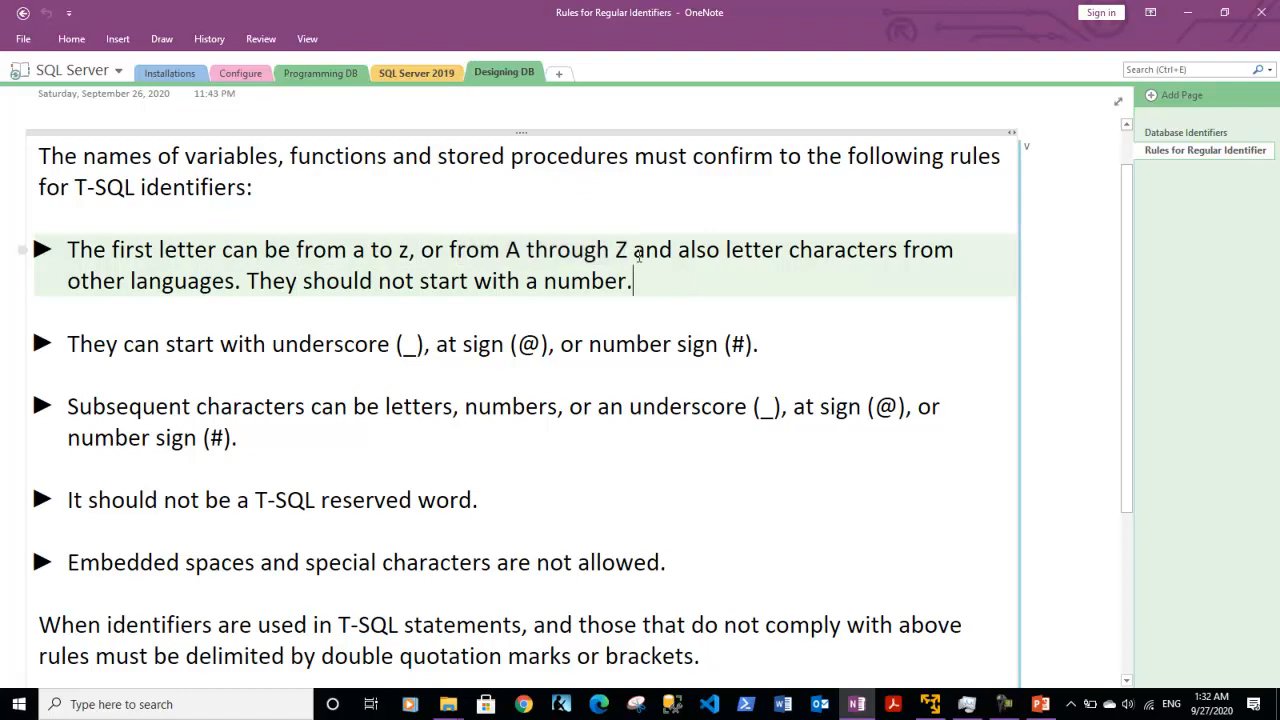
pyautogui.moveTo(632, 249); pyautogui.dragTo(888, 249)
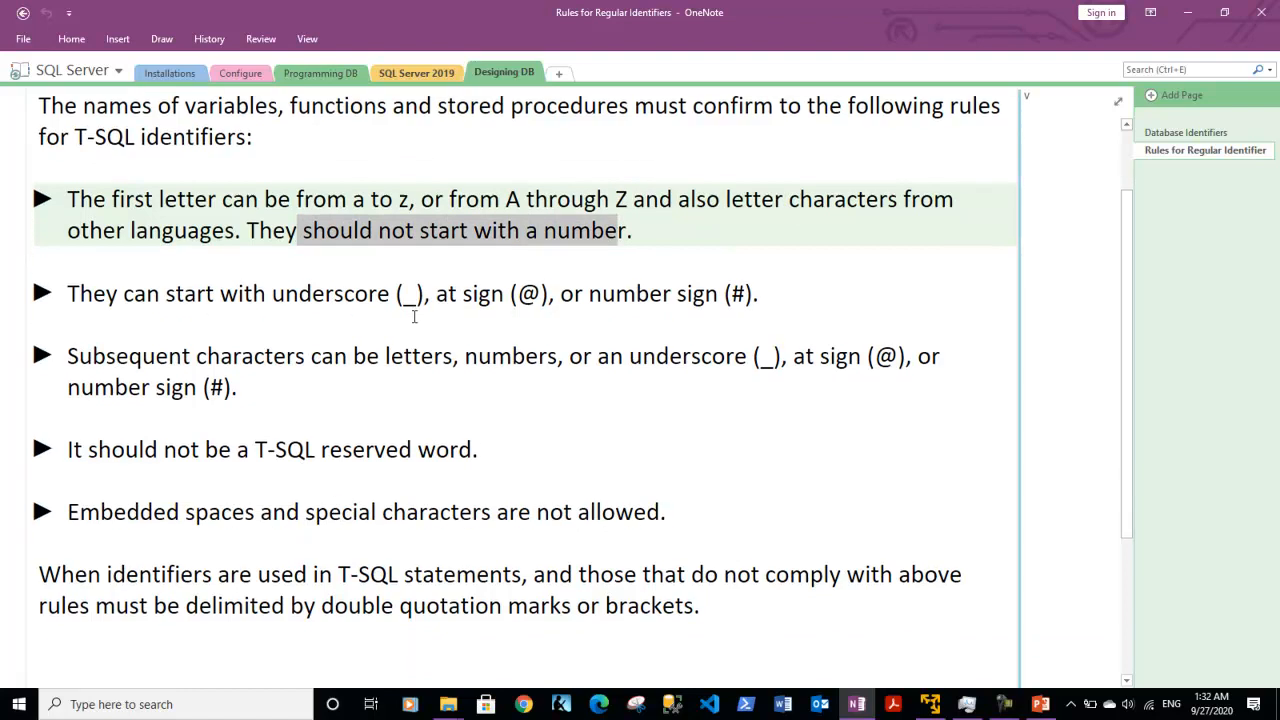
pyautogui.scroll(-3)
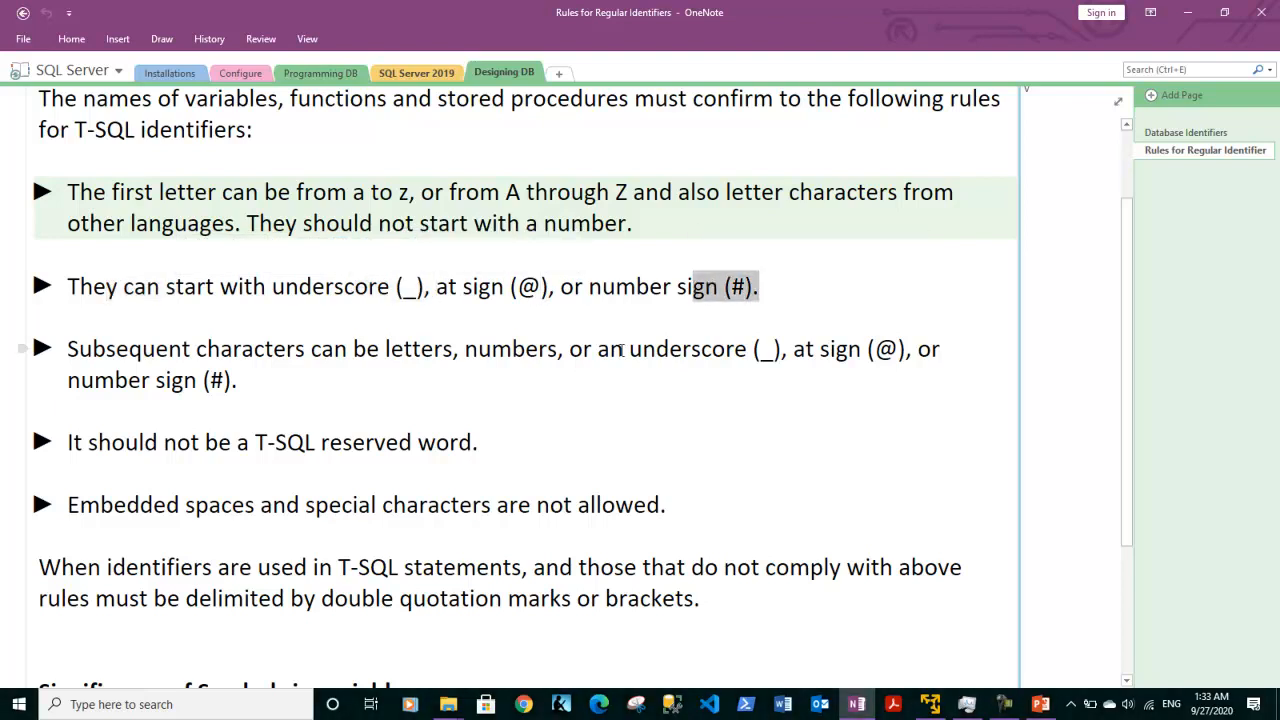
pyautogui.click(502, 378)
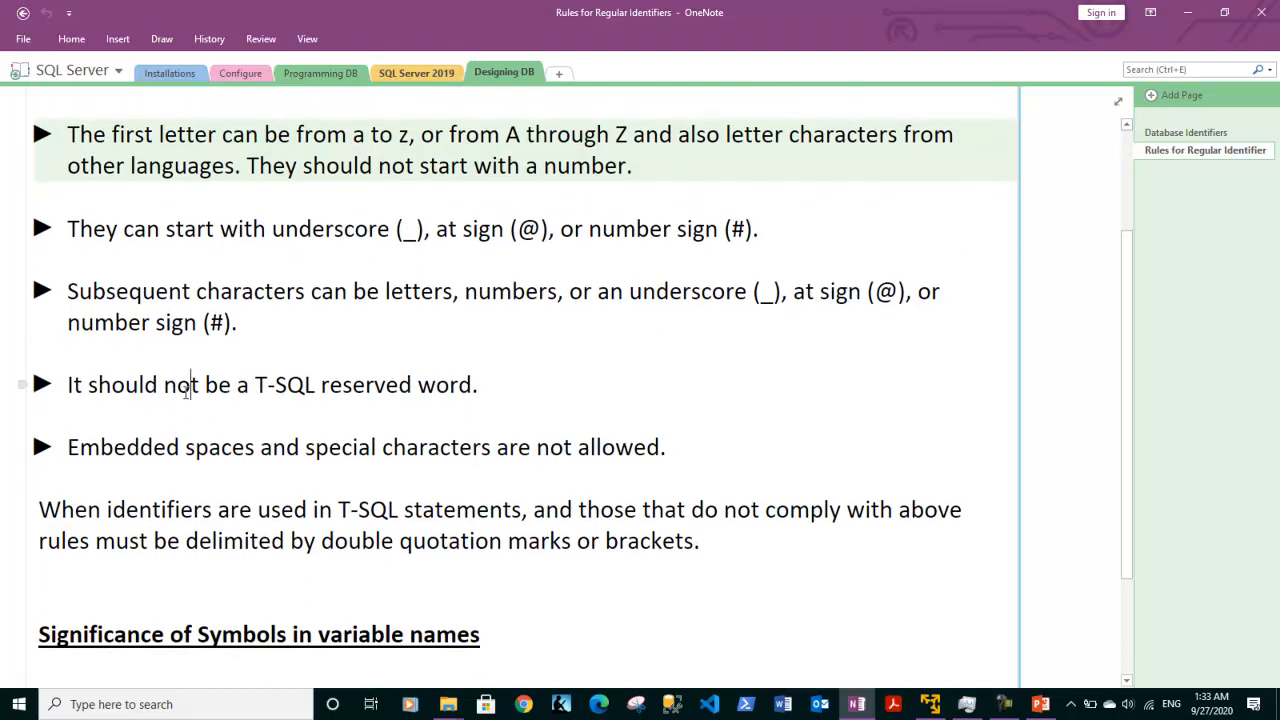
pyautogui.moveTo(485, 383)
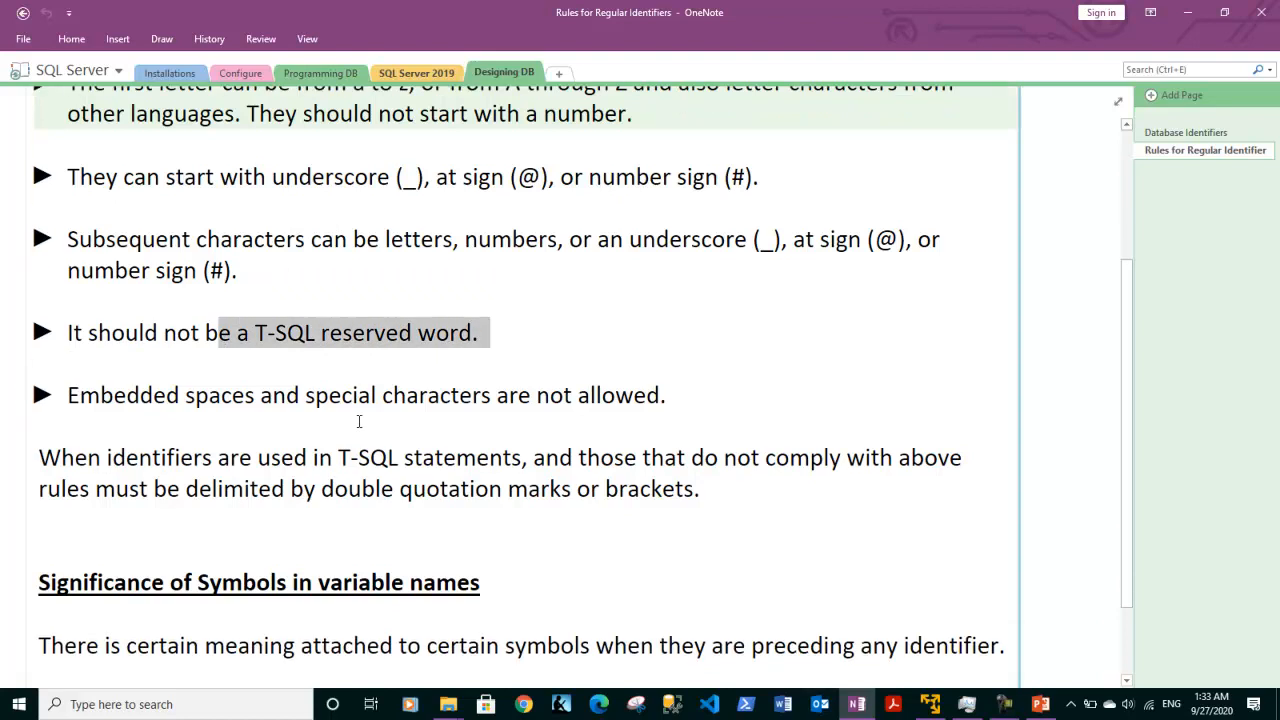
pyautogui.scroll(-3)
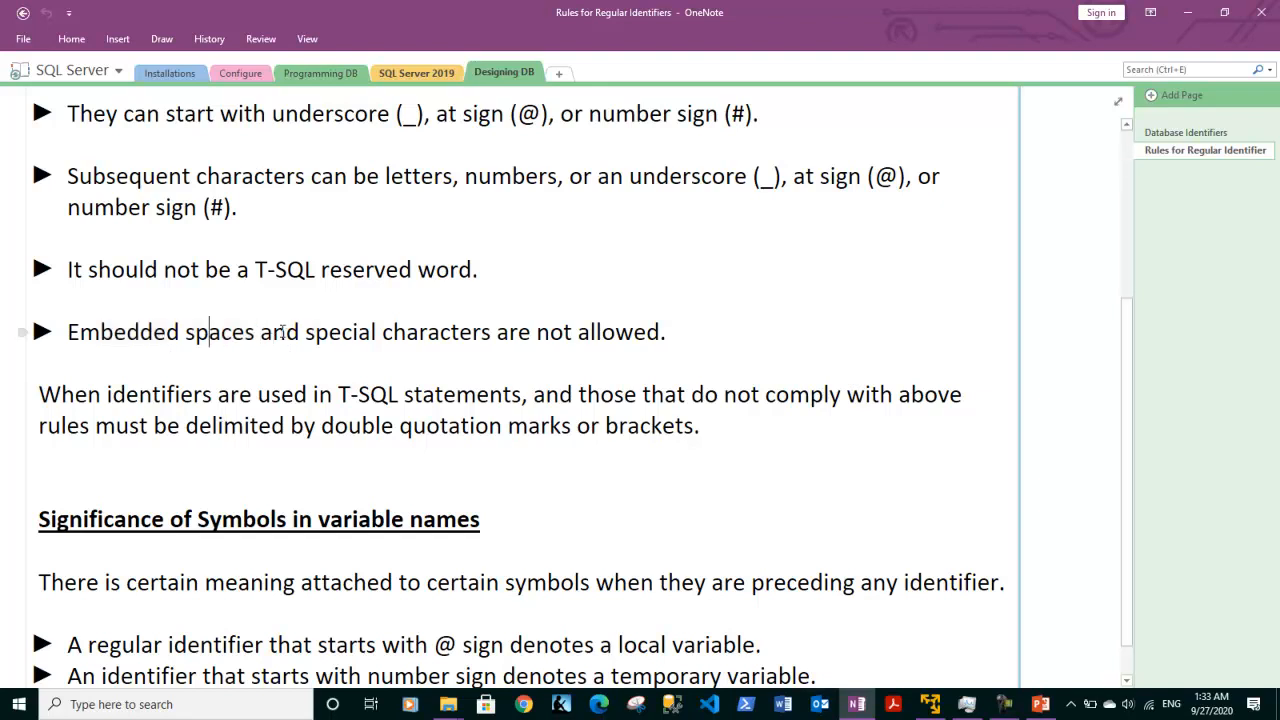
pyautogui.moveTo(283, 332); pyautogui.dragTo(583, 332)
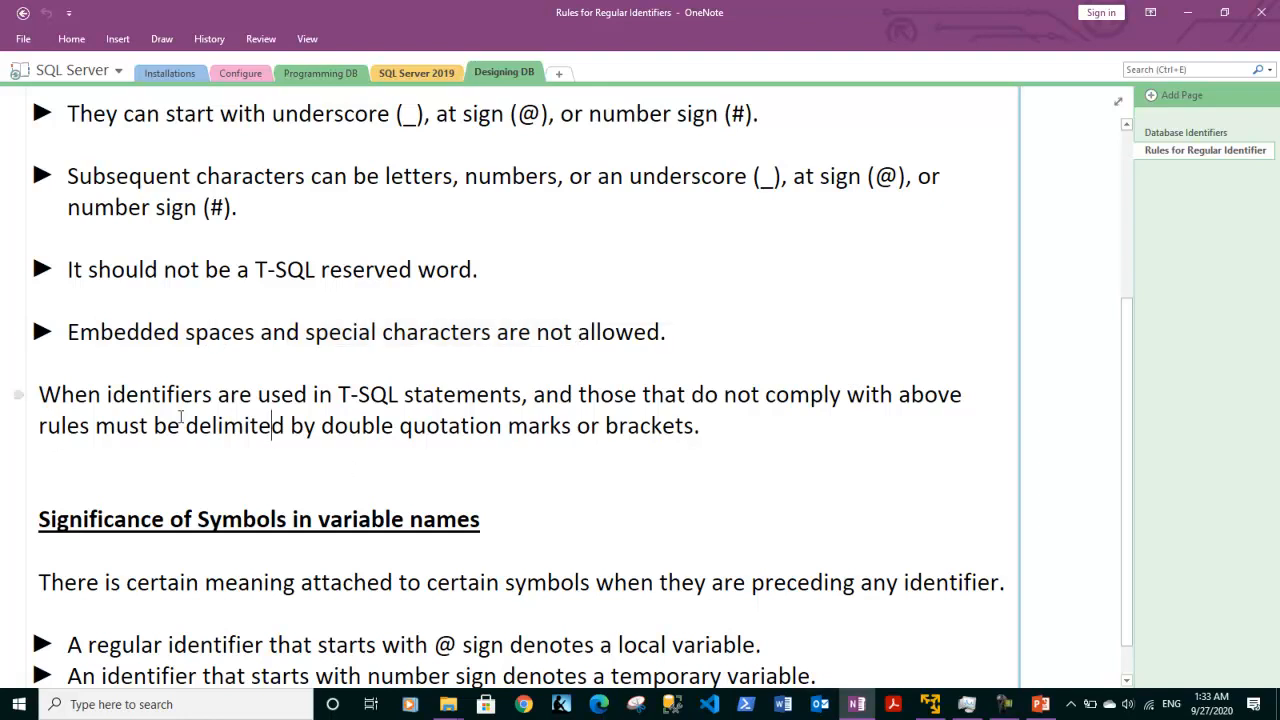
pyautogui.moveTo(190, 394); pyautogui.dragTo(505, 394)
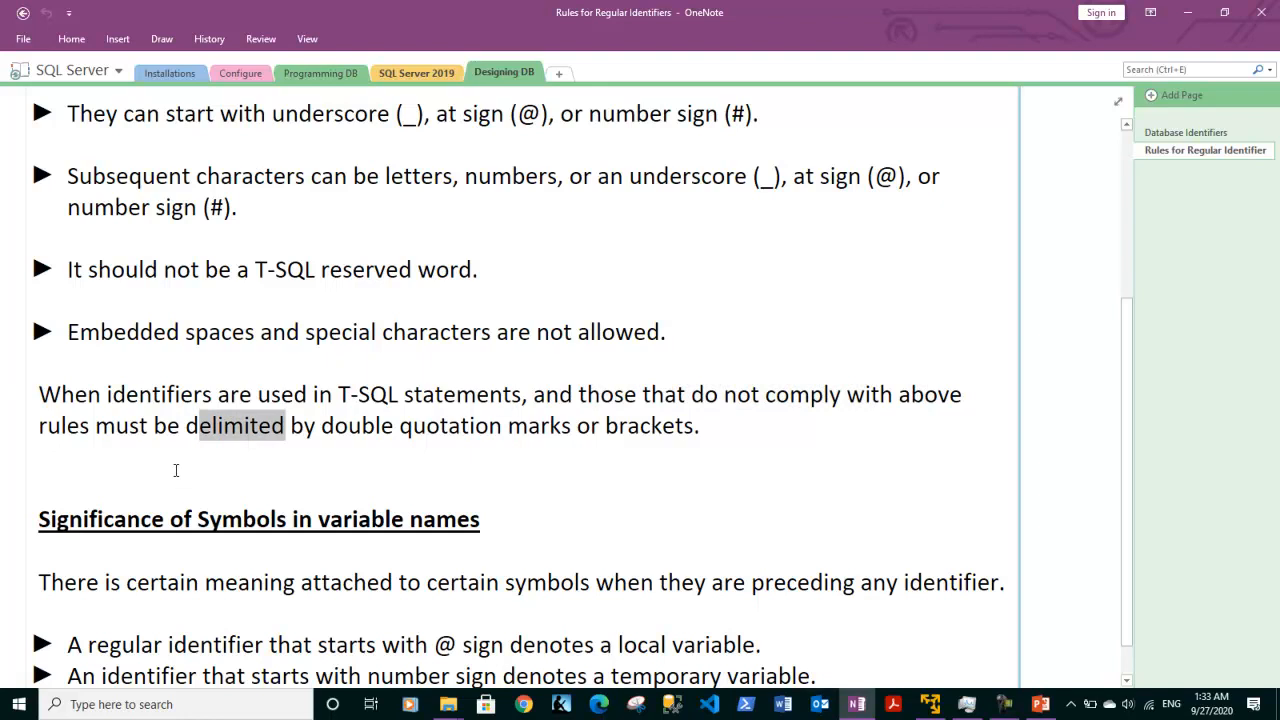
pyautogui.moveTo(268, 394)
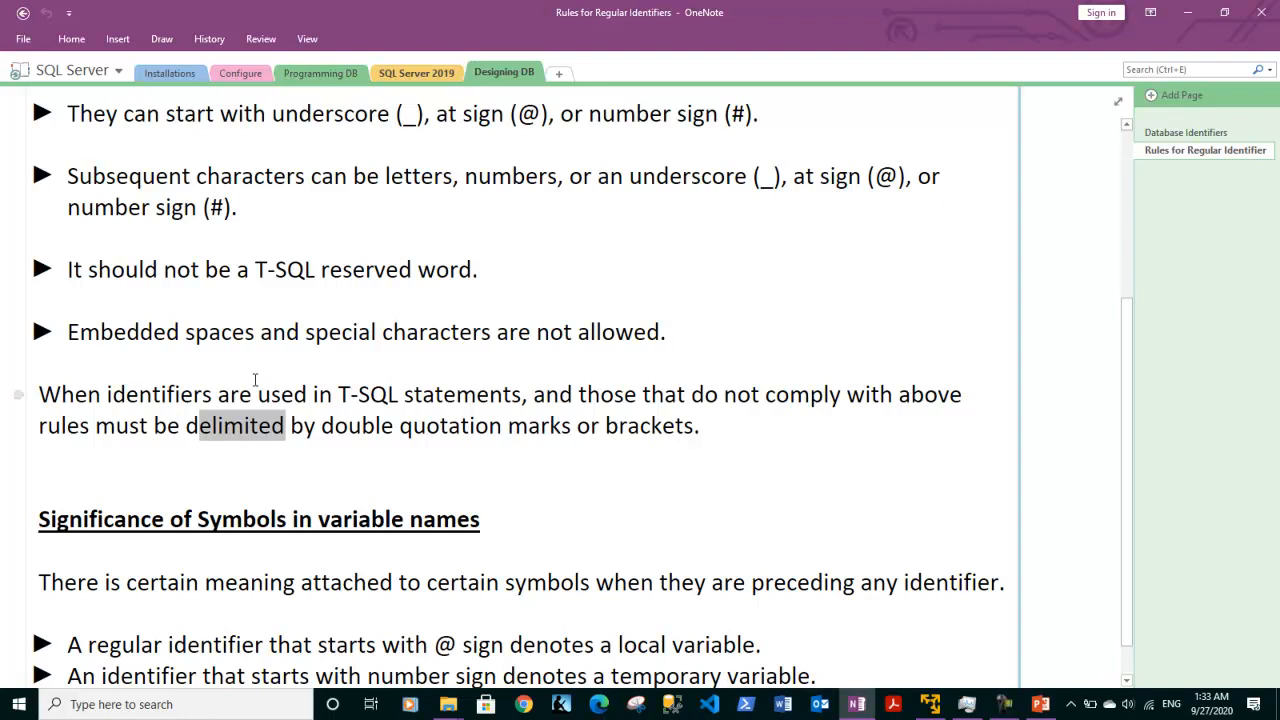
pyautogui.scroll(-3)
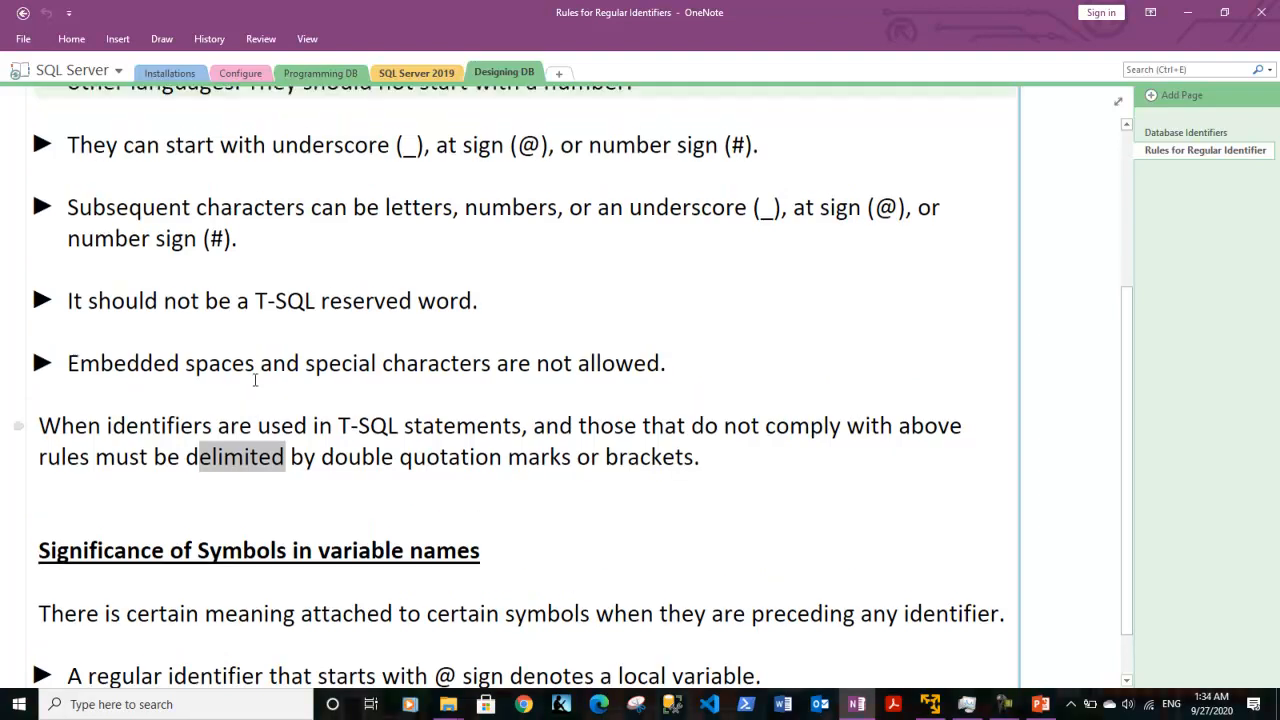
pyautogui.scroll(-3)
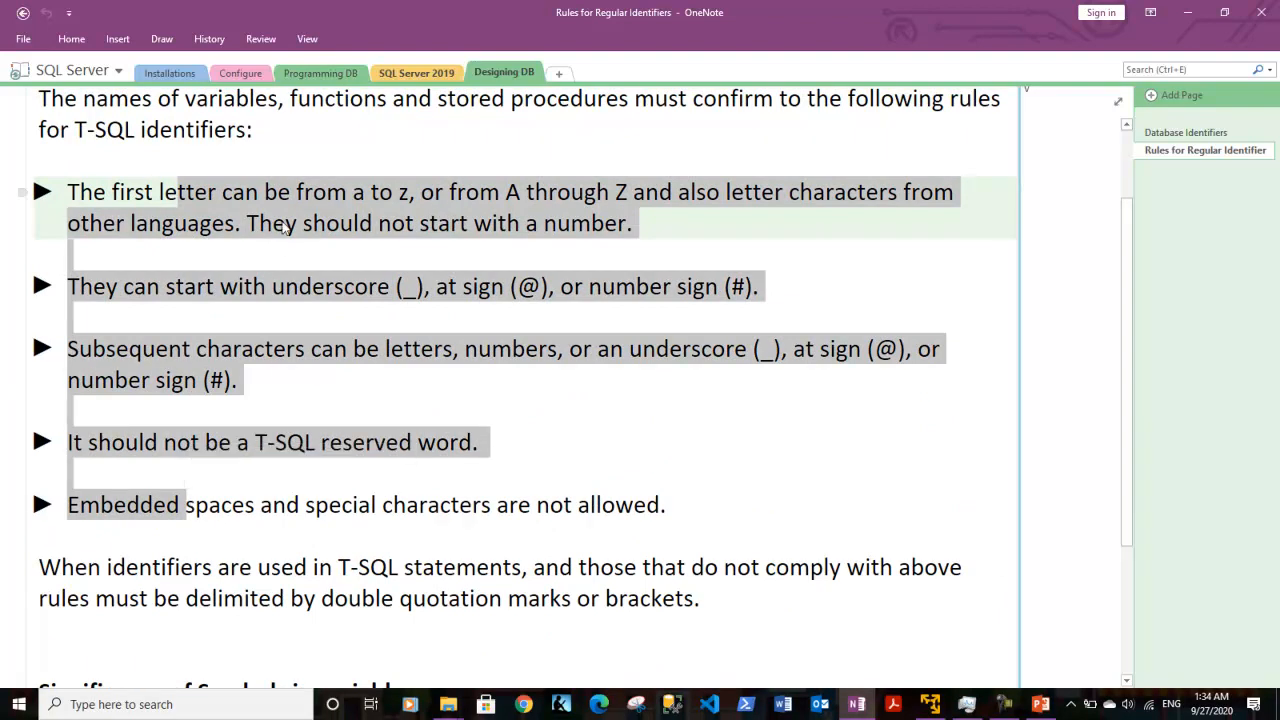
pyautogui.scroll(-3)
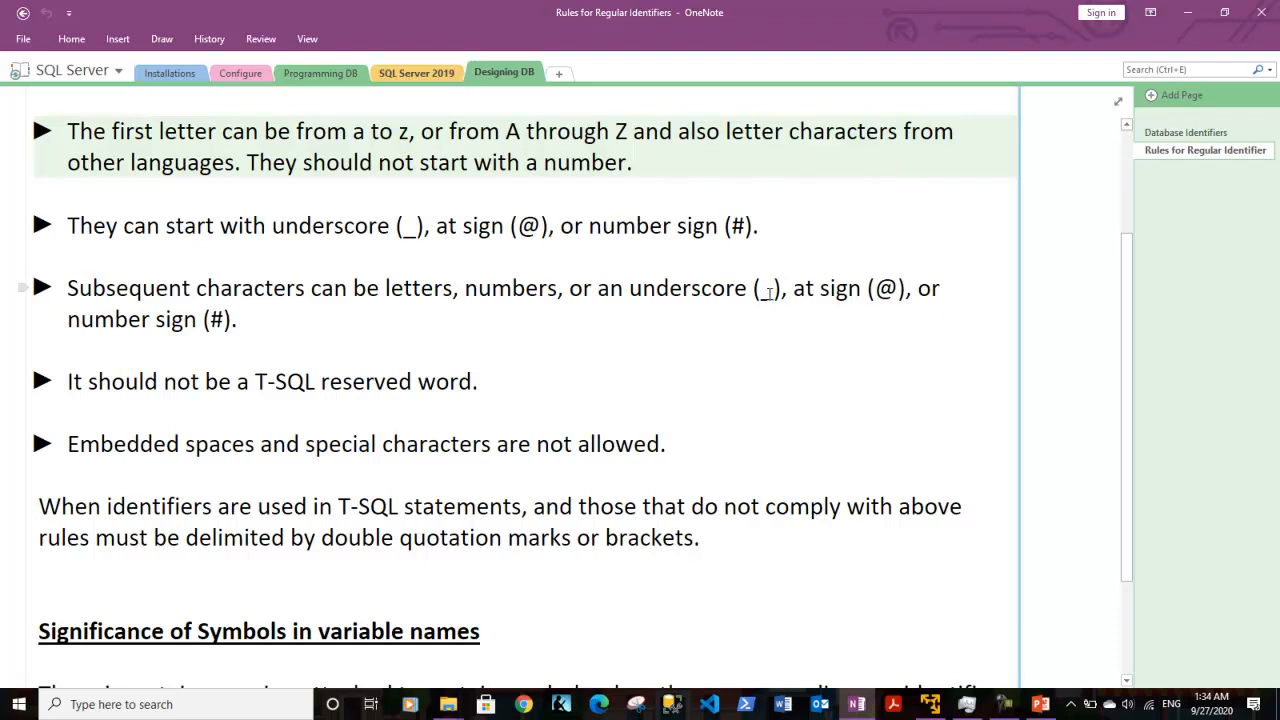
pyautogui.doubleClick(880, 288)
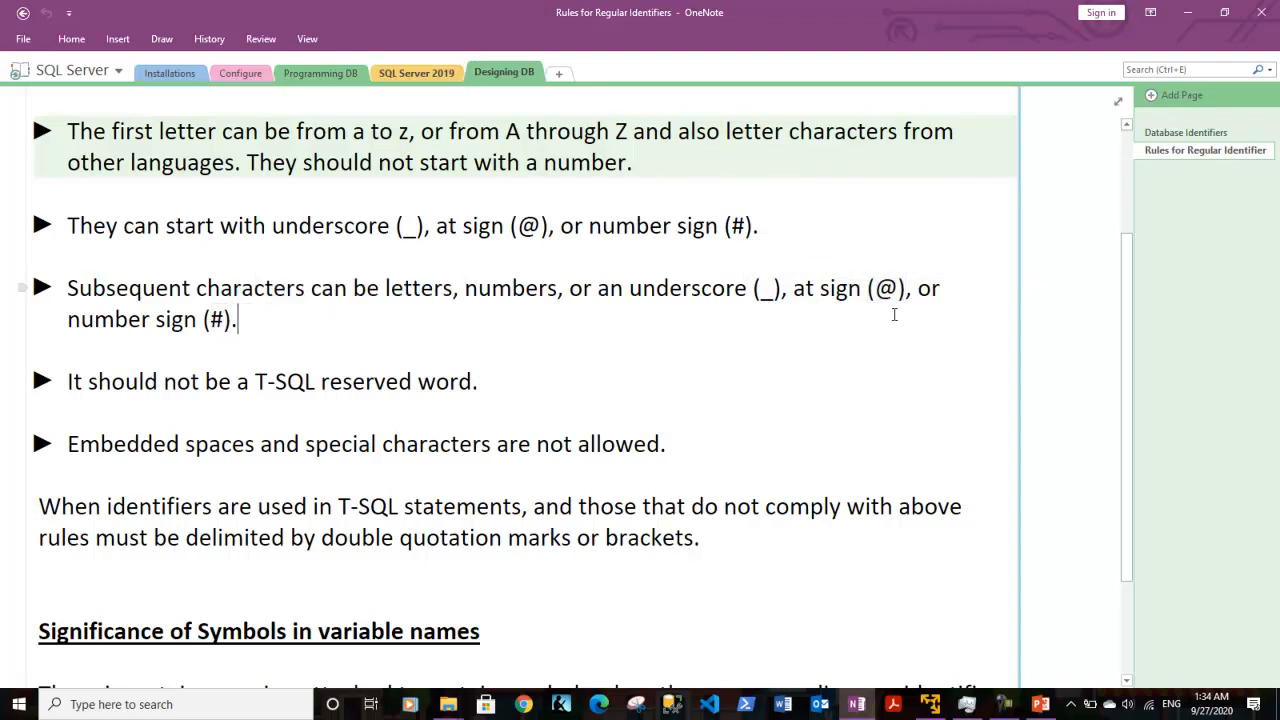
pyautogui.doubleClick(884, 288)
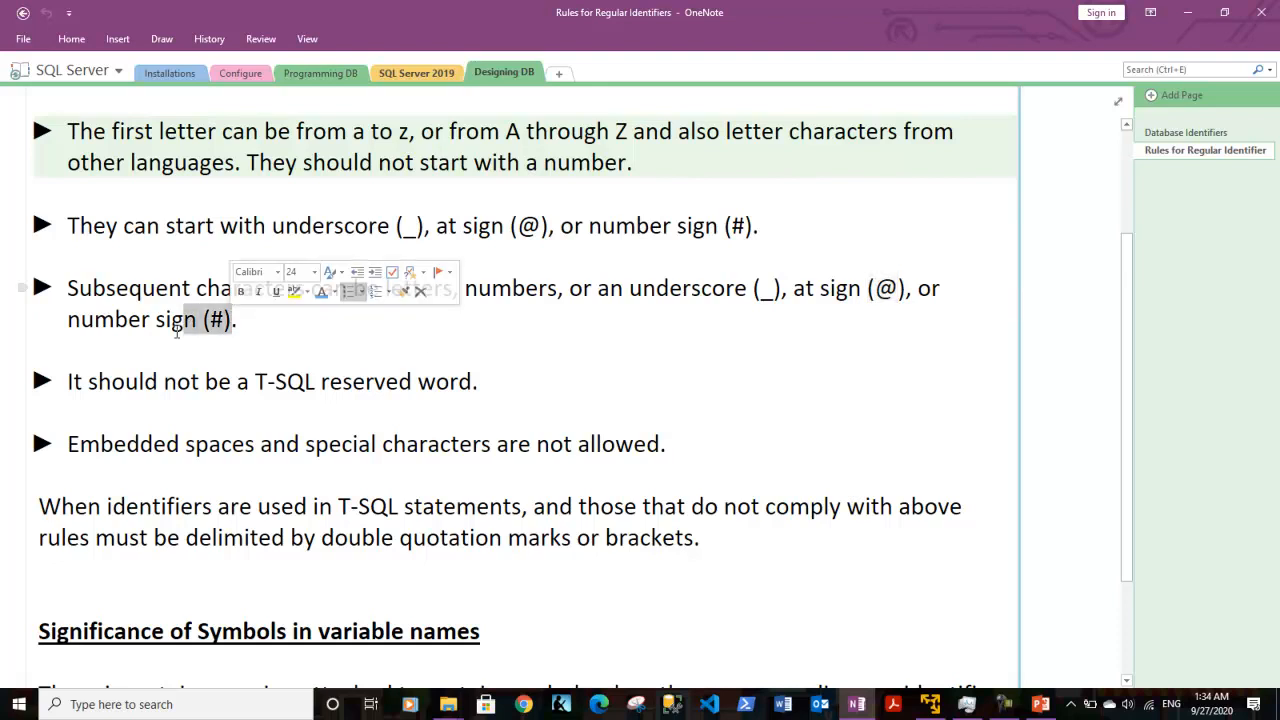
pyautogui.scroll(-3)
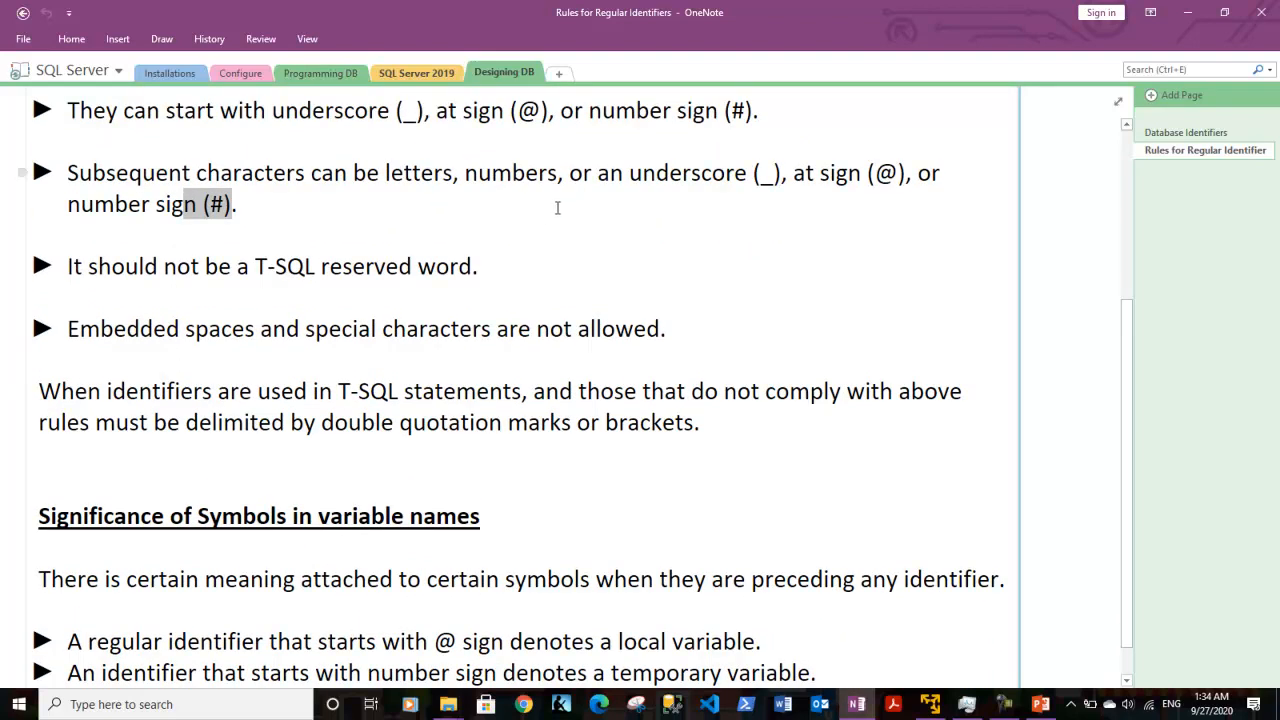
pyautogui.moveTo(503, 231)
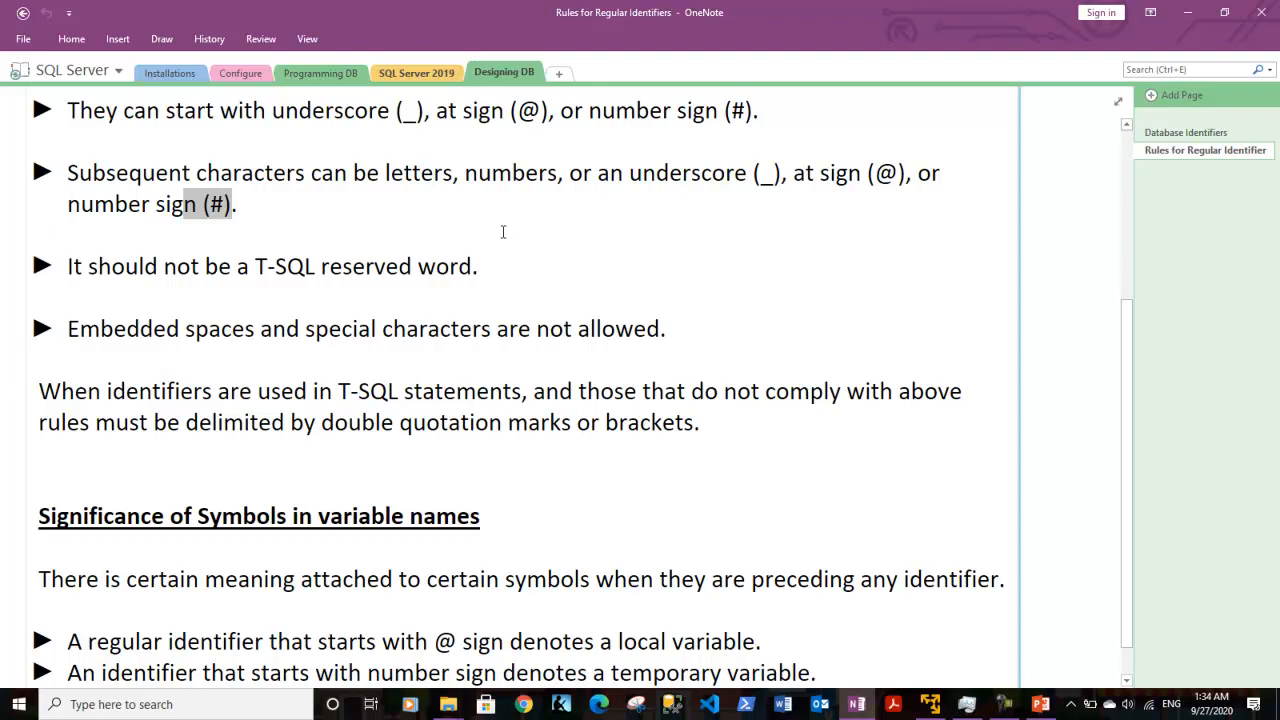
pyautogui.scroll(-3)
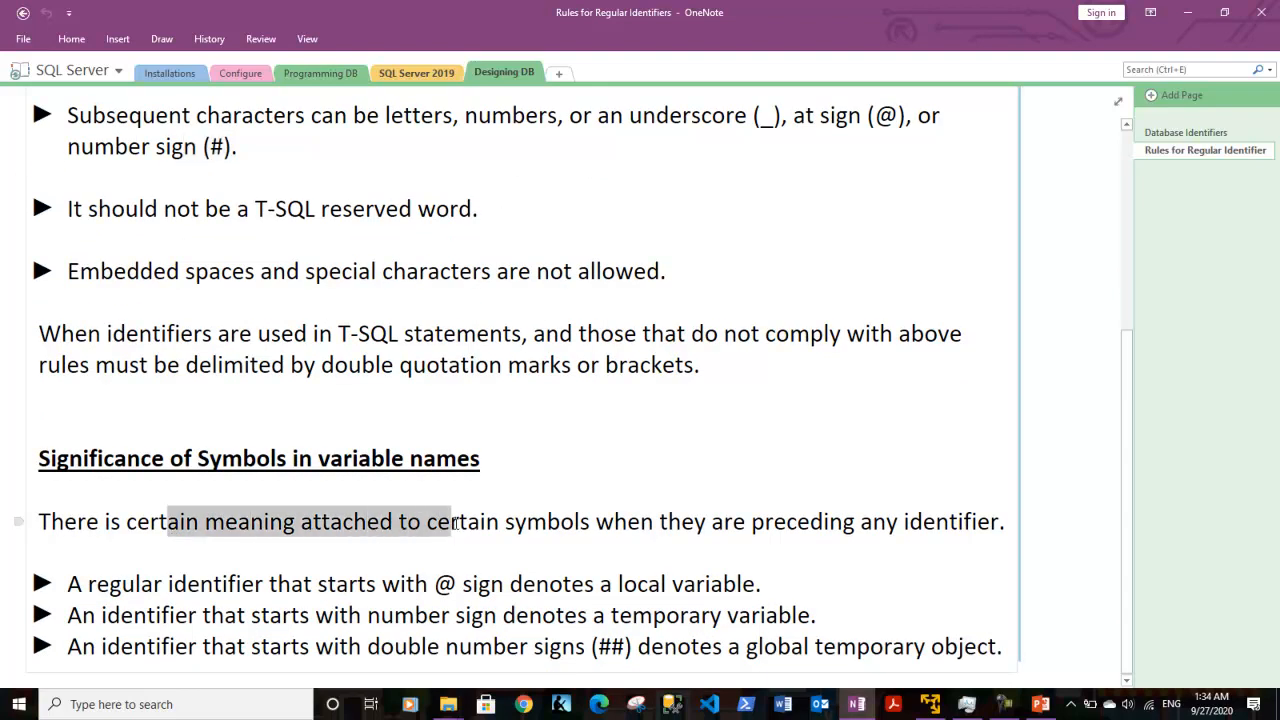
pyautogui.click(828, 521)
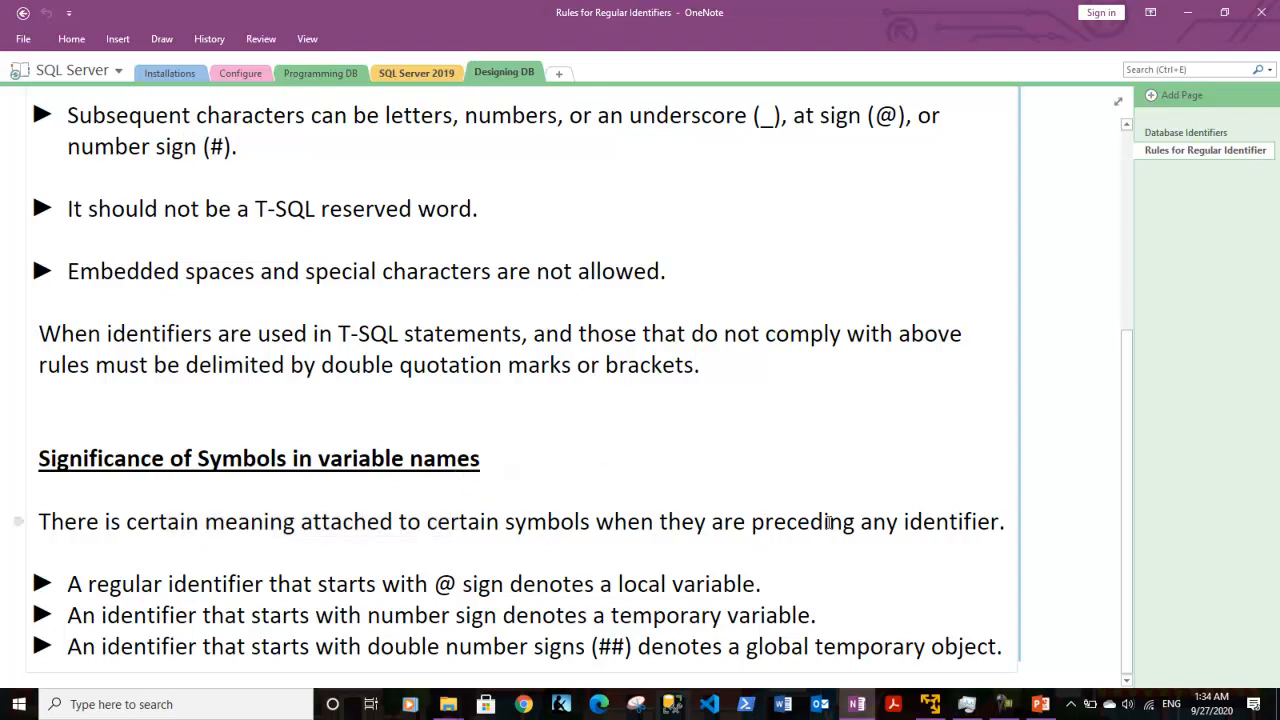
pyautogui.moveTo(752, 521); pyautogui.dragTo(1004, 521)
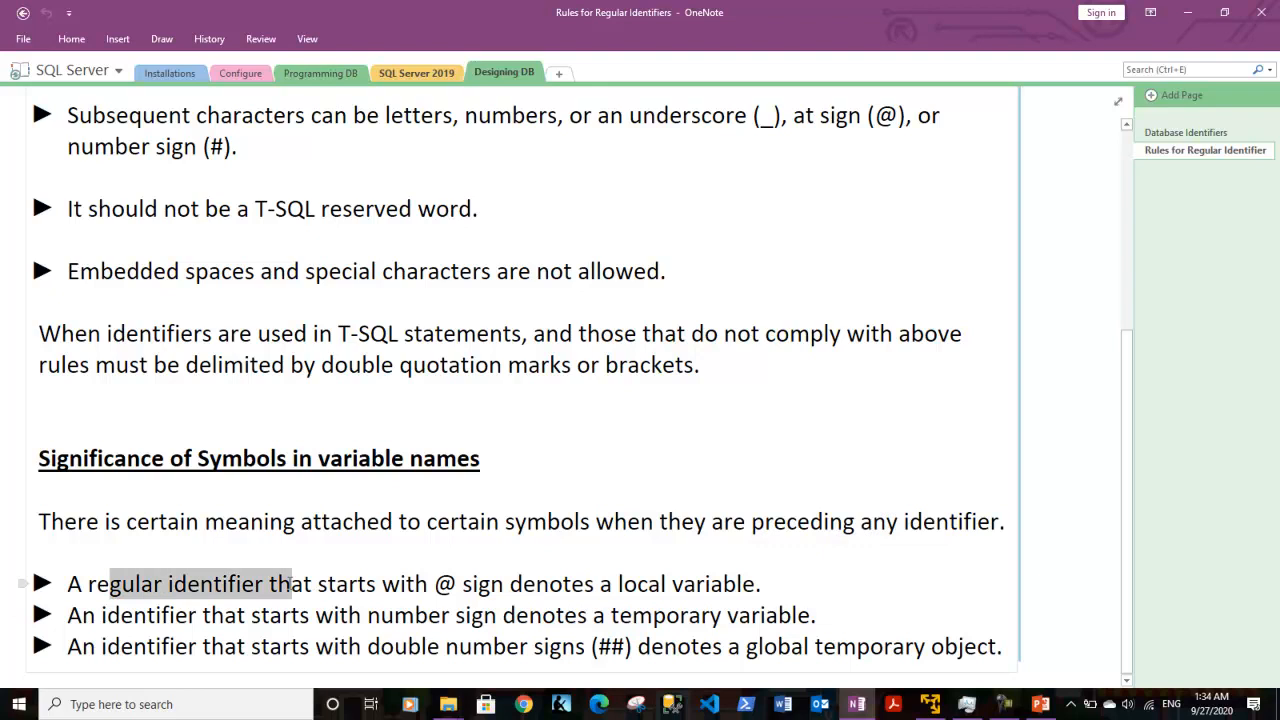
pyautogui.moveTo(290, 584); pyautogui.dragTo(455, 584)
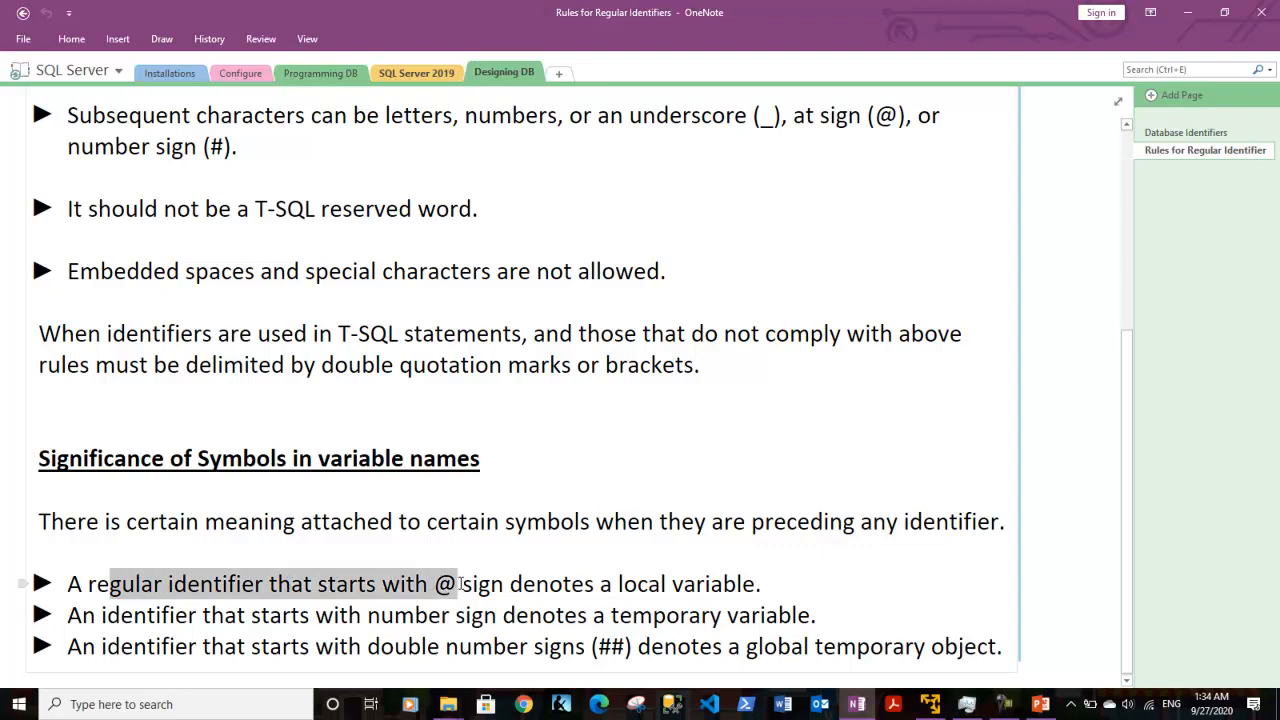
pyautogui.moveTo(456, 584); pyautogui.dragTo(705, 584)
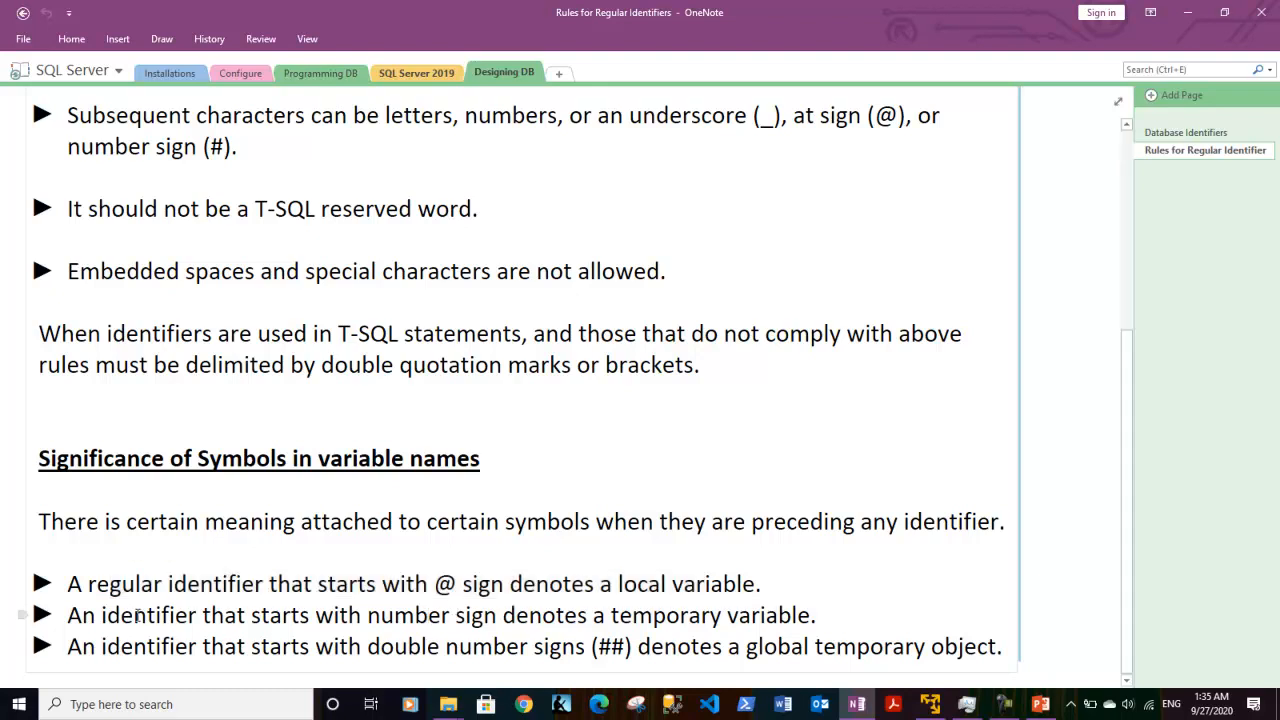
pyautogui.moveTo(131, 615); pyautogui.dragTo(312, 615)
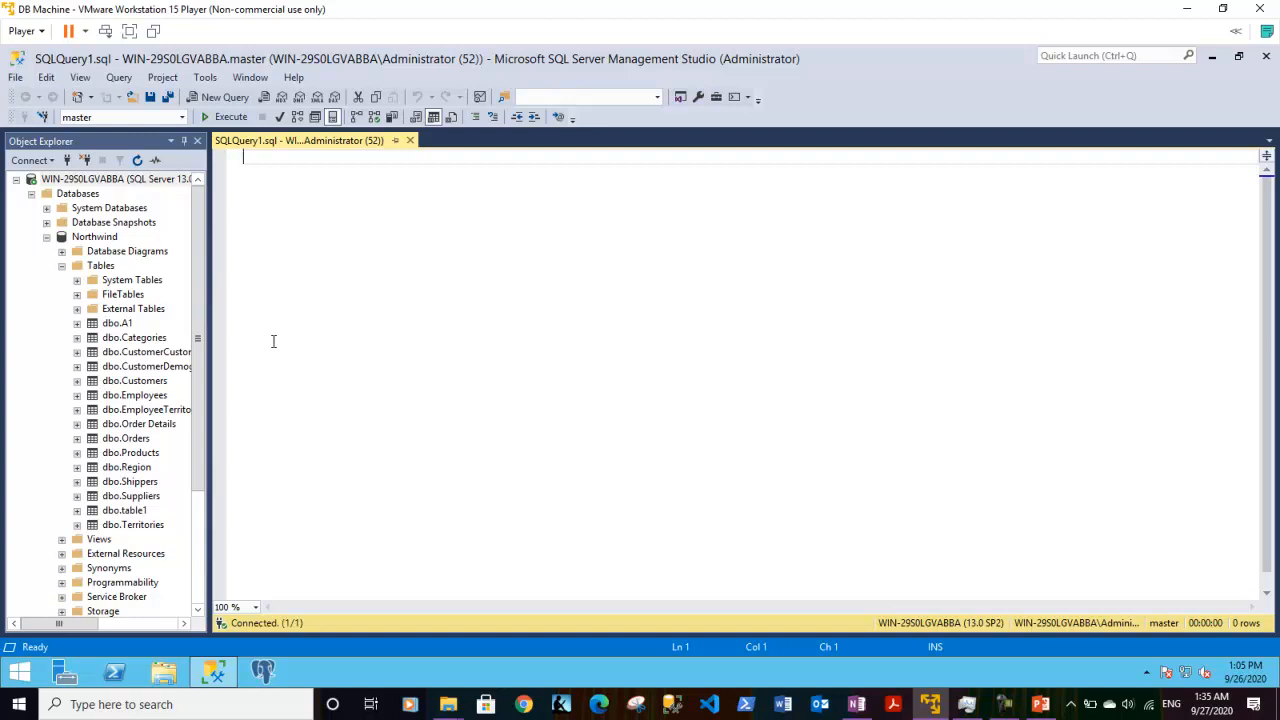
pyautogui.moveTo(615, 310)
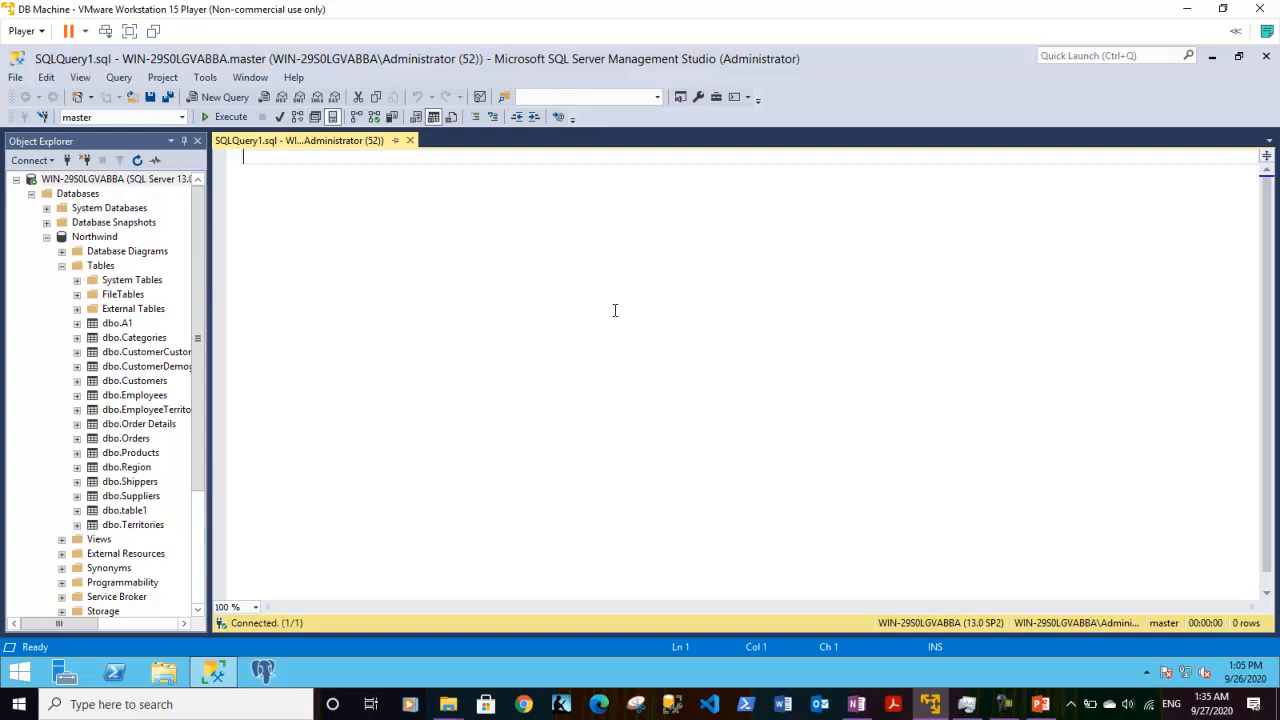
pyautogui.write('DECLARE')
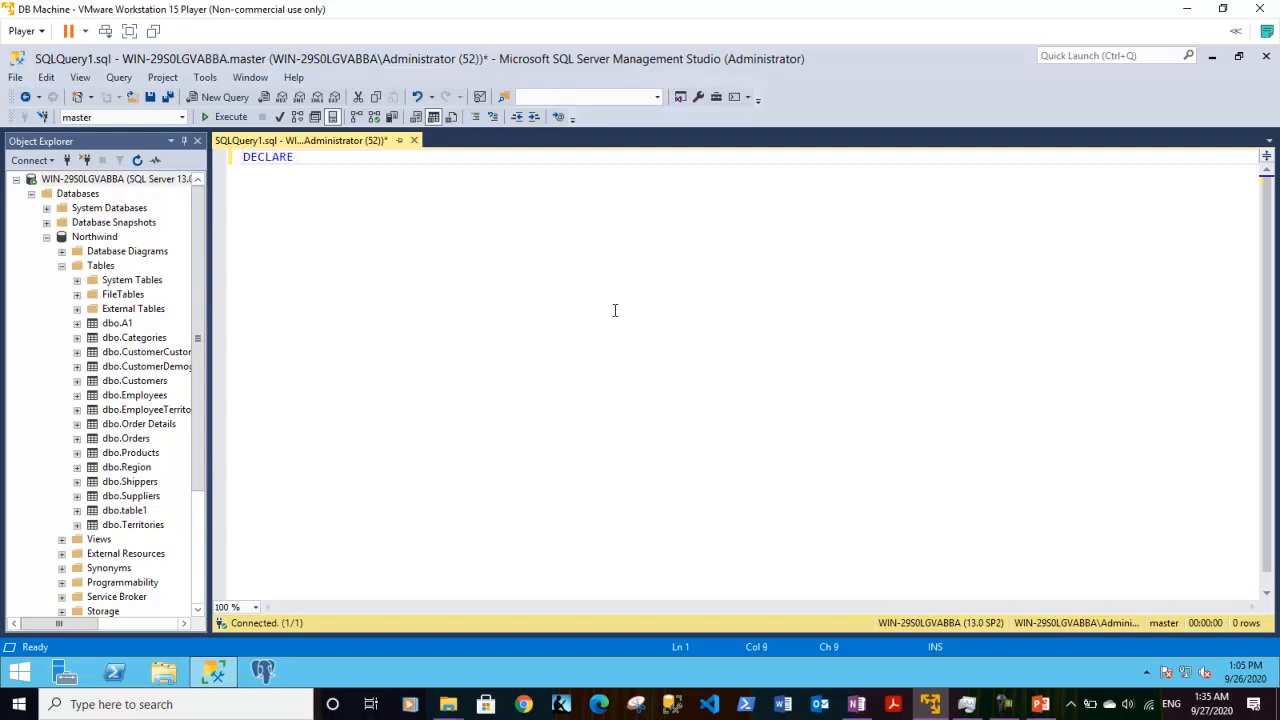
pyautogui.write('@')
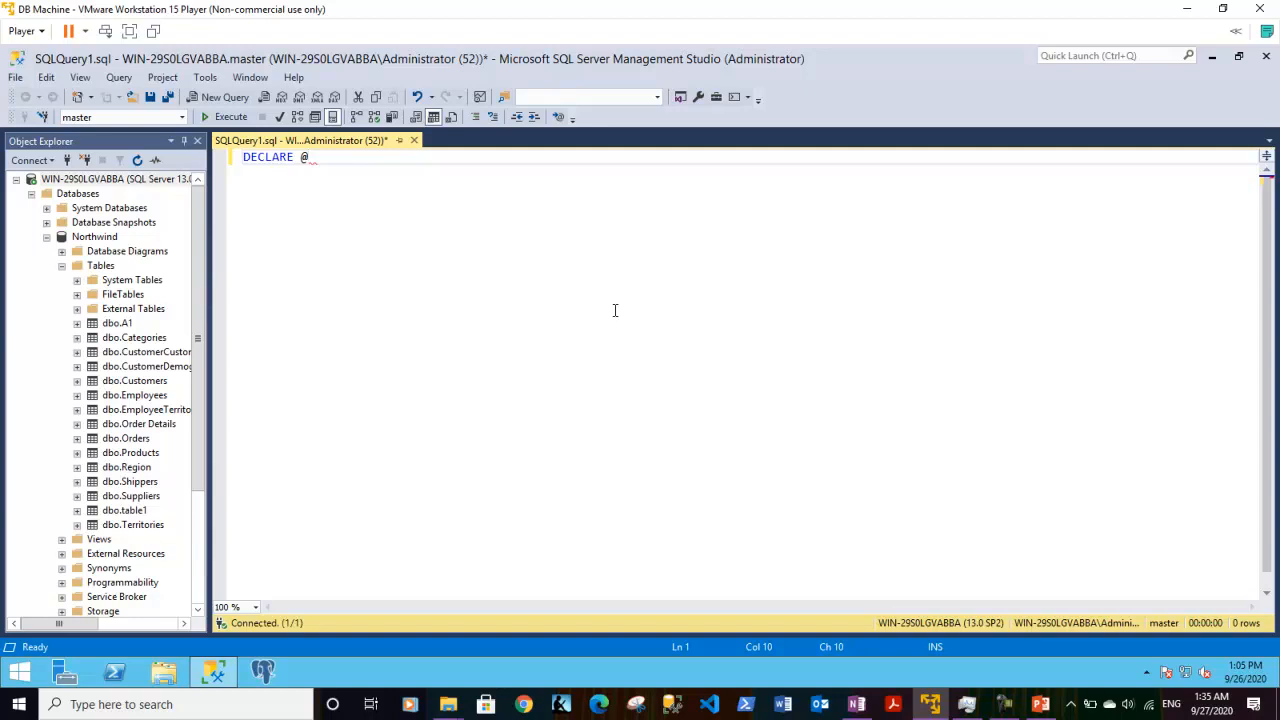
pyautogui.write('Temp')
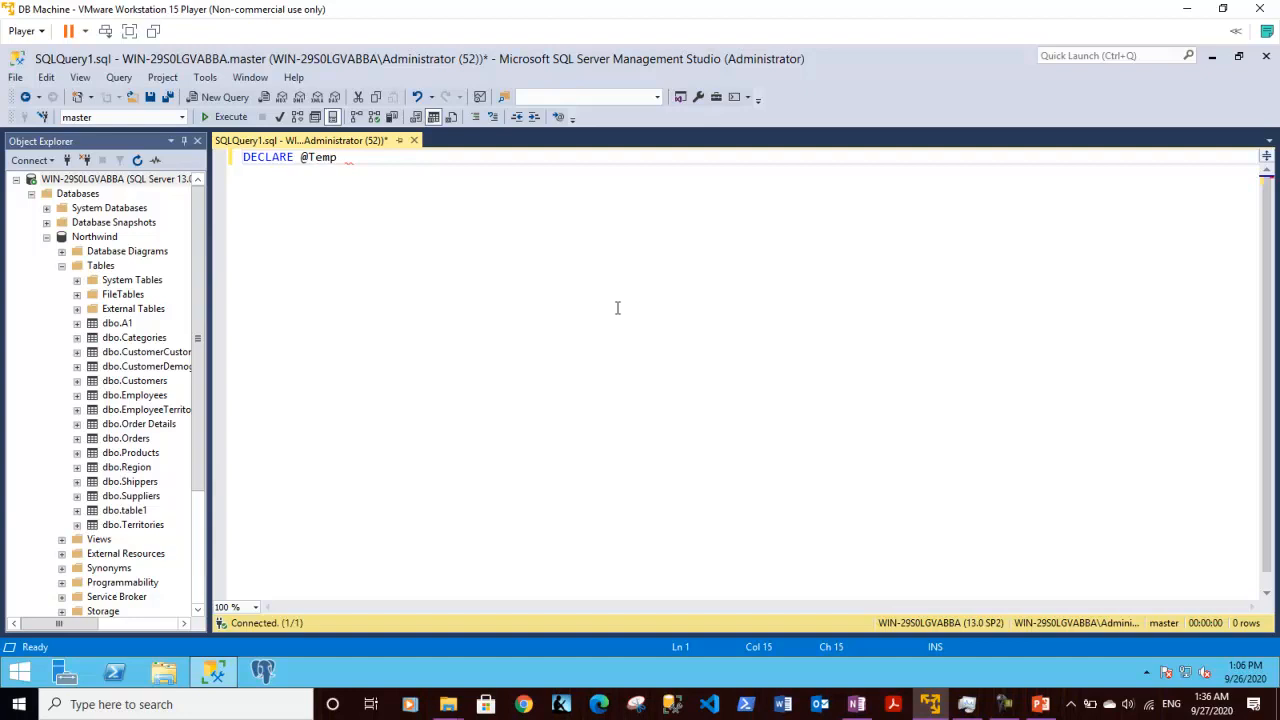
pyautogui.doubleClick(318, 157)
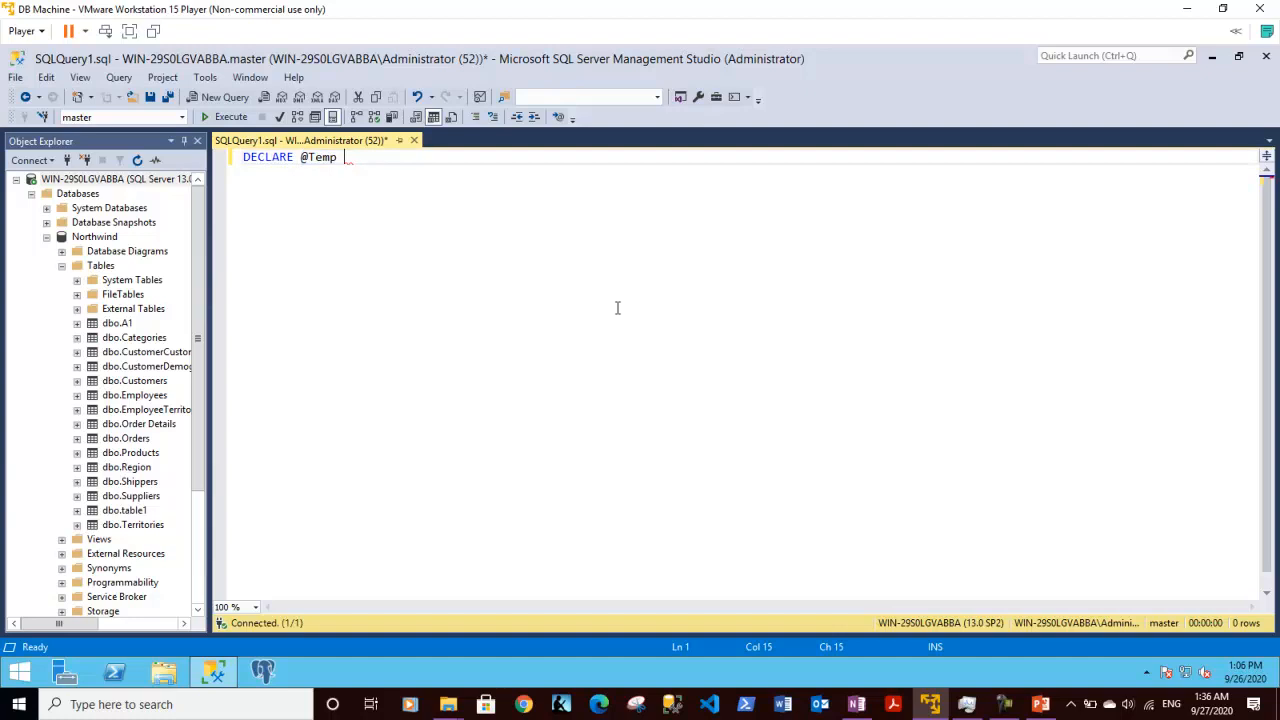
pyautogui.write('=')
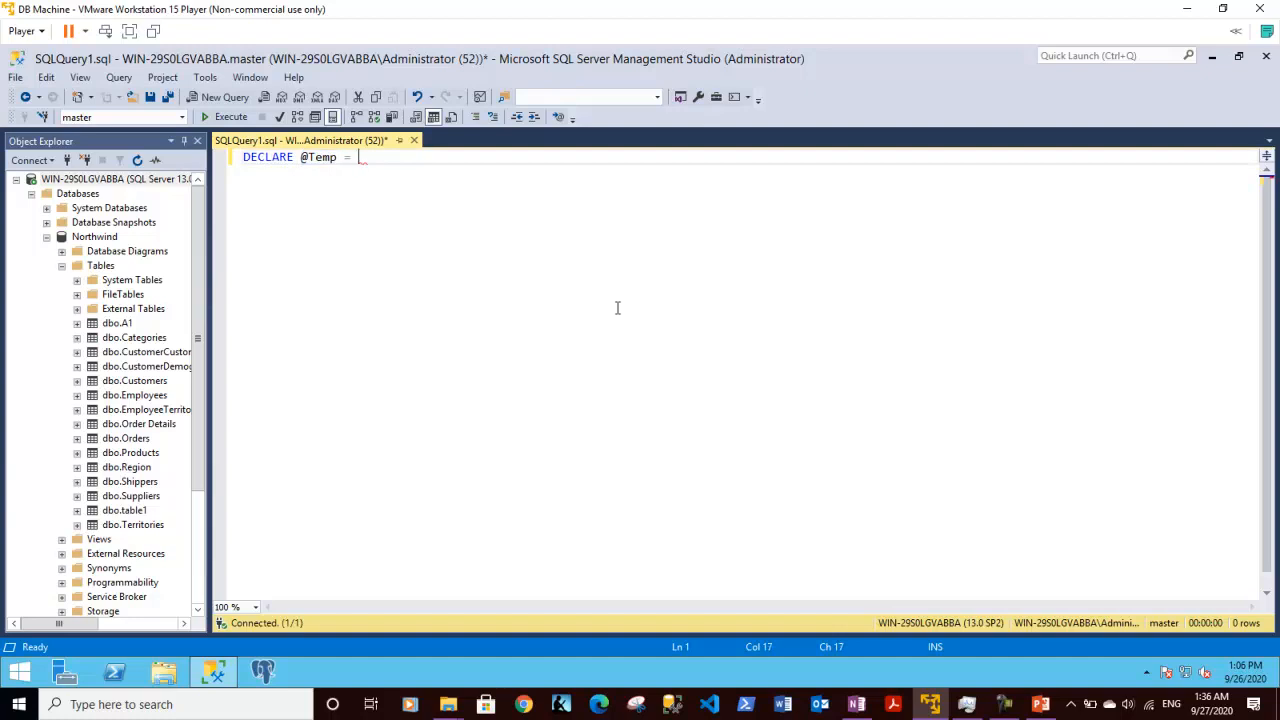
pyautogui.write('S')
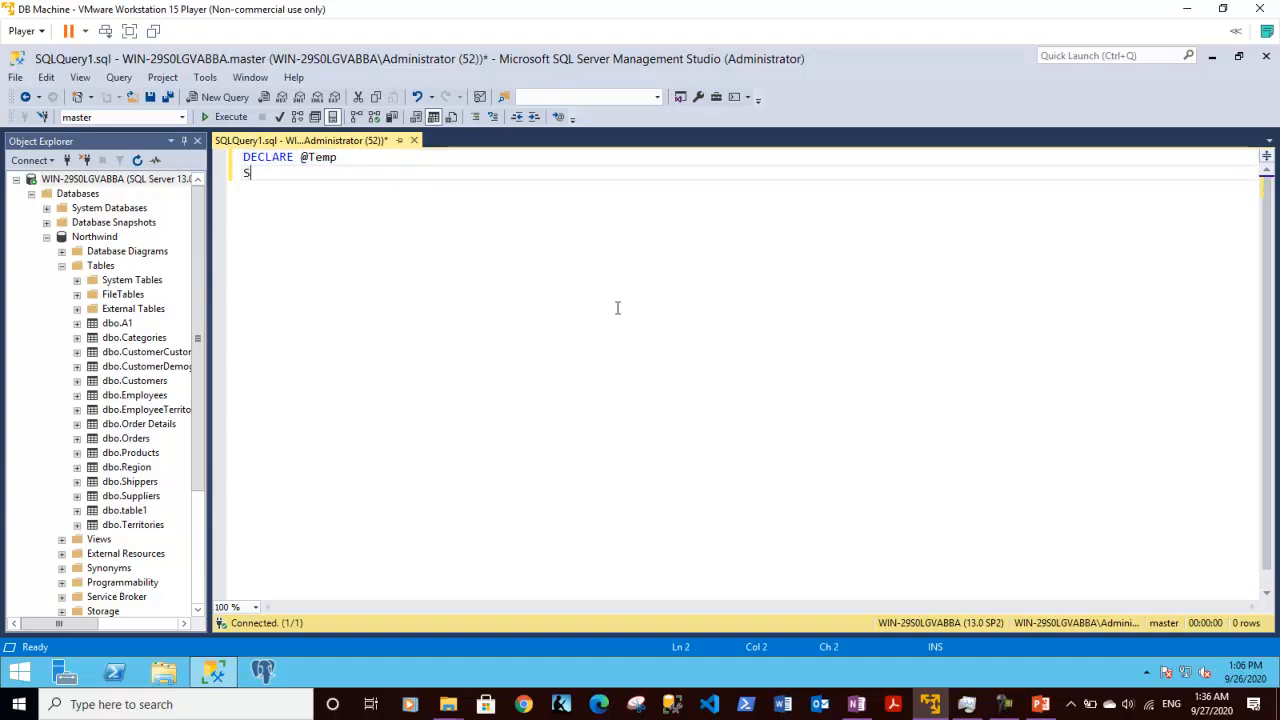
pyautogui.write('ET @Temp =1')
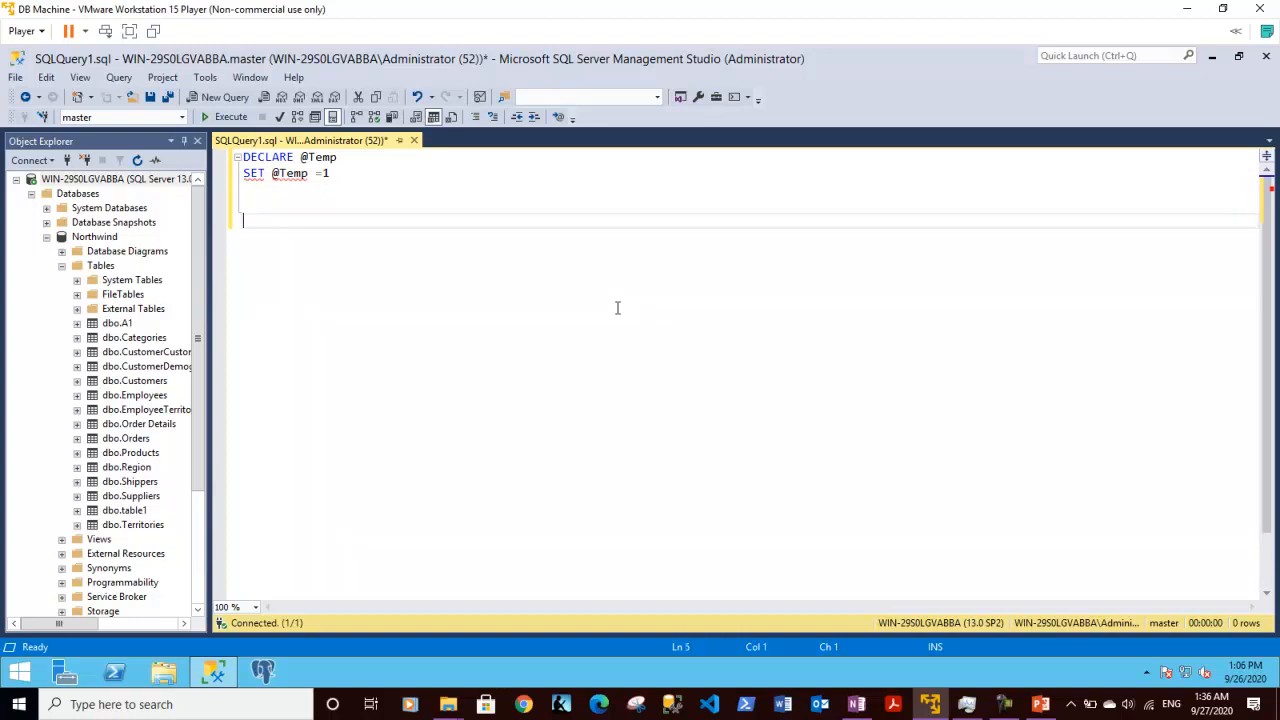
pyautogui.write('s')
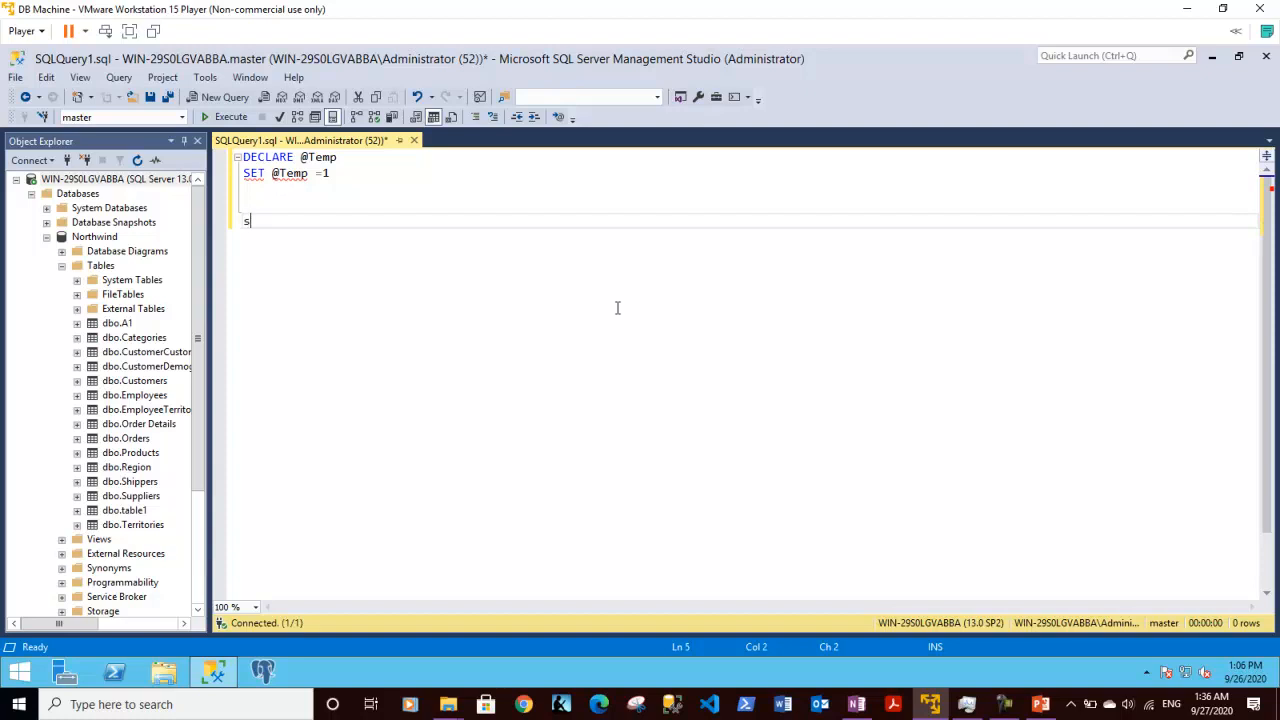
pyautogui.press('Backspace')
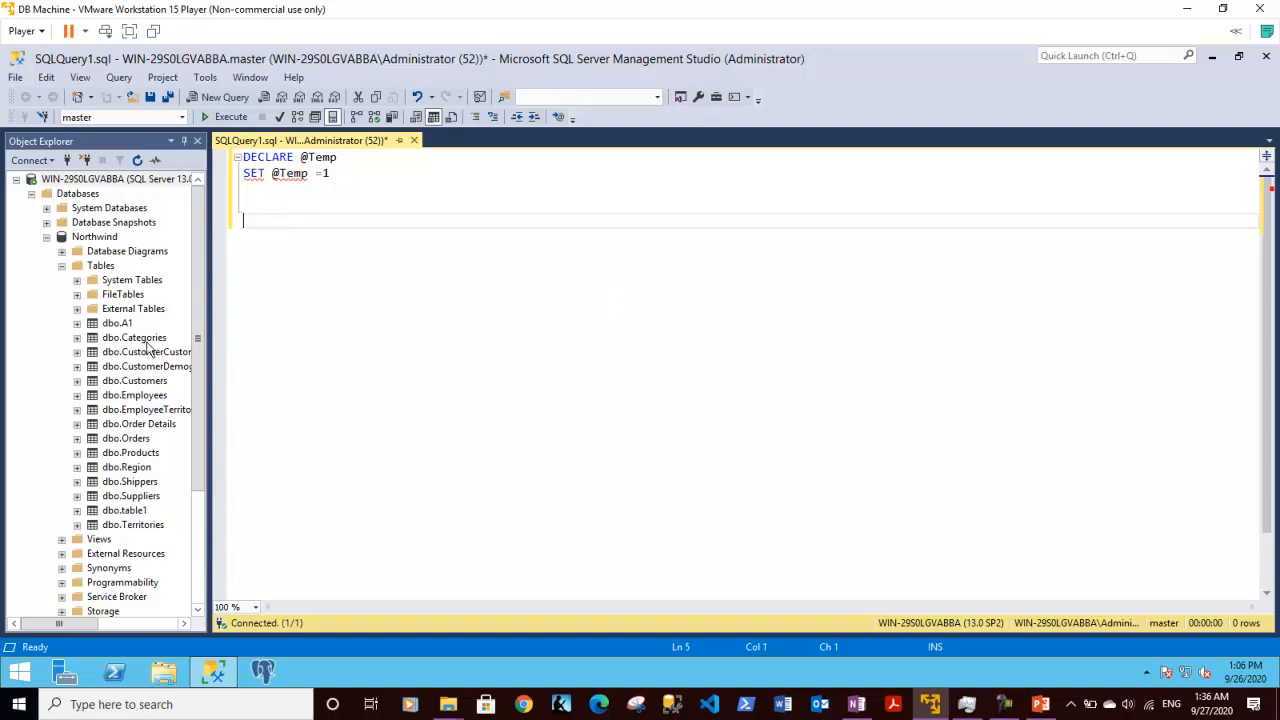
# Add select top 100 * from dbo.Categories, choose the Northwind database, and select the statement
pyautogui.click(133, 337)
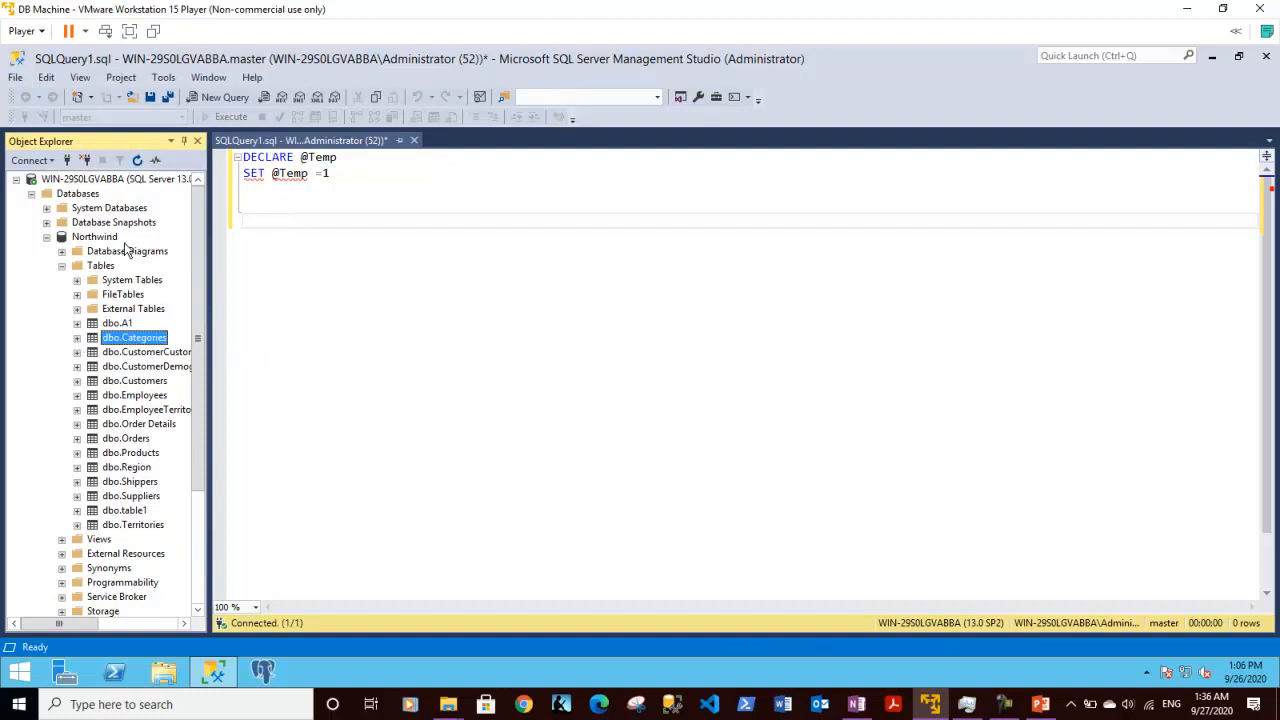
pyautogui.click(404, 221)
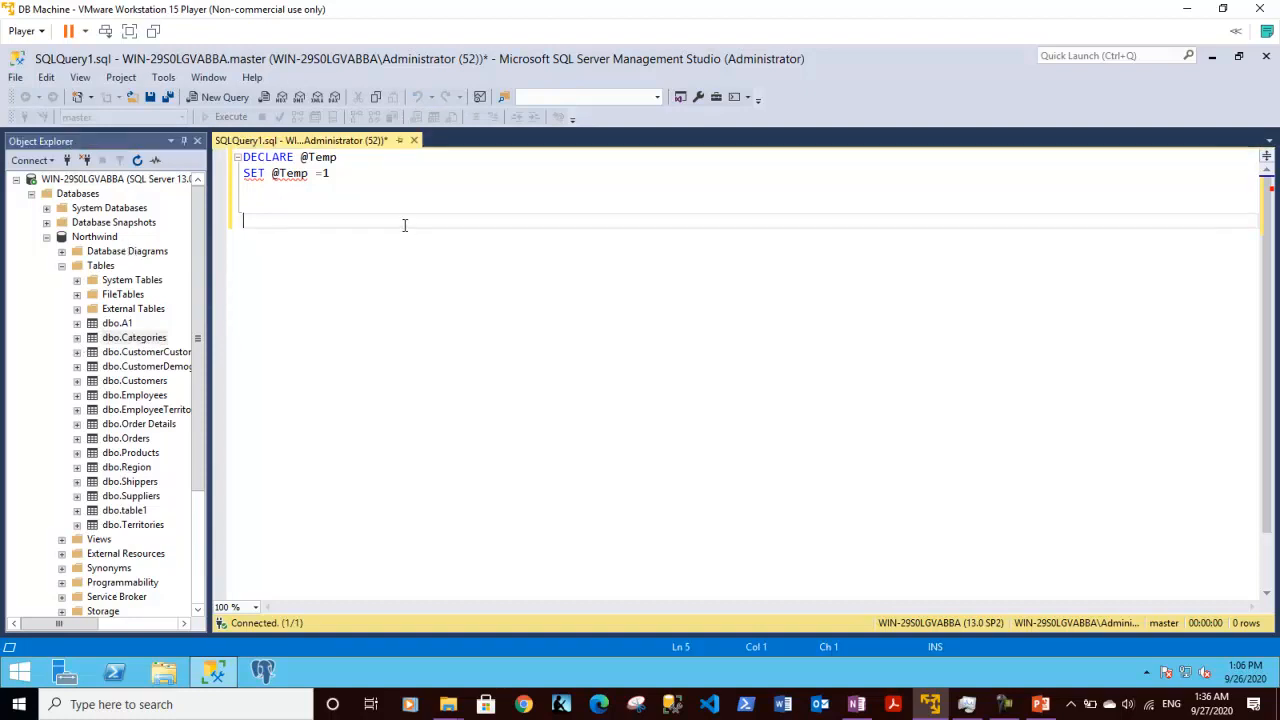
pyautogui.write('select')
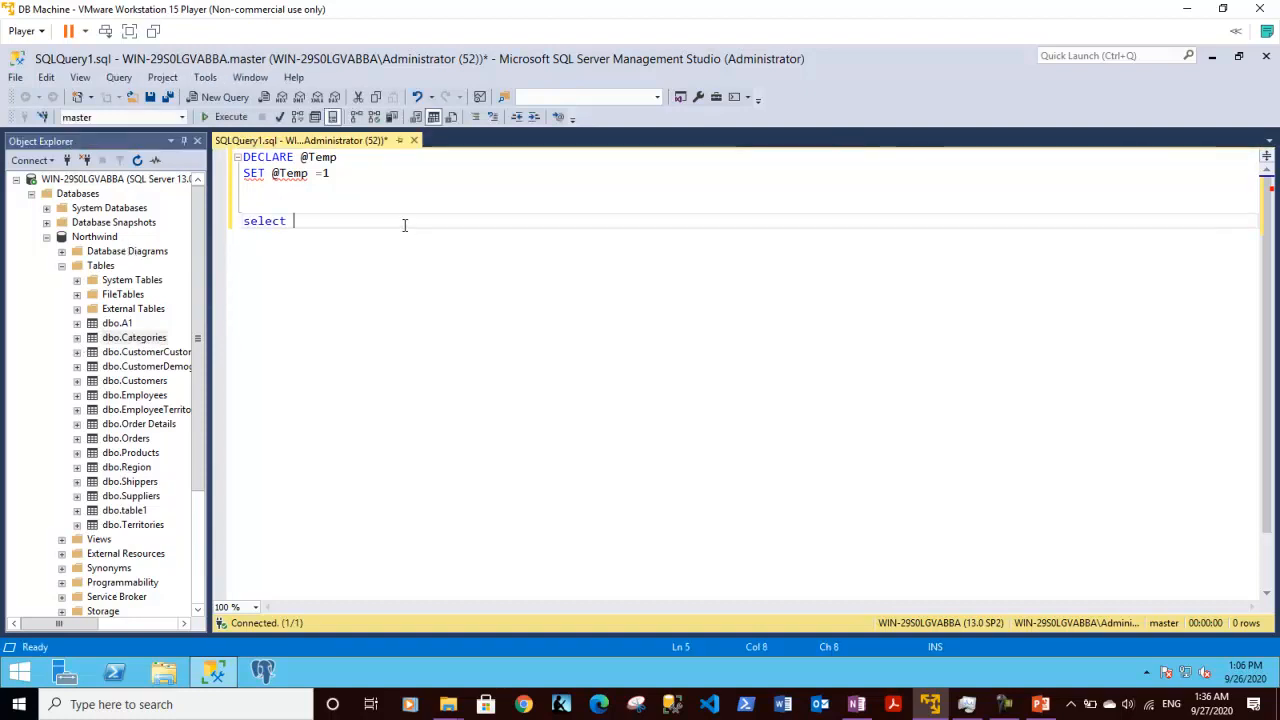
pyautogui.write('top 100 * fro')
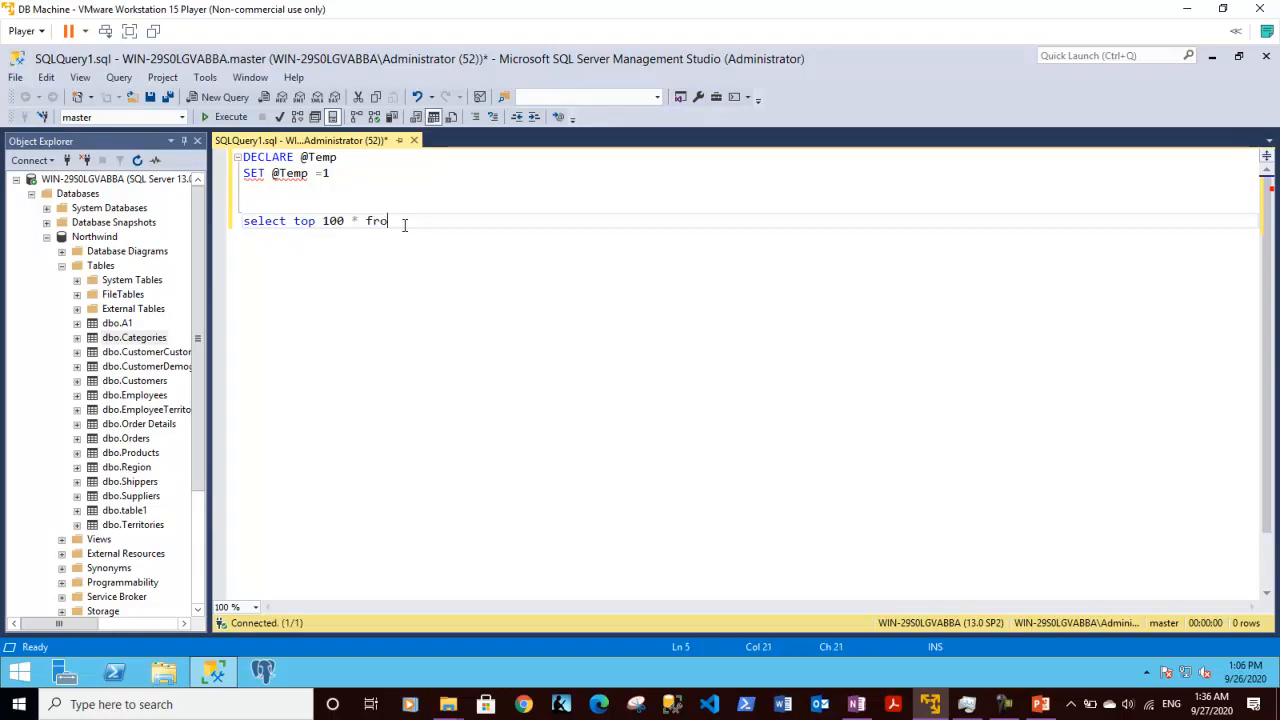
pyautogui.write('m')
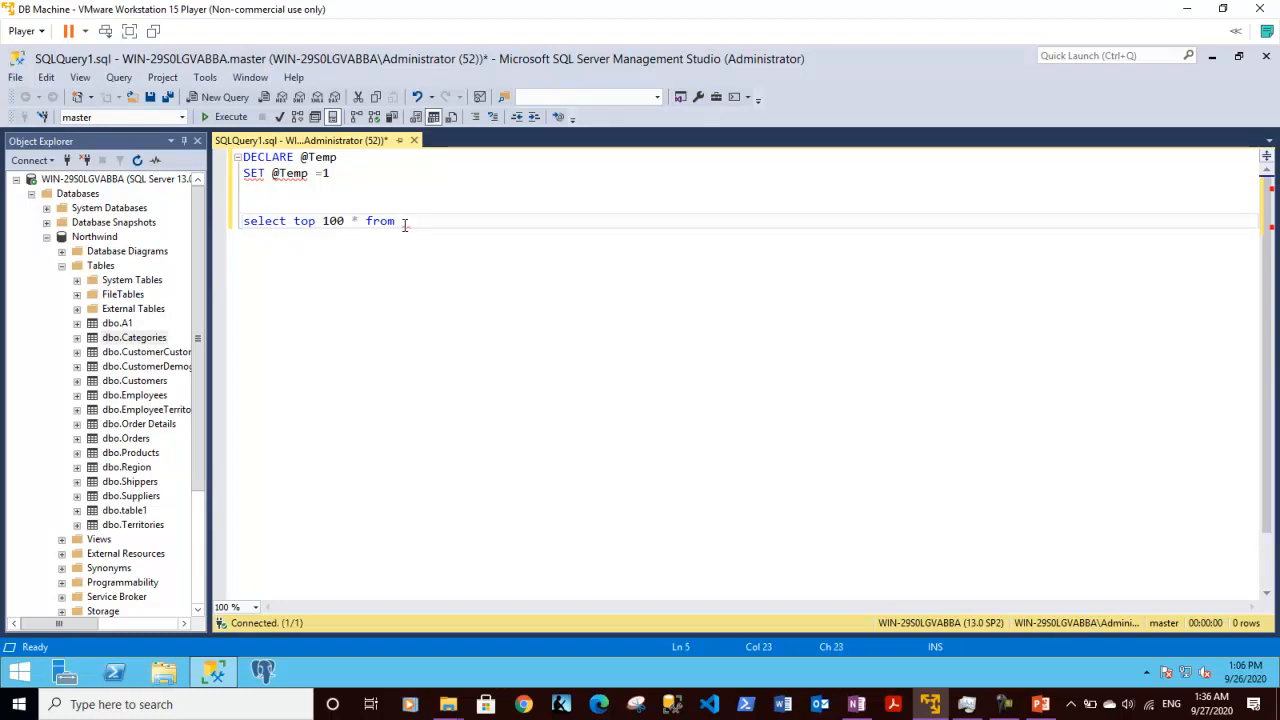
pyautogui.write('dbo.')
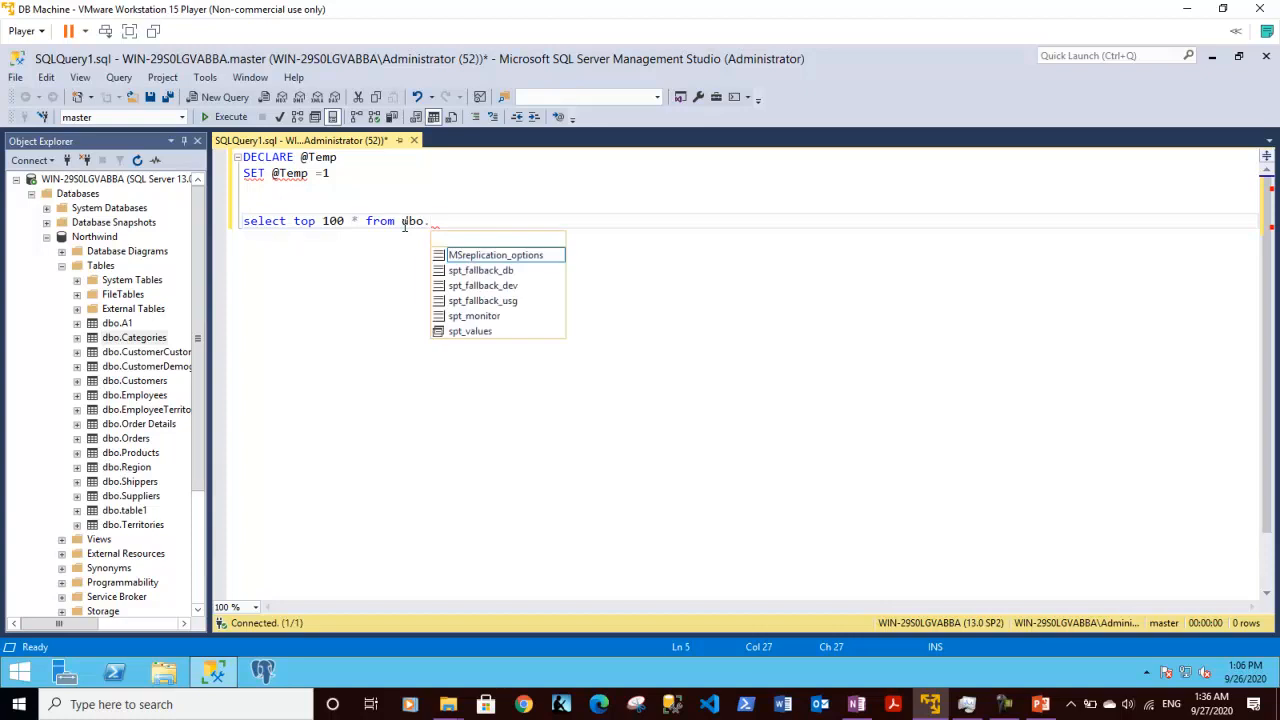
pyautogui.write('Cate')
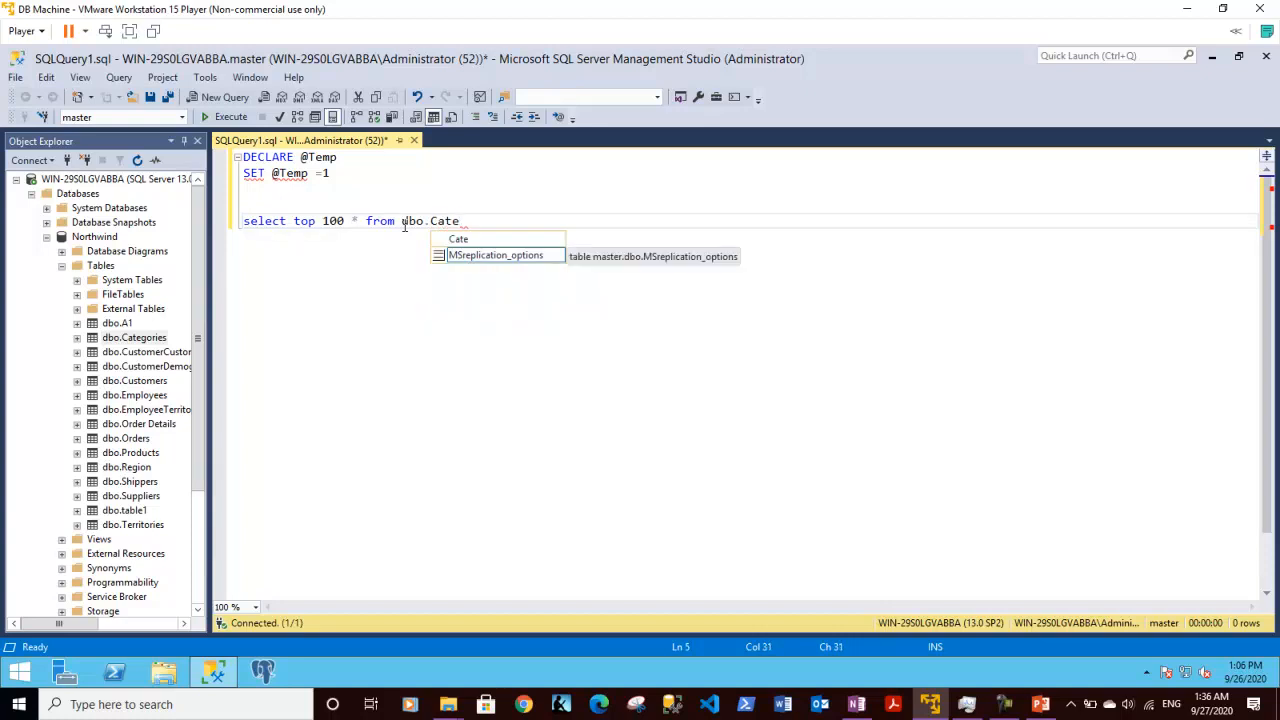
pyautogui.write('goriss')
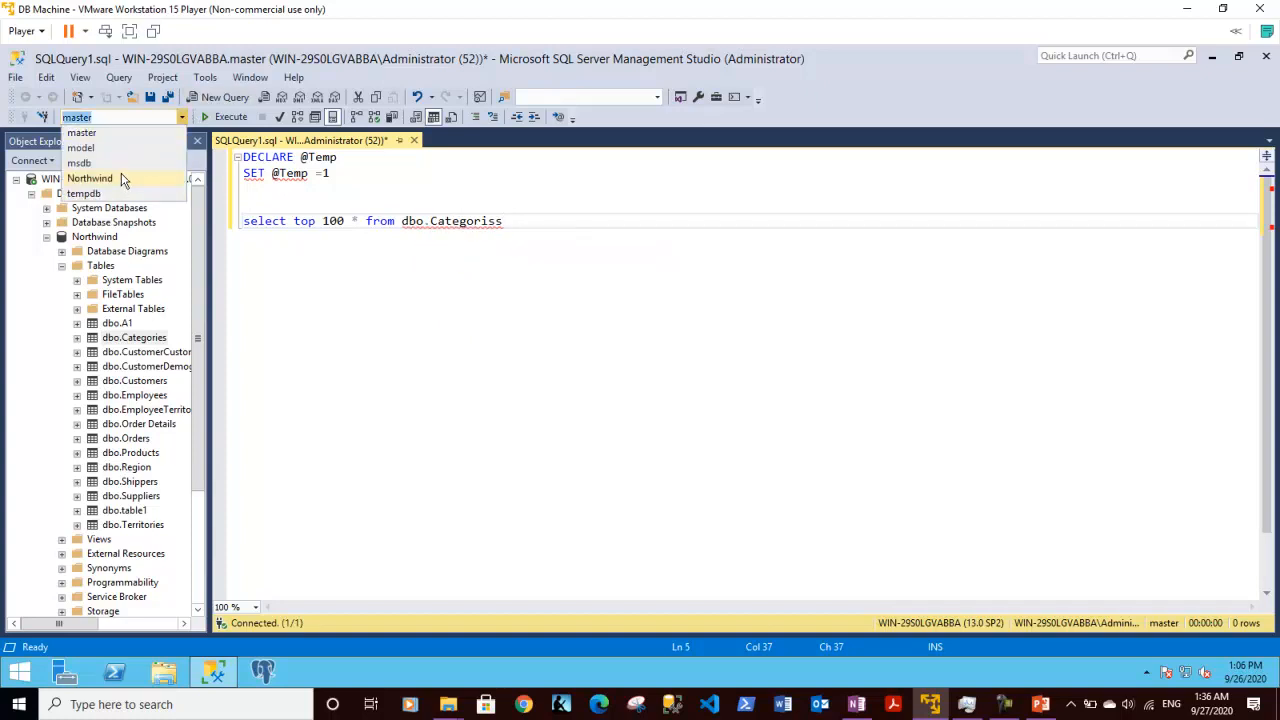
pyautogui.click(89, 178)
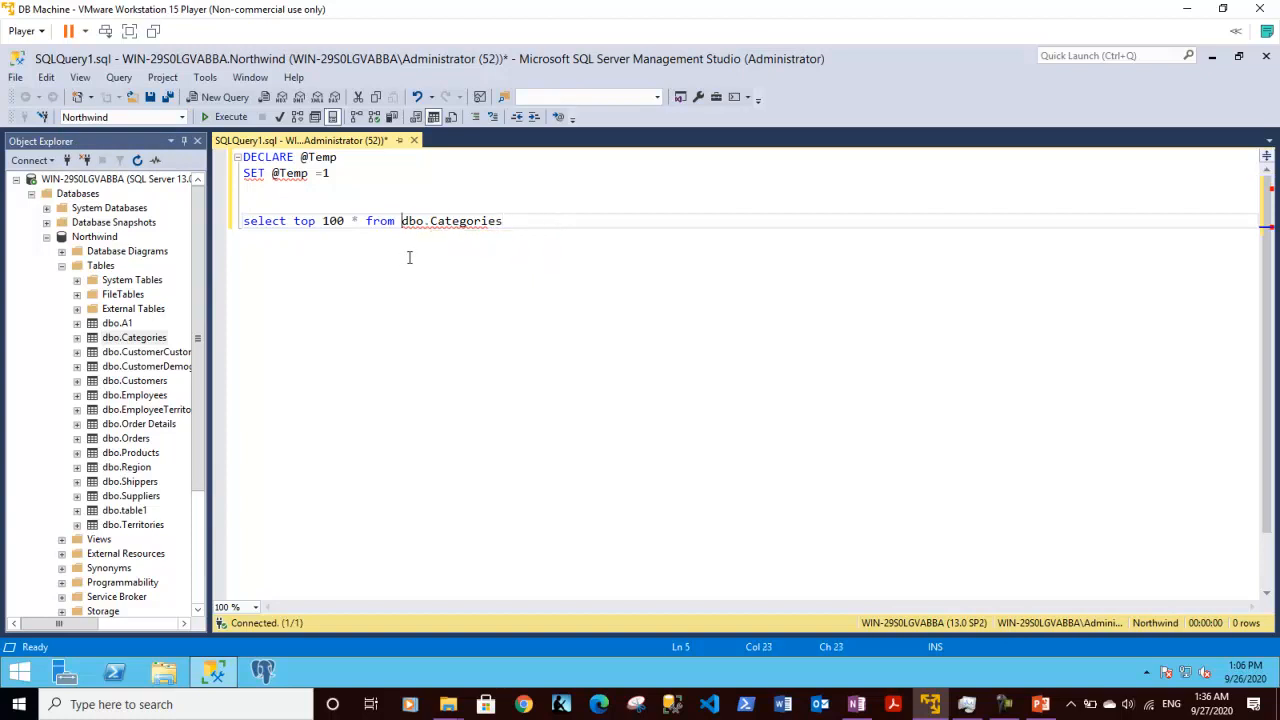
pyautogui.doubleClick(465, 221)
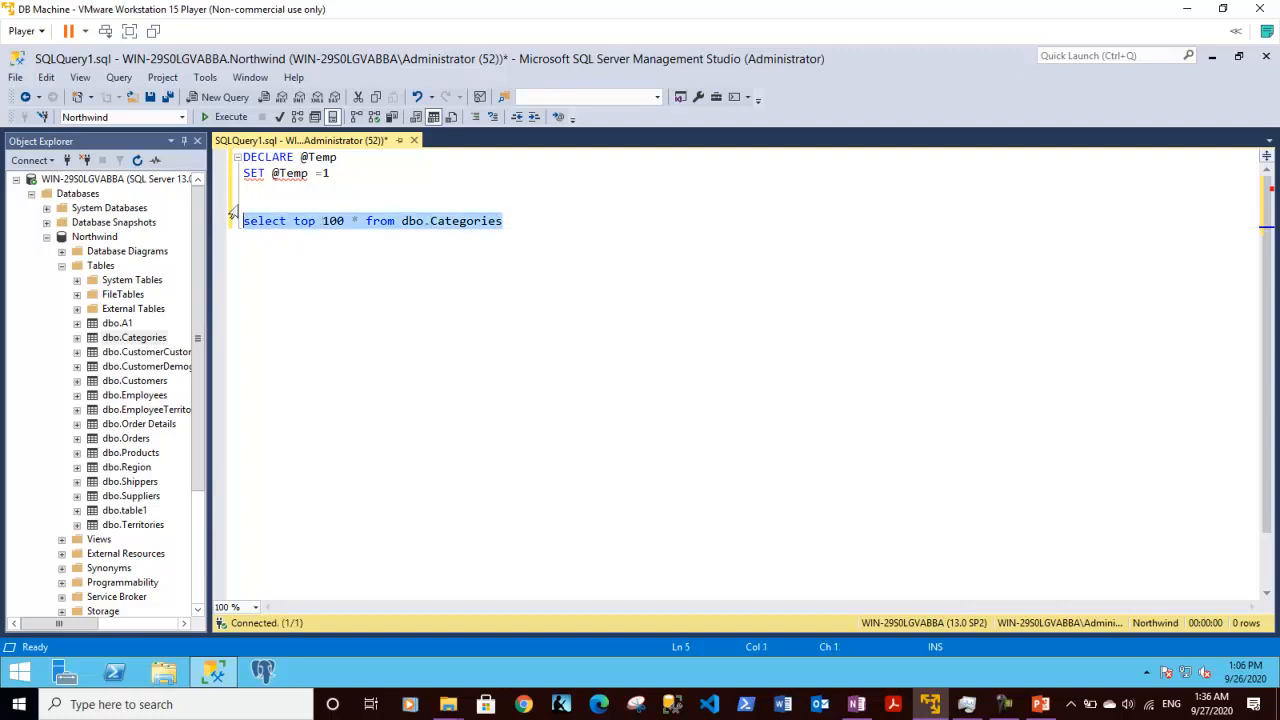
# Run the Categories query, then rerun it as select * from dbo.Categories returning 8 rows
pyautogui.click(230, 116)
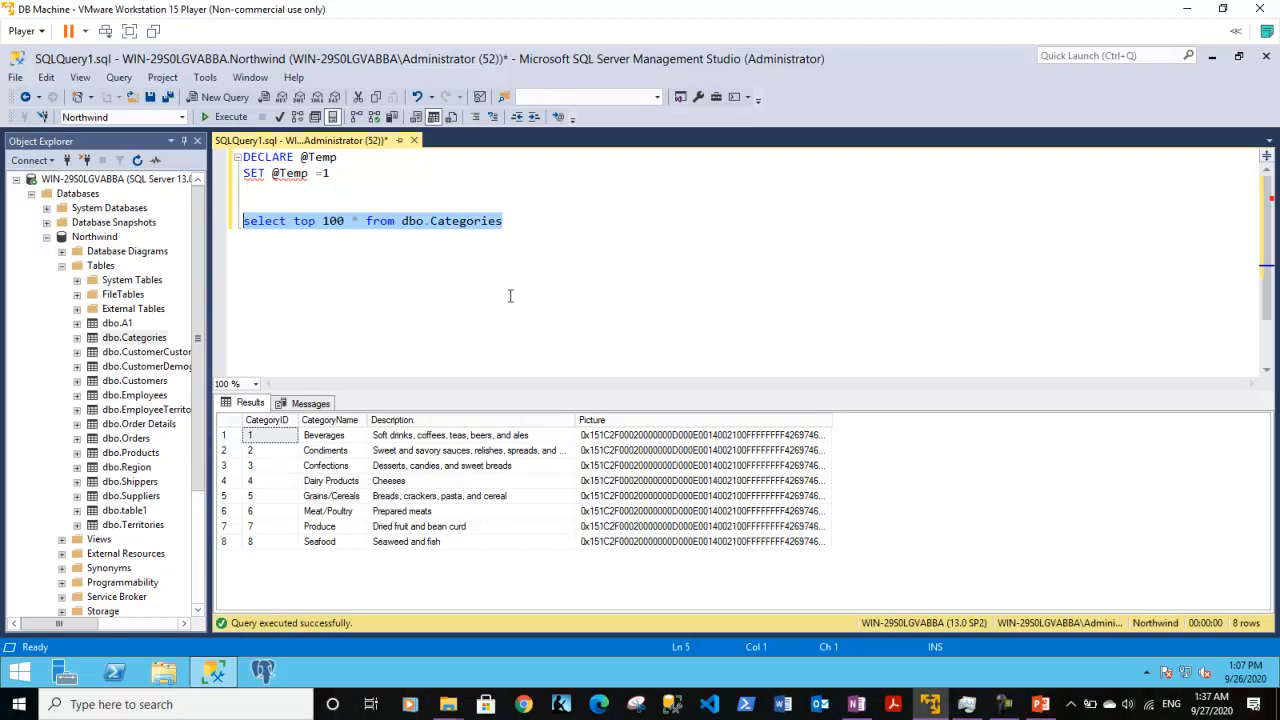
pyautogui.click(502, 221)
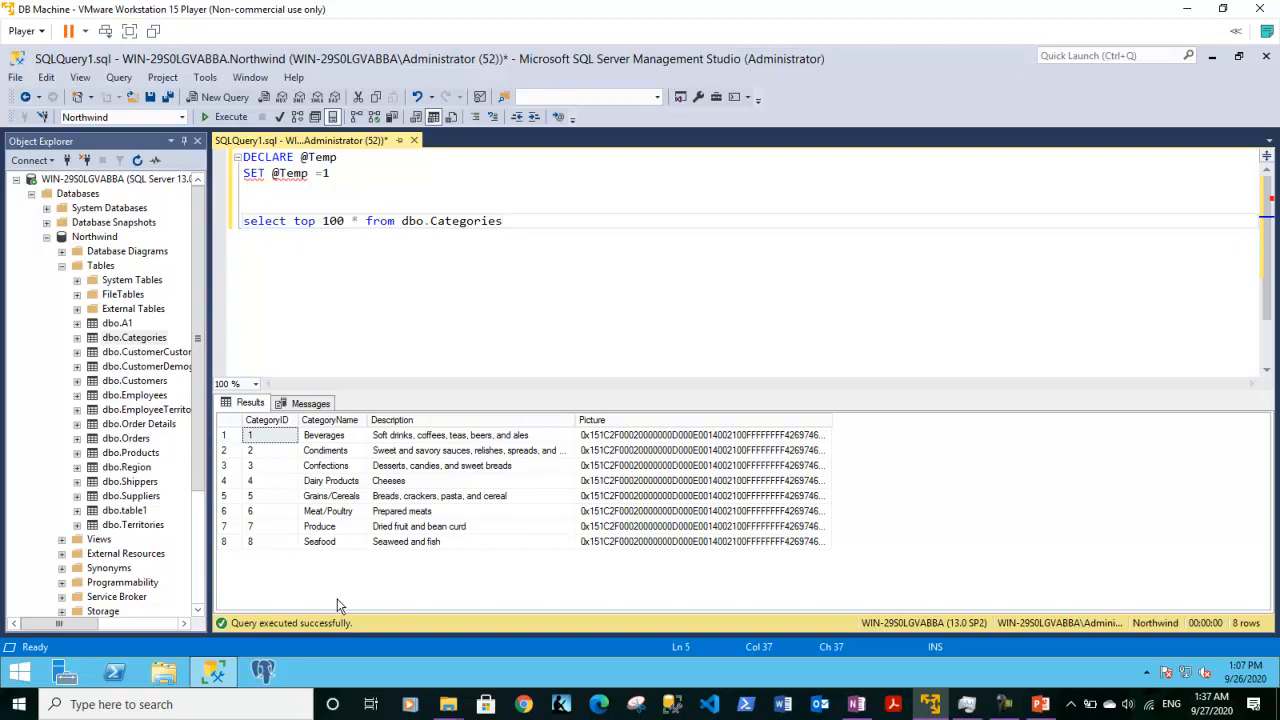
pyautogui.moveTo(351, 318)
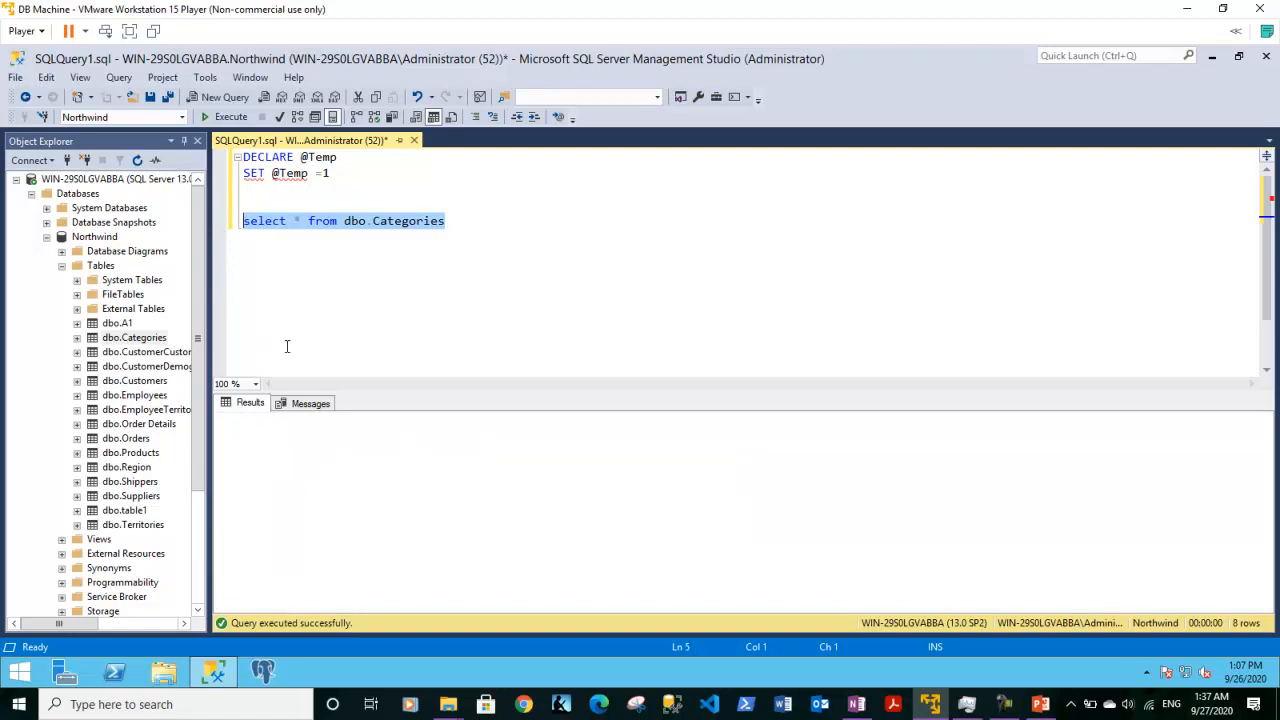
pyautogui.click(230, 116)
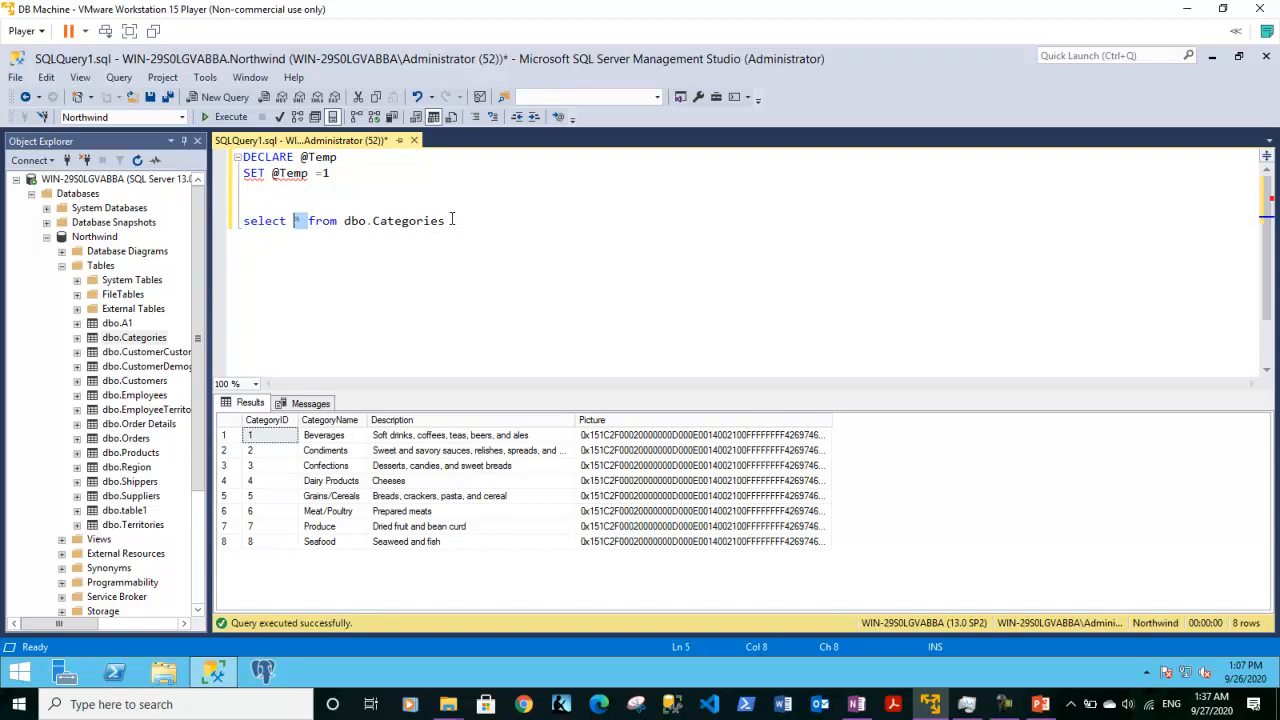
# Append into #Temp1 after dbo.Categories on the query line
pyautogui.write('into')
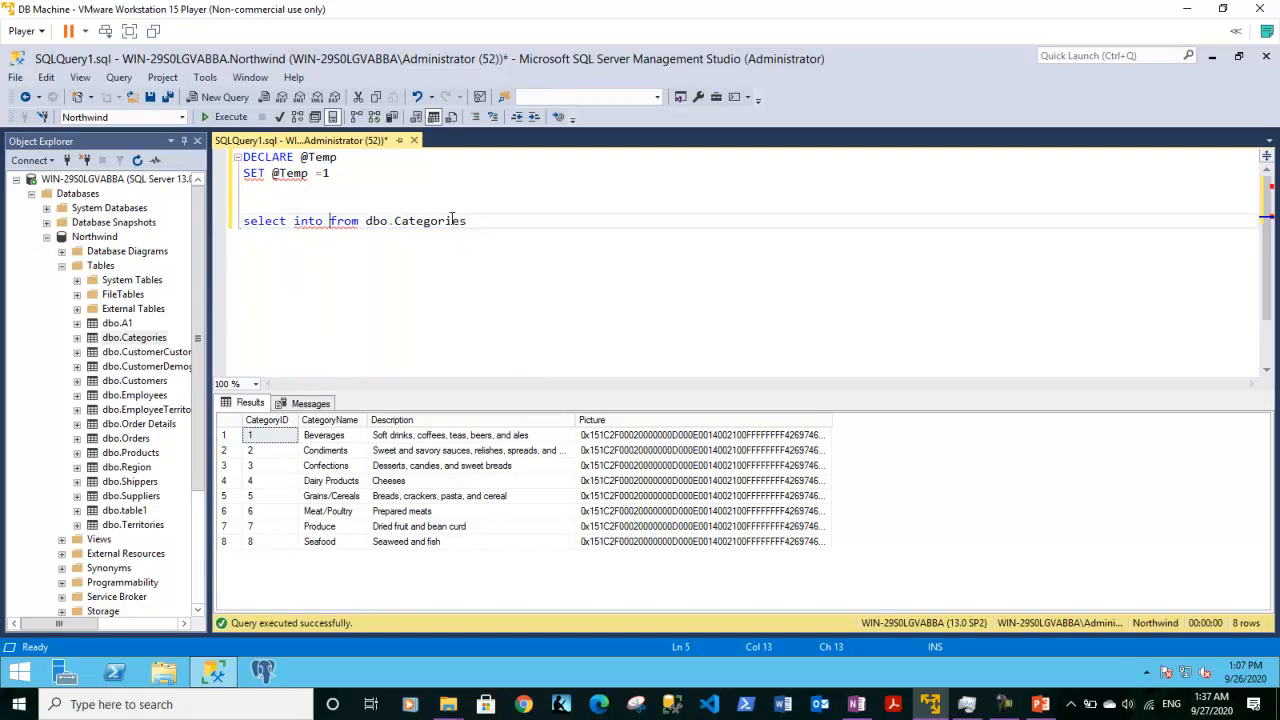
pyautogui.write('#')
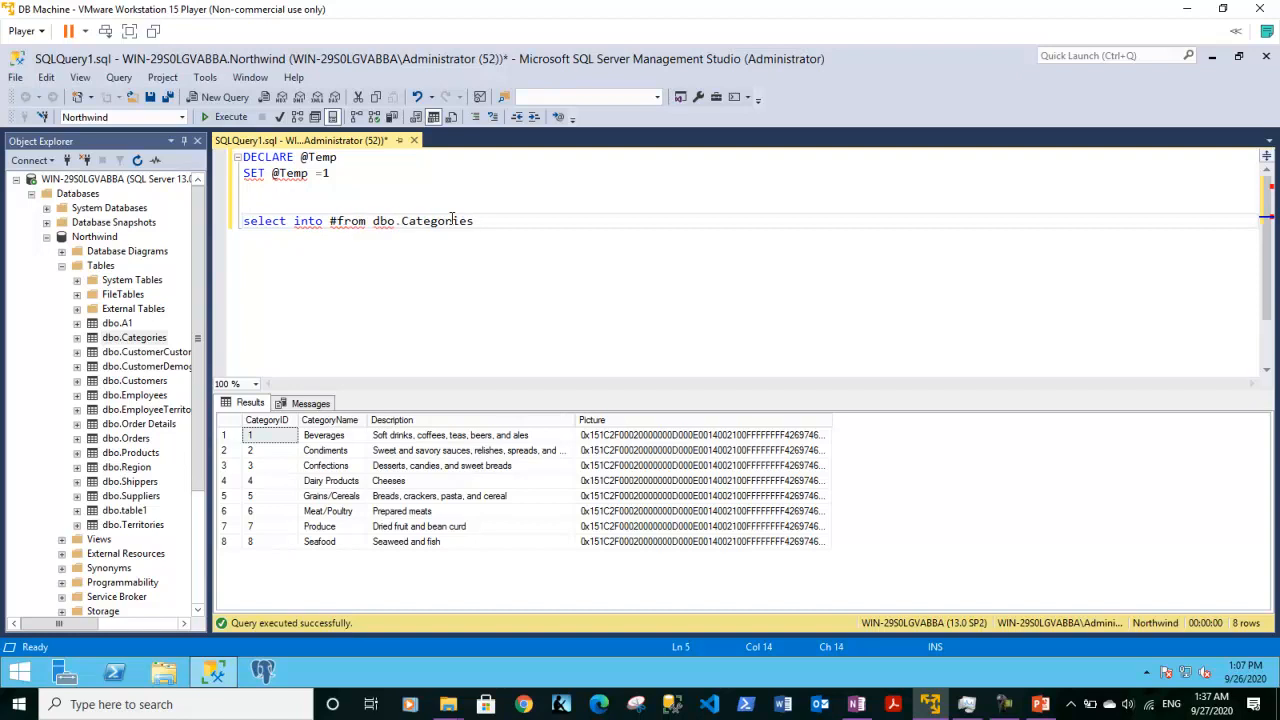
pyautogui.write('Te')
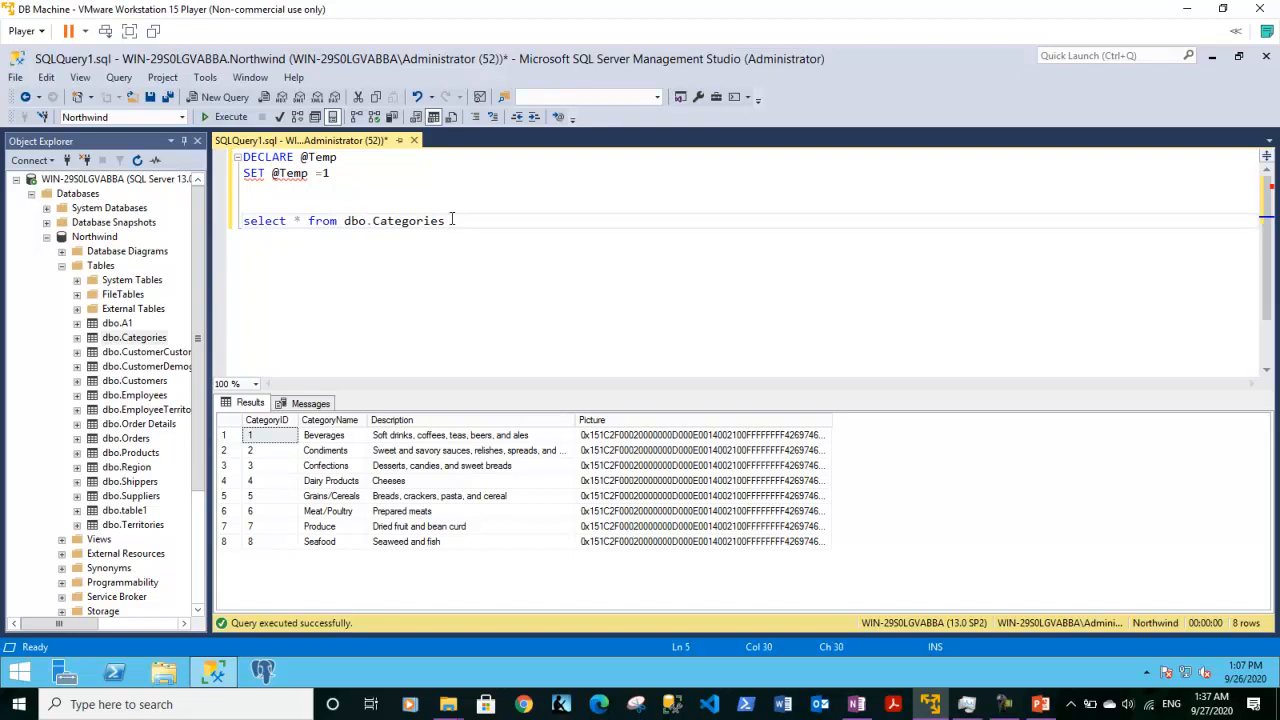
pyautogui.write('into')
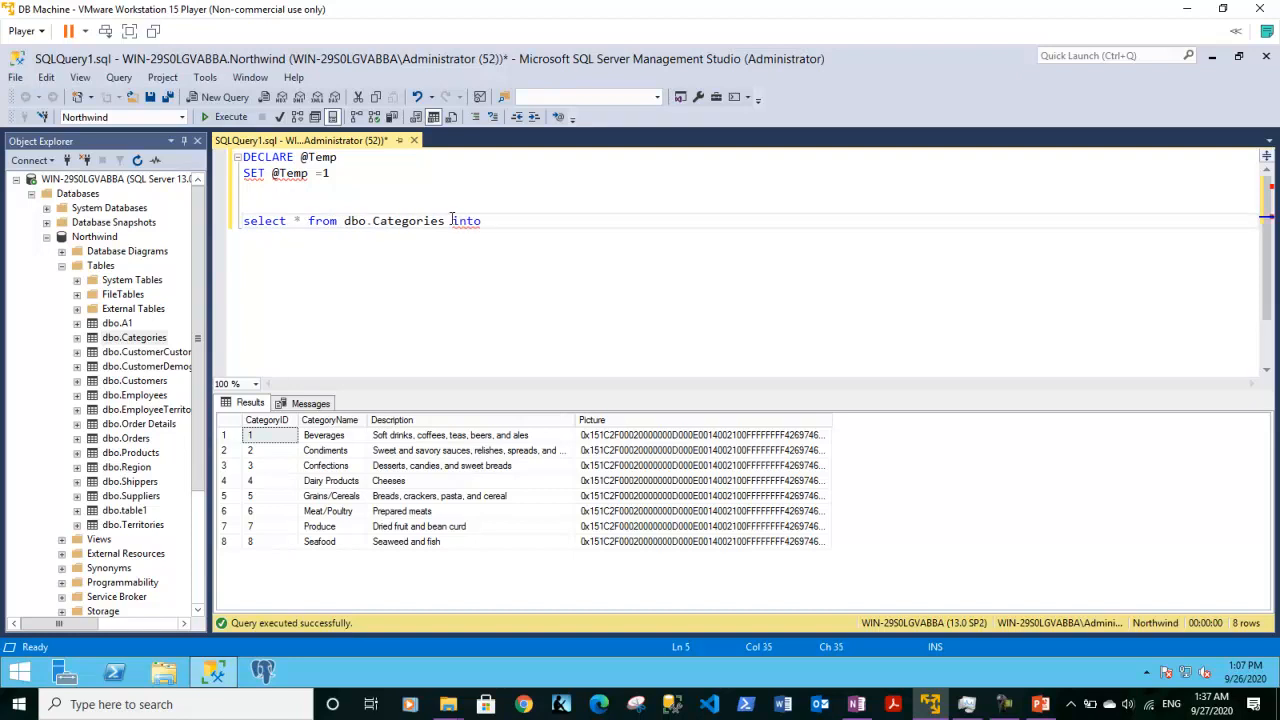
pyautogui.write('#Temp1')
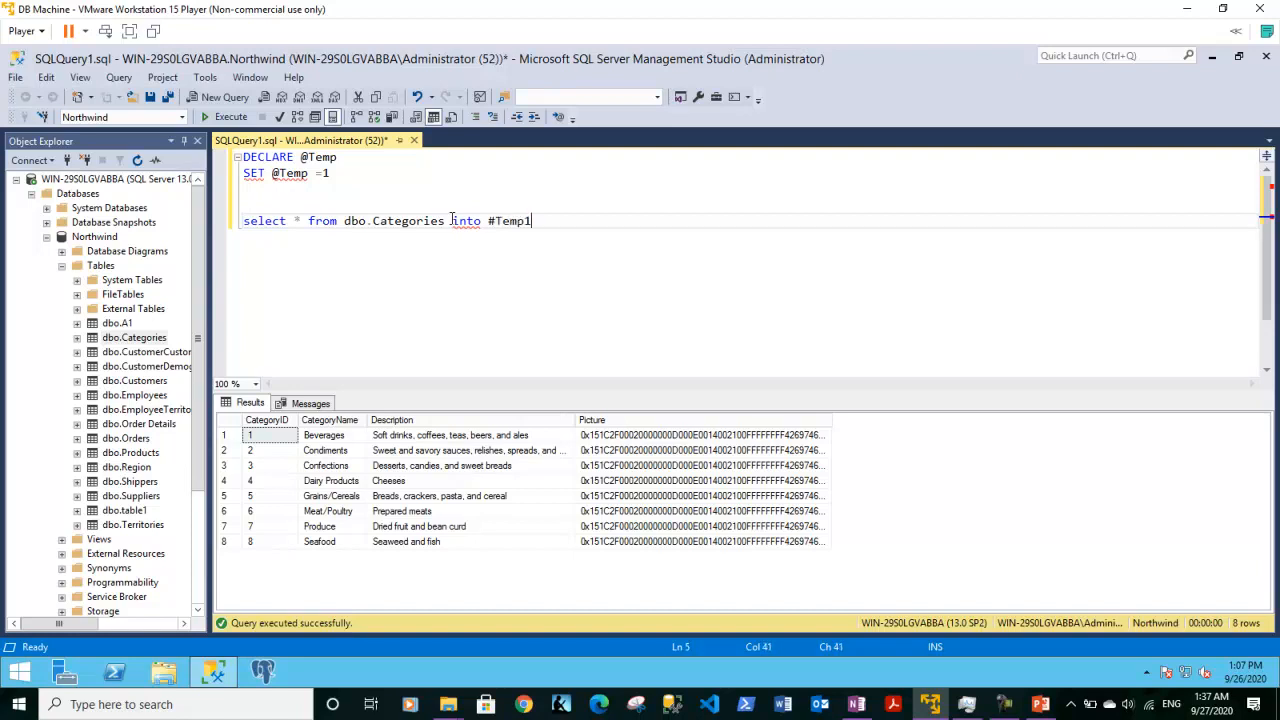
pyautogui.moveTo(298, 265)
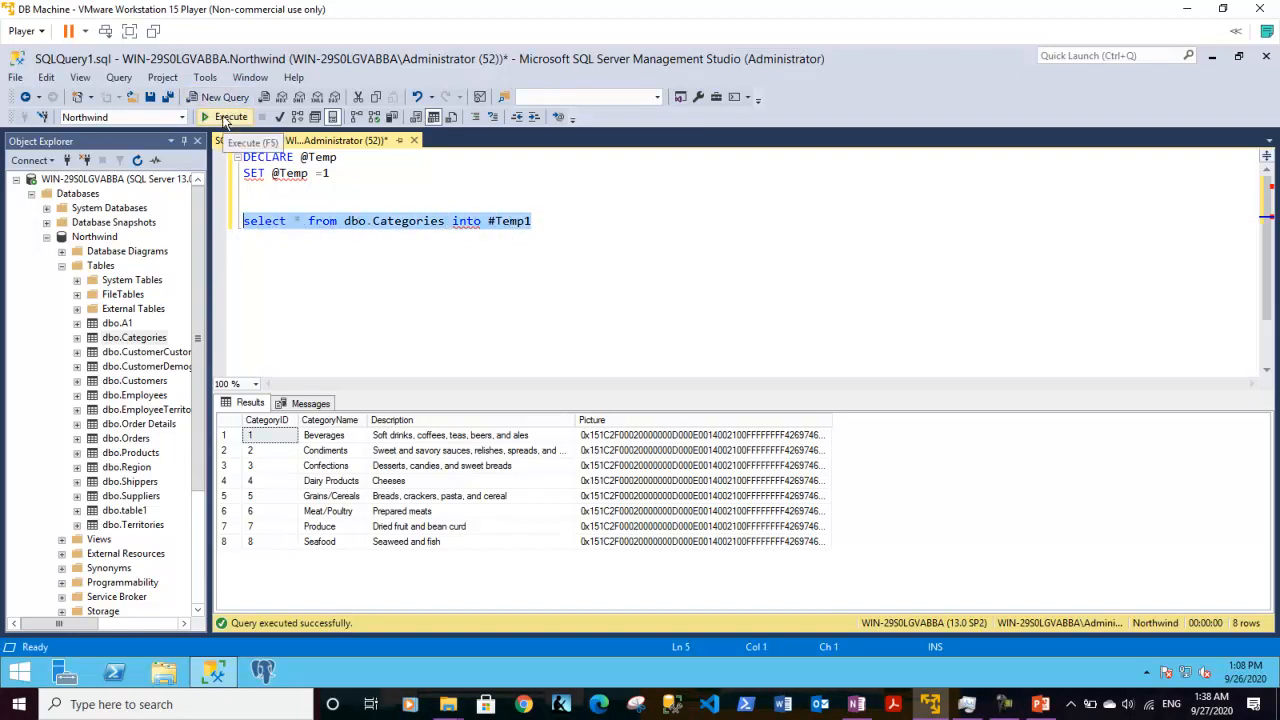
# Execute the query, see the syntax error near into, and select the into #Temp1 text
pyautogui.click(231, 116)
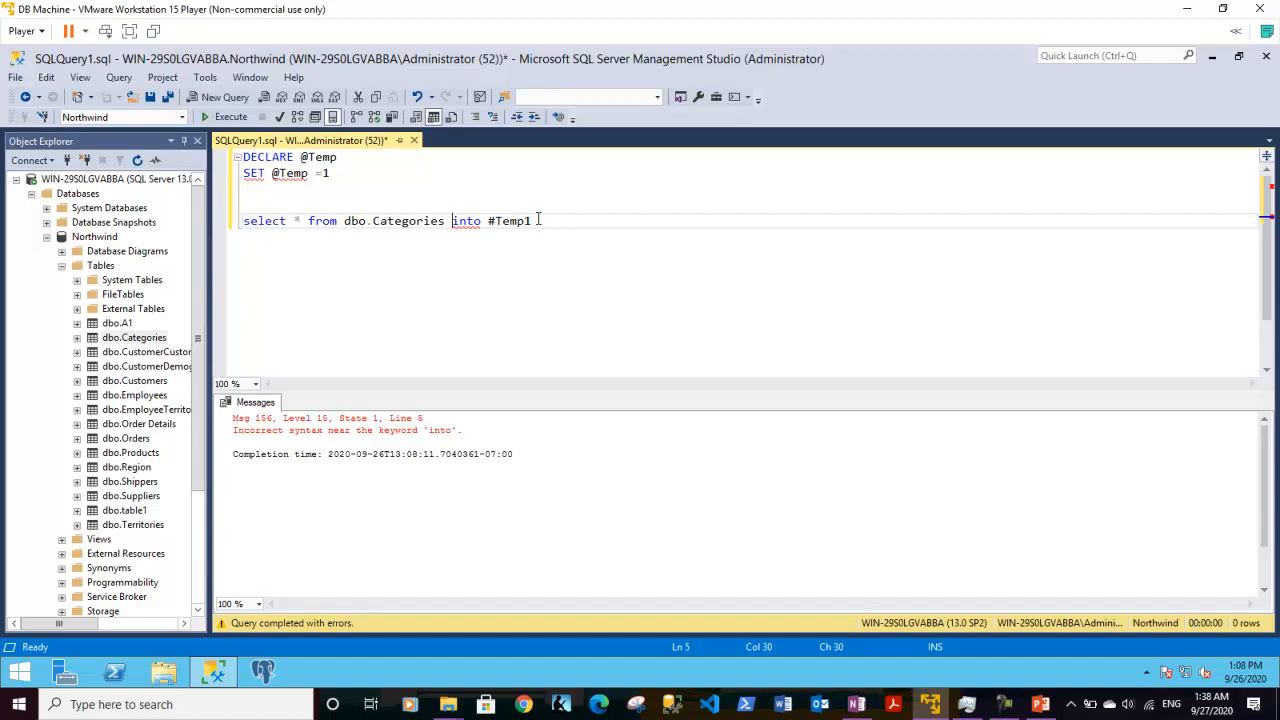
pyautogui.moveTo(452, 220); pyautogui.dragTo(530, 220)
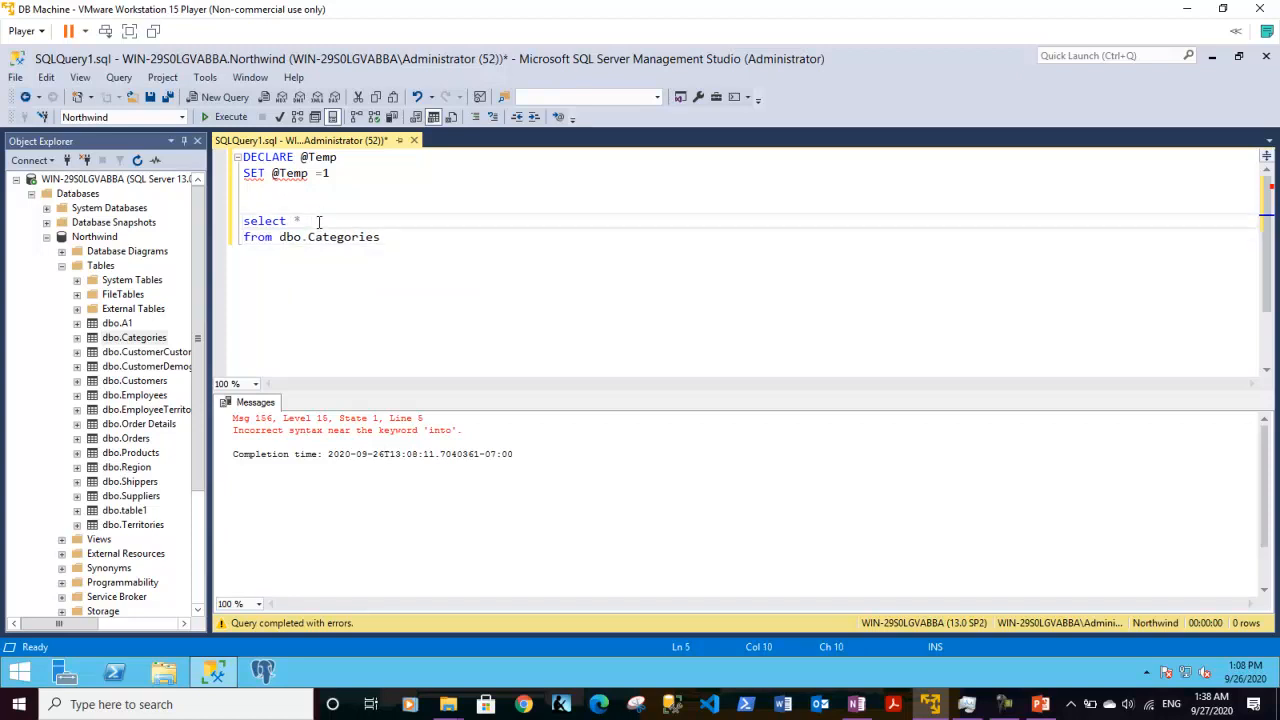
# Move into #Temp1 right after select * and fix the #Temp1 table name
pyautogui.write('into #Temp1')
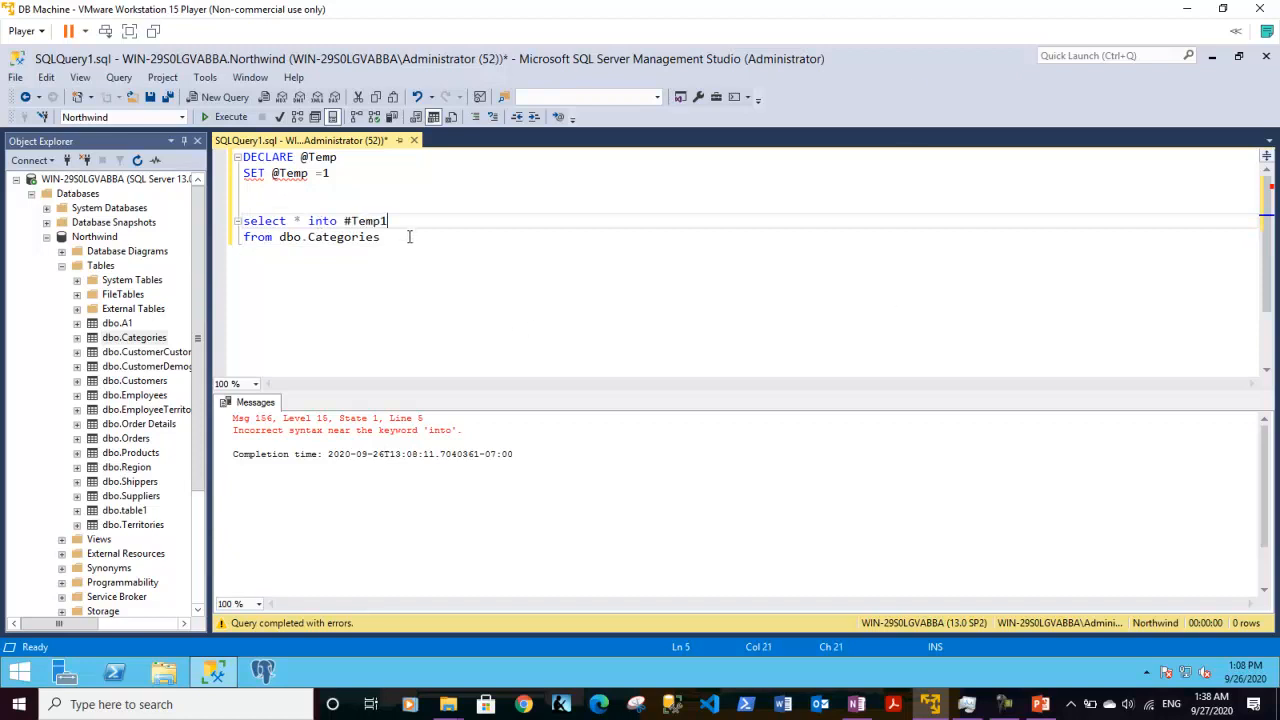
pyautogui.moveTo(380, 237); pyautogui.dragTo(242, 221)
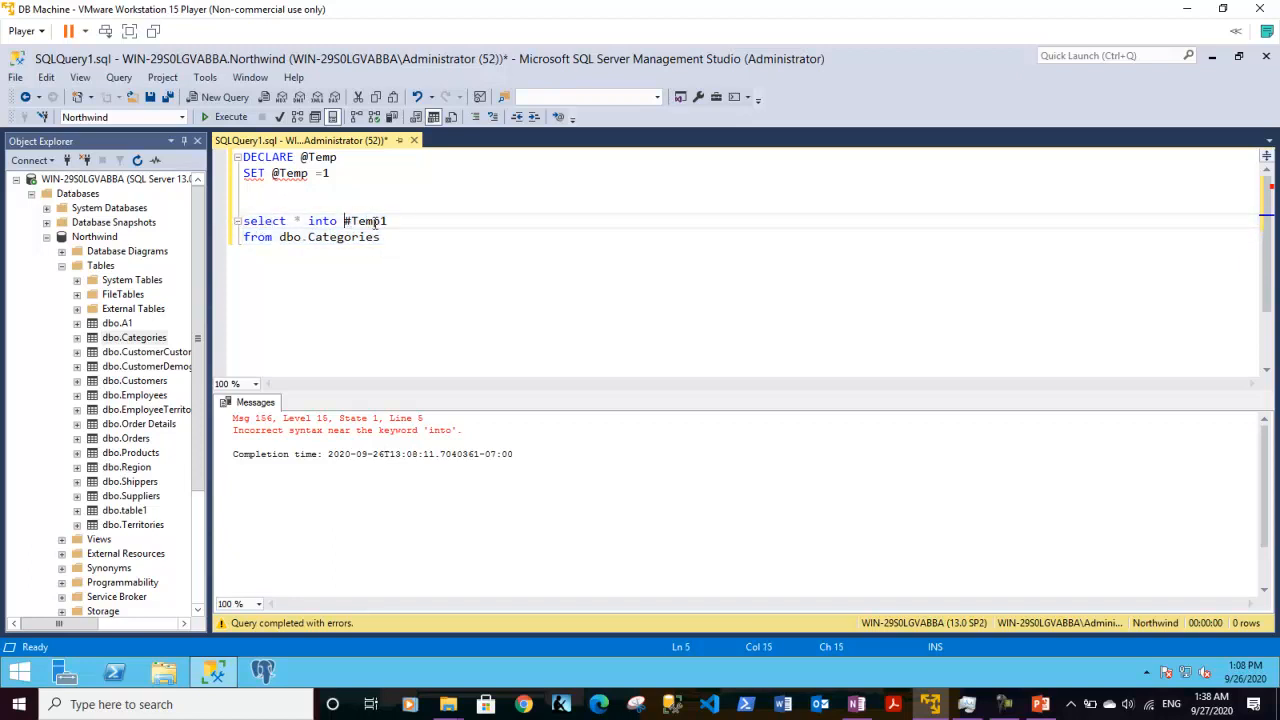
pyautogui.doubleClick(365, 220)
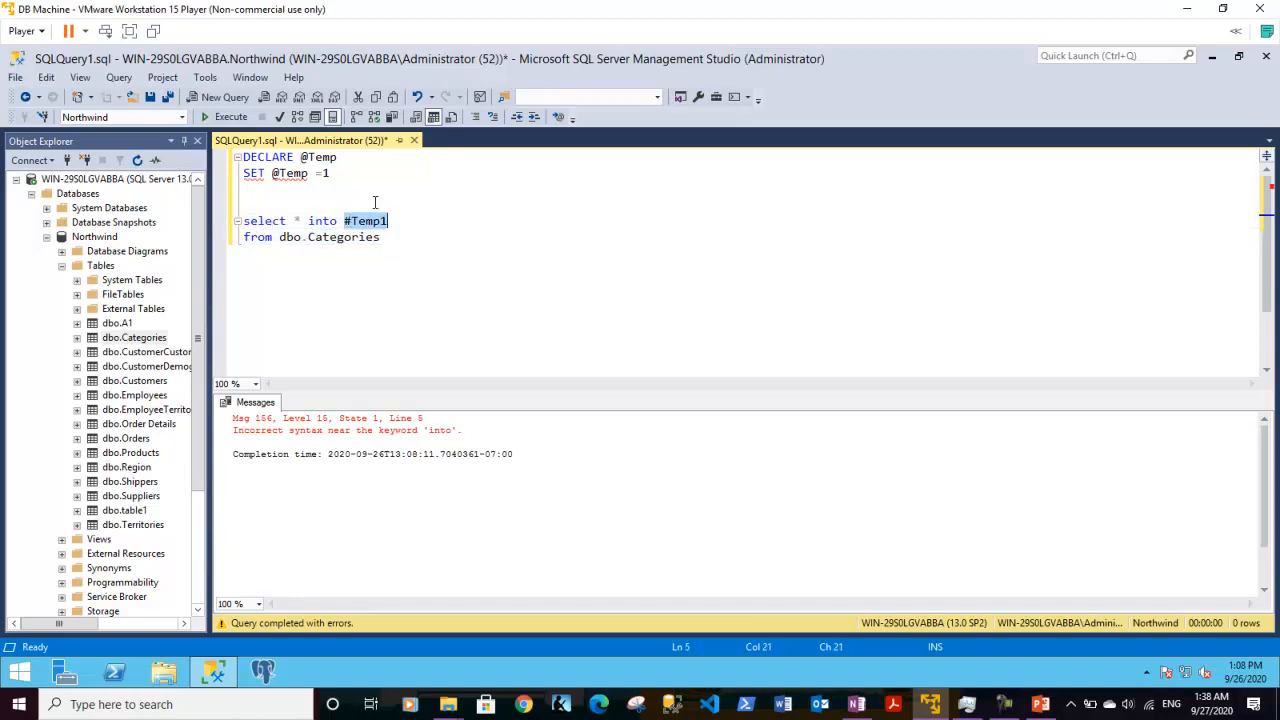
pyautogui.click(346, 221)
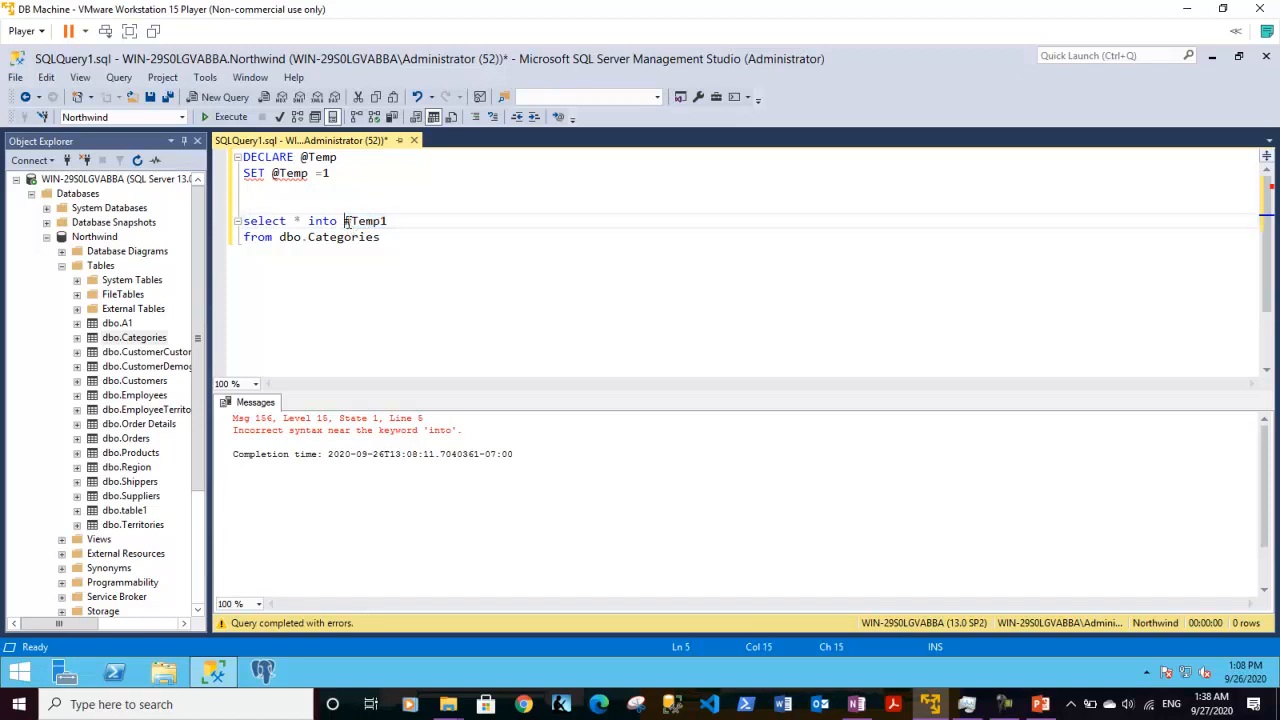
pyautogui.write('#')
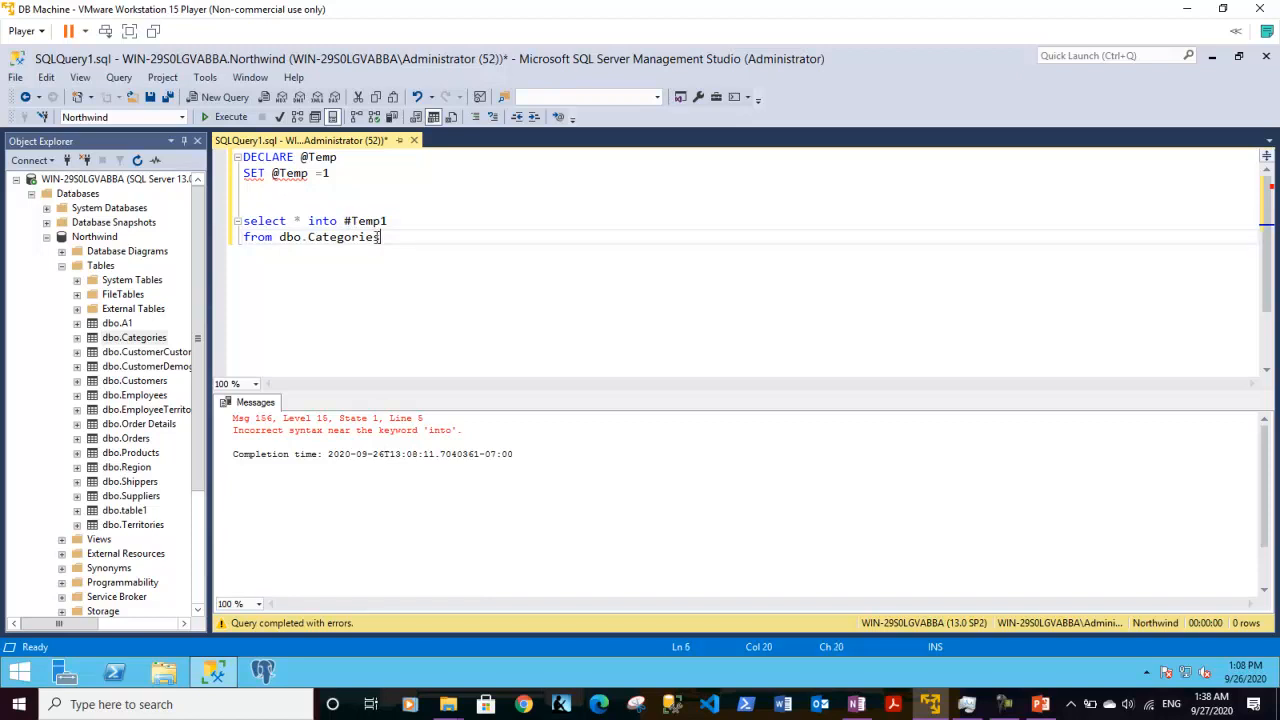
pyautogui.doubleClick(364, 220)
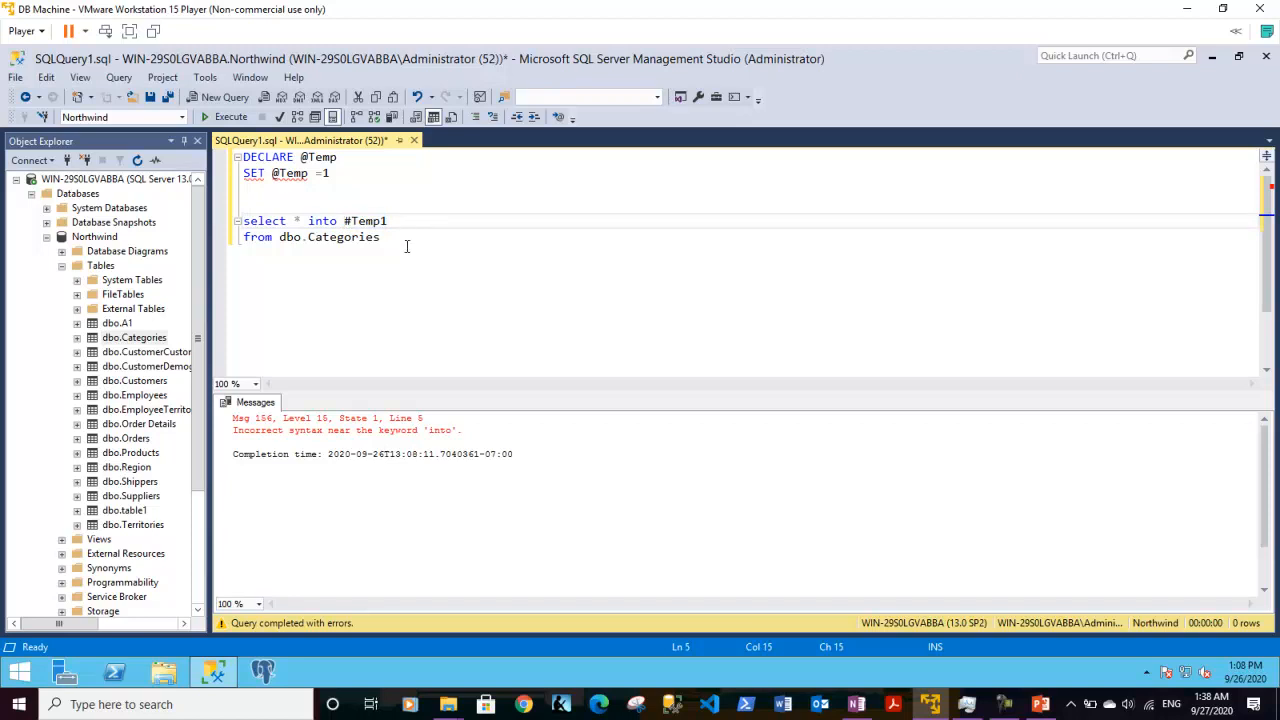
pyautogui.moveTo(138, 308)
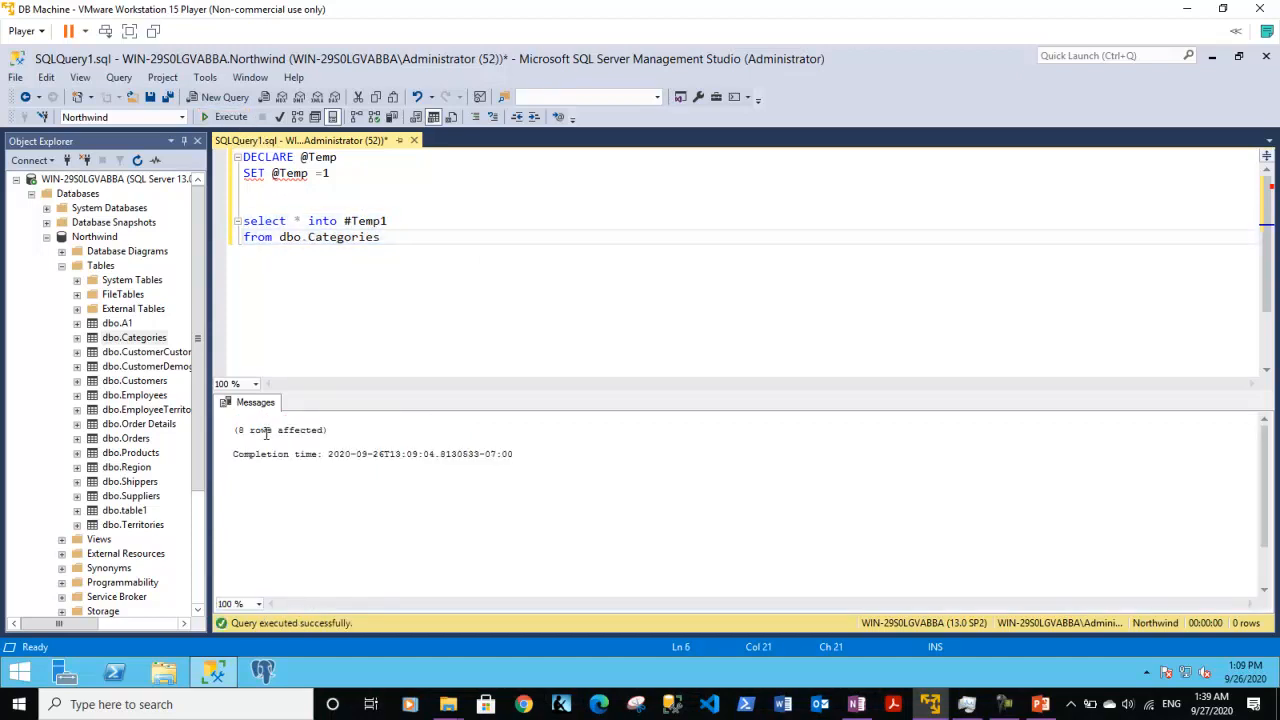
pyautogui.doubleClick(285, 430)
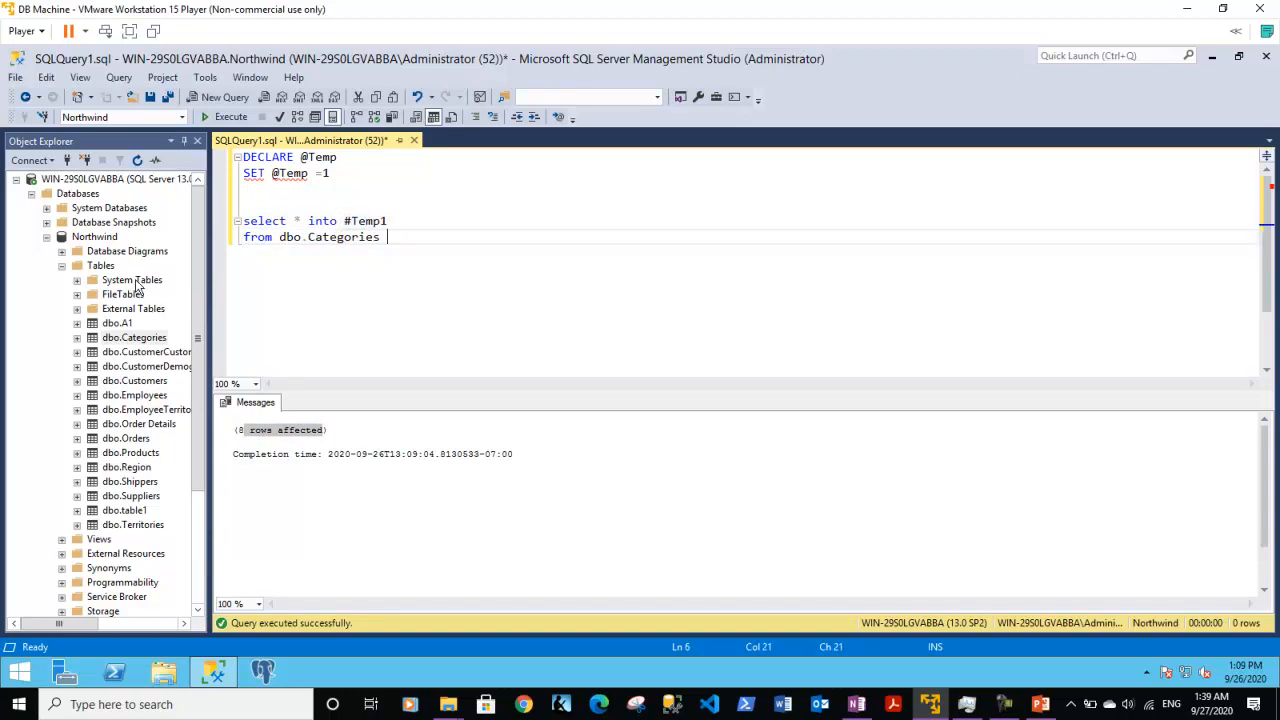
pyautogui.click(100, 265)
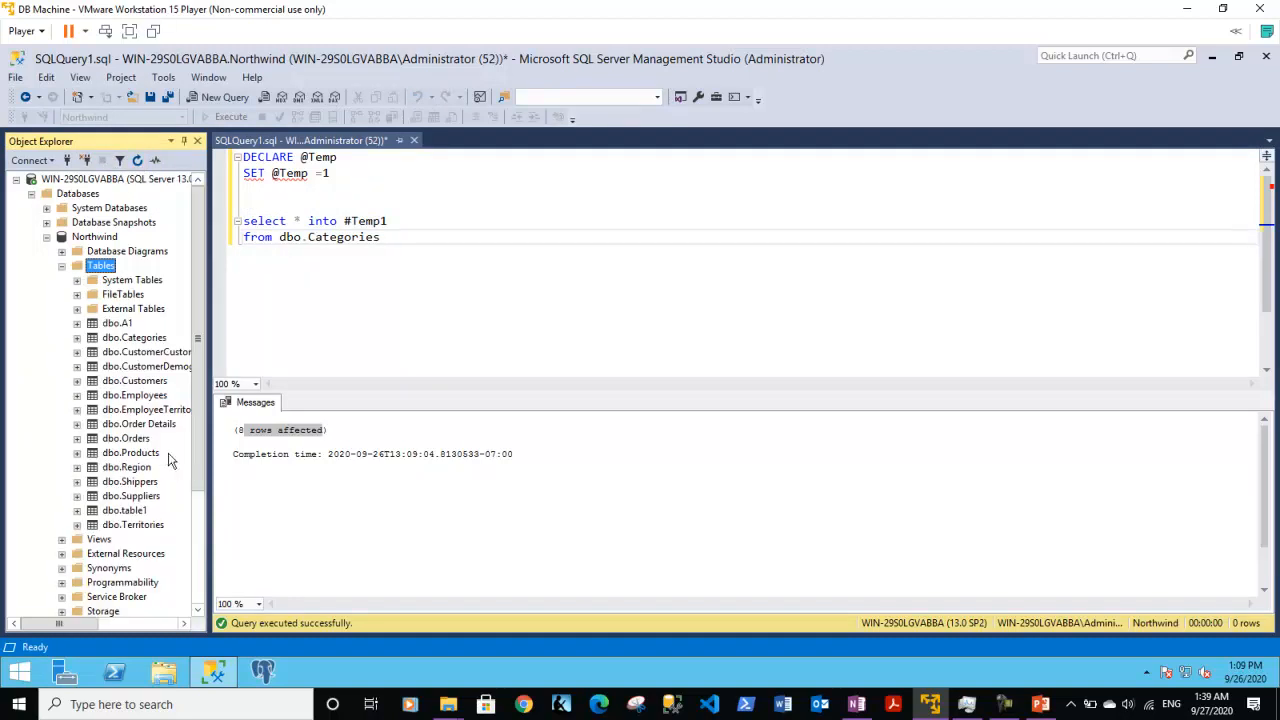
pyautogui.moveTo(130, 455)
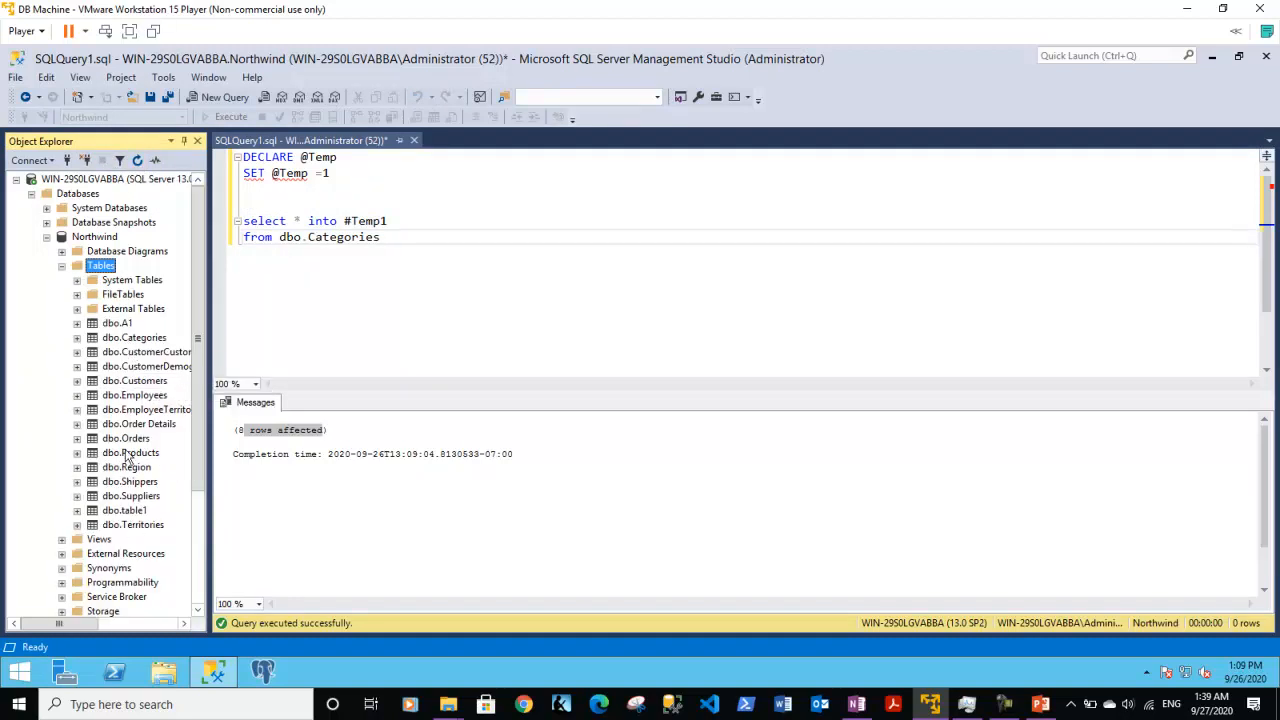
pyautogui.moveTo(135, 527)
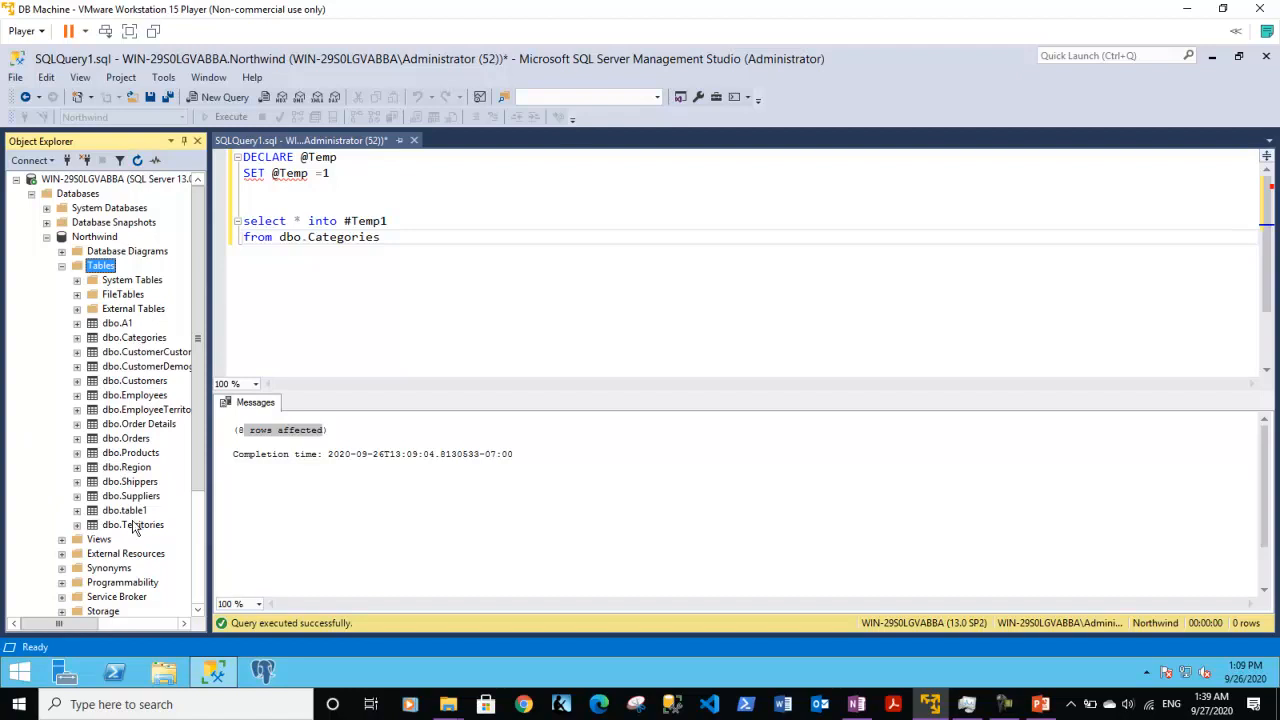
pyautogui.doubleClick(365, 221)
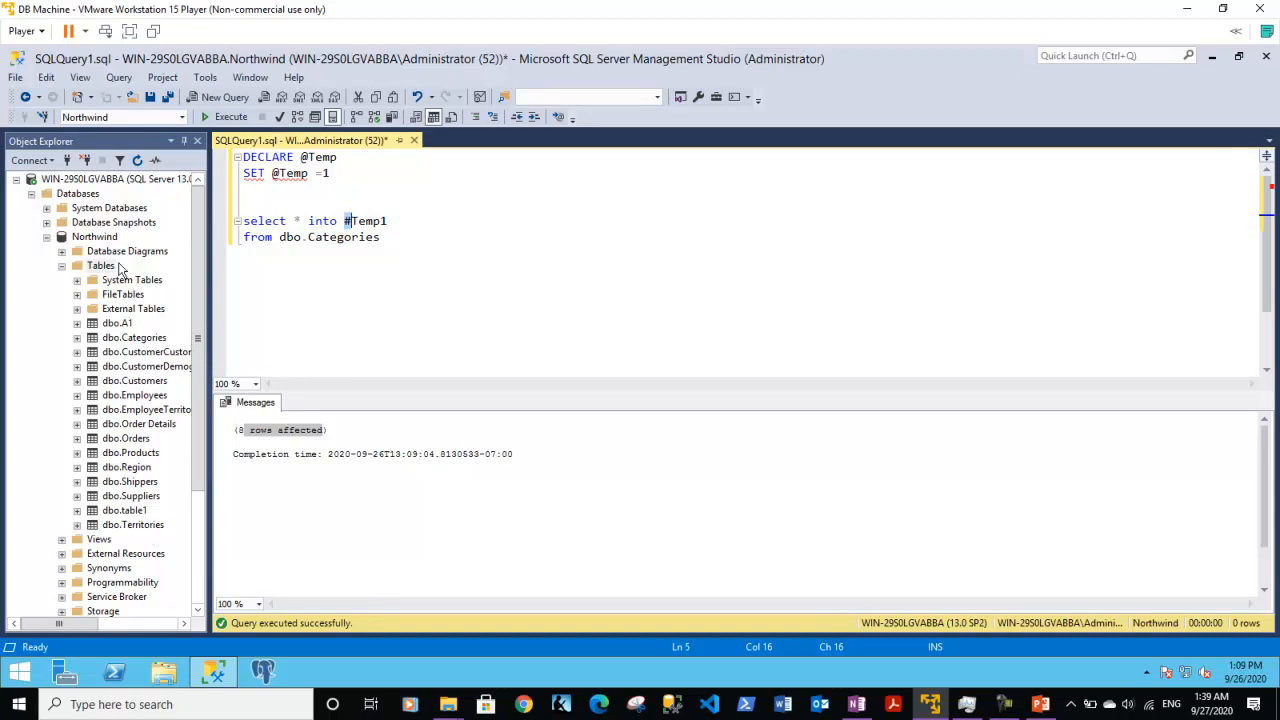
# Type select * from #Temp1 on a new line and execute it, showing 8 rows
pyautogui.click(452, 237)
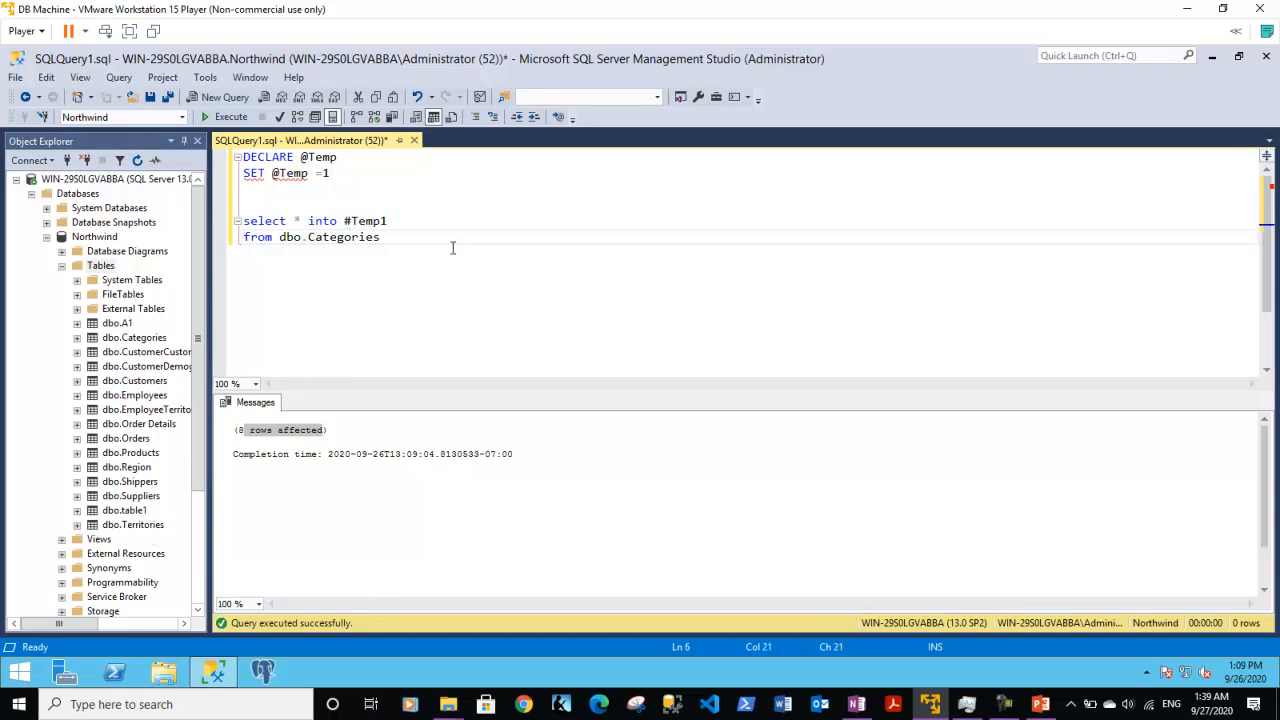
pyautogui.write('sel')
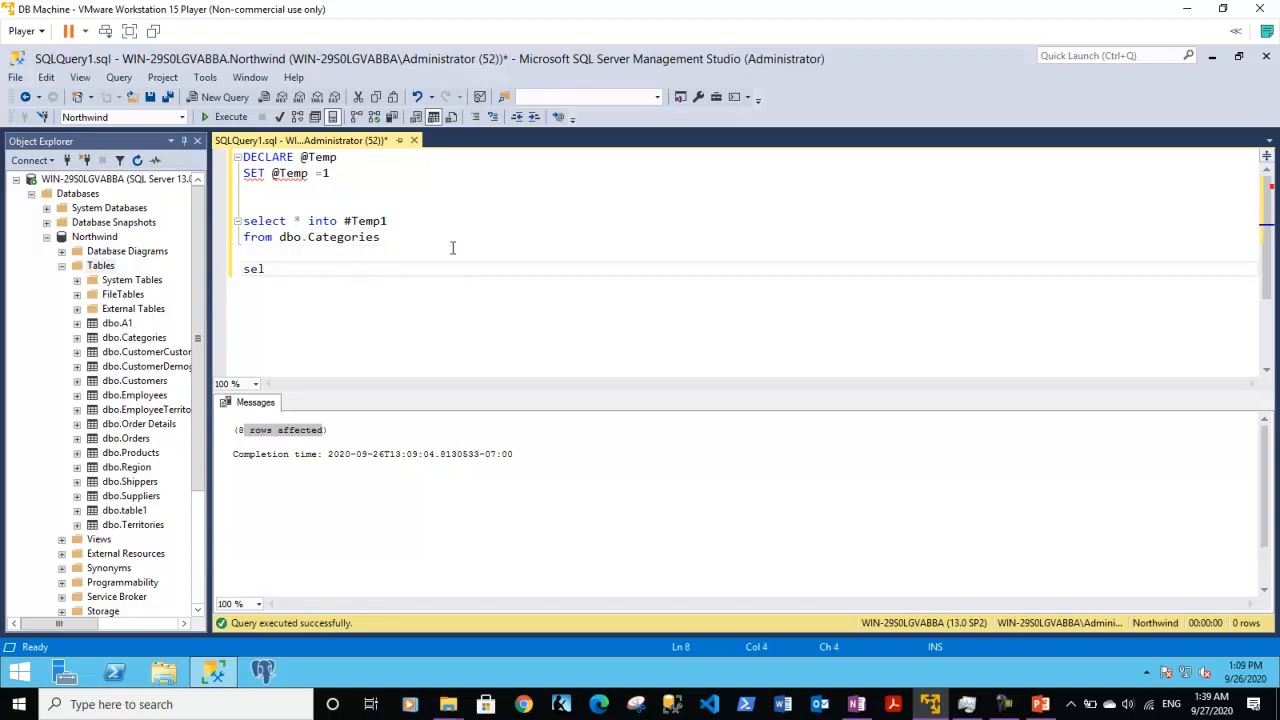
pyautogui.write('ect * from')
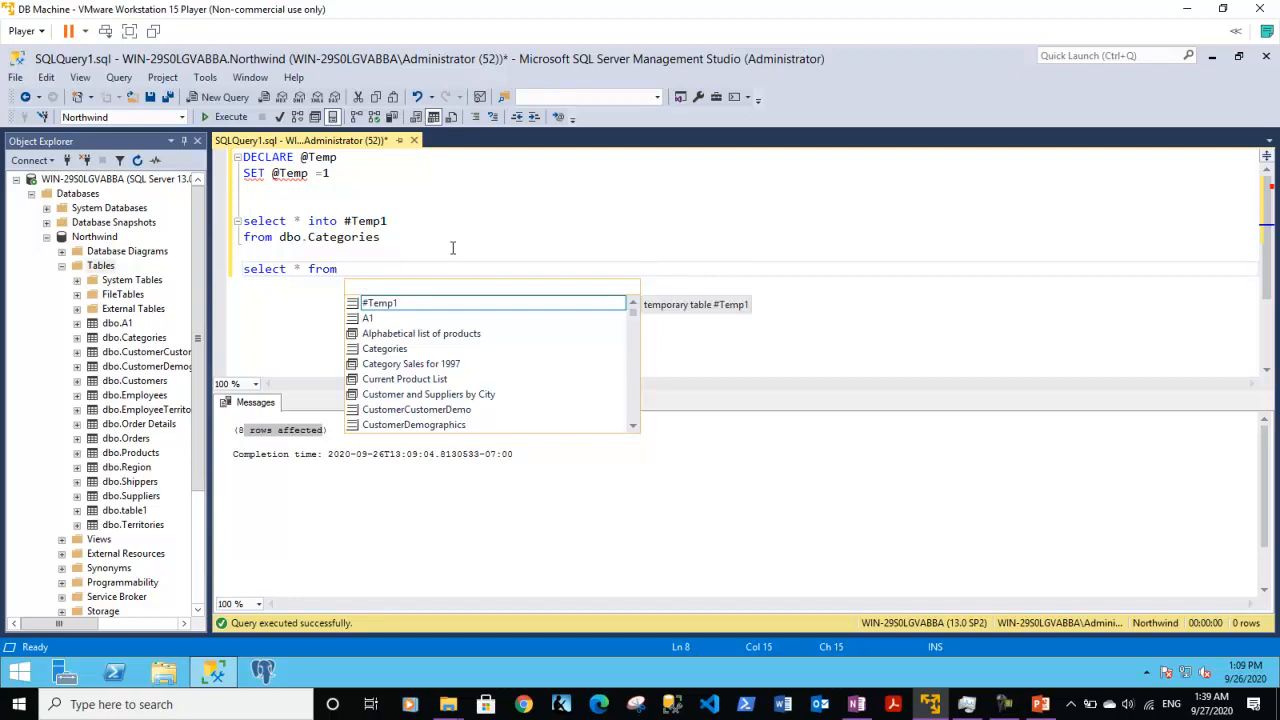
pyautogui.write('#Temp1')
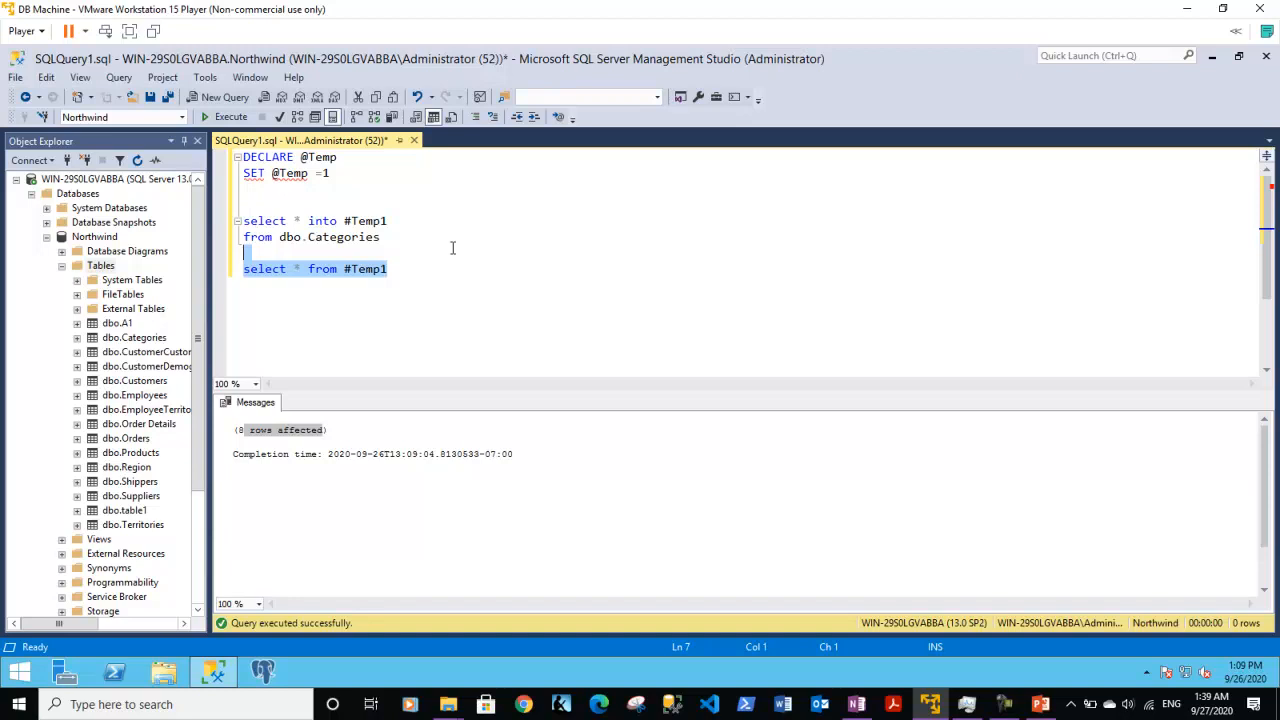
pyautogui.click(230, 116)
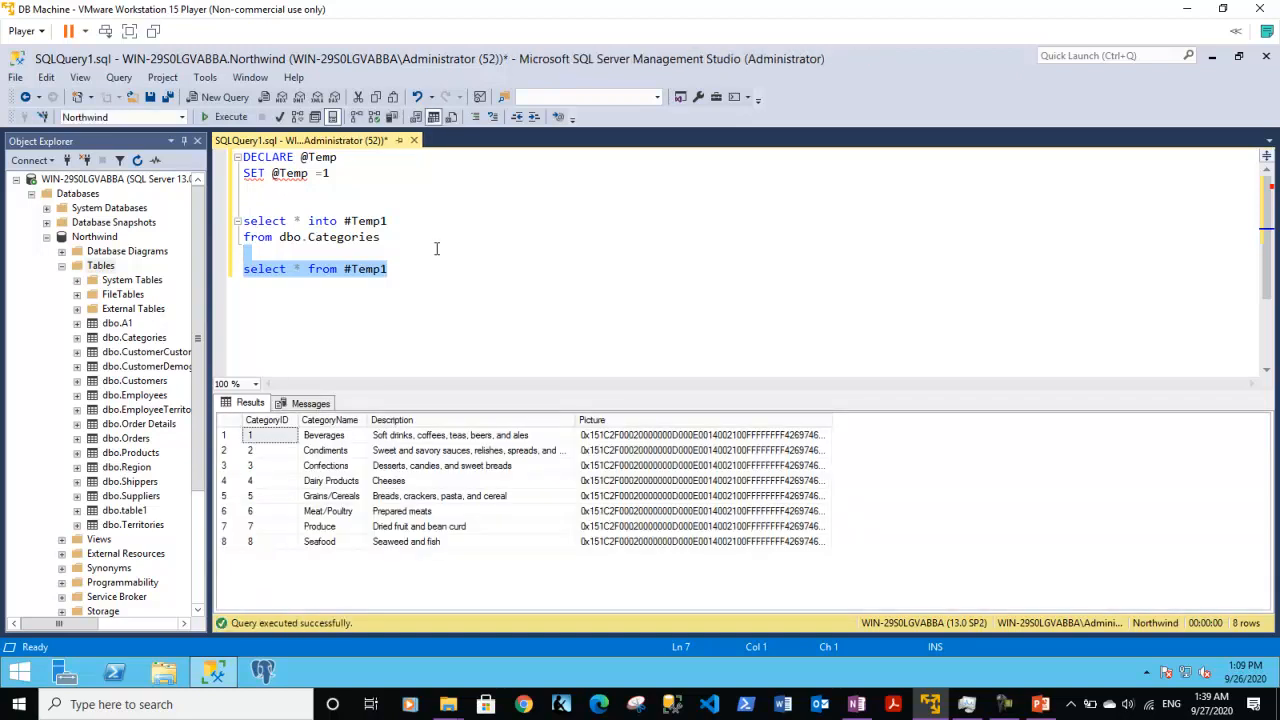
pyautogui.click(391, 419)
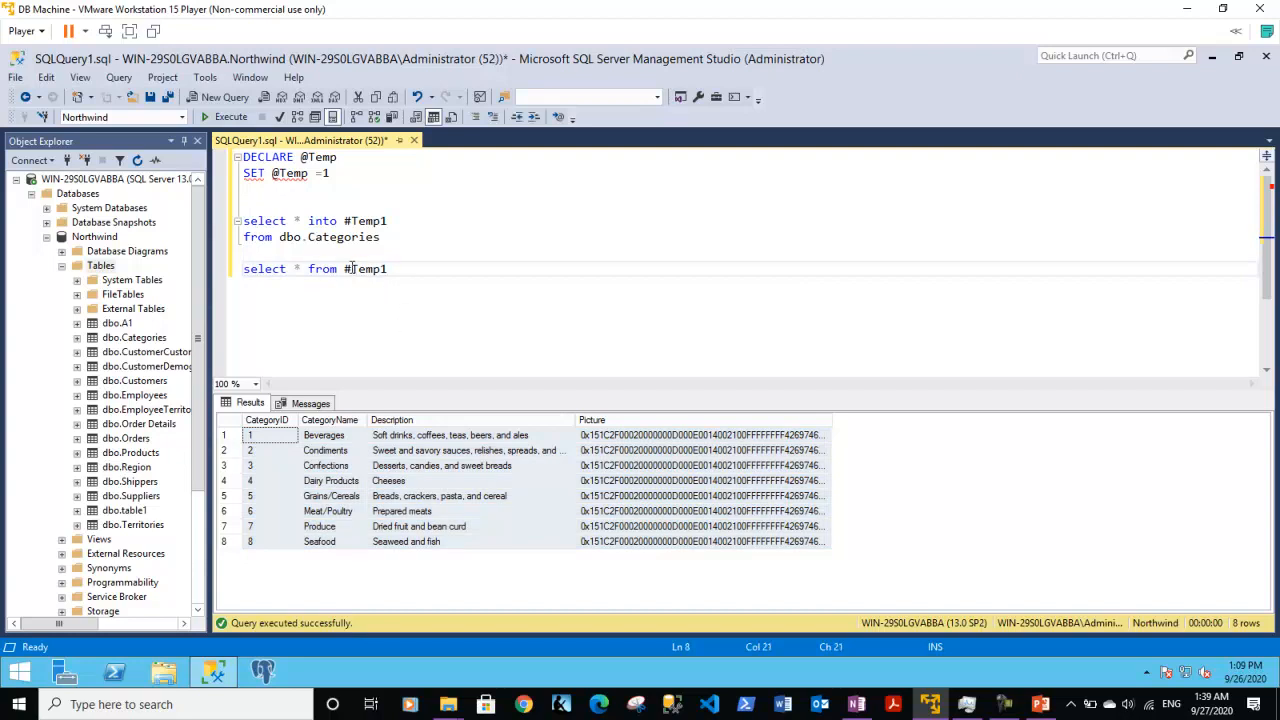
# Close the SQLQuery1.sql tab and choose No to discard unsaved changes
pyautogui.doubleClick(365, 268)
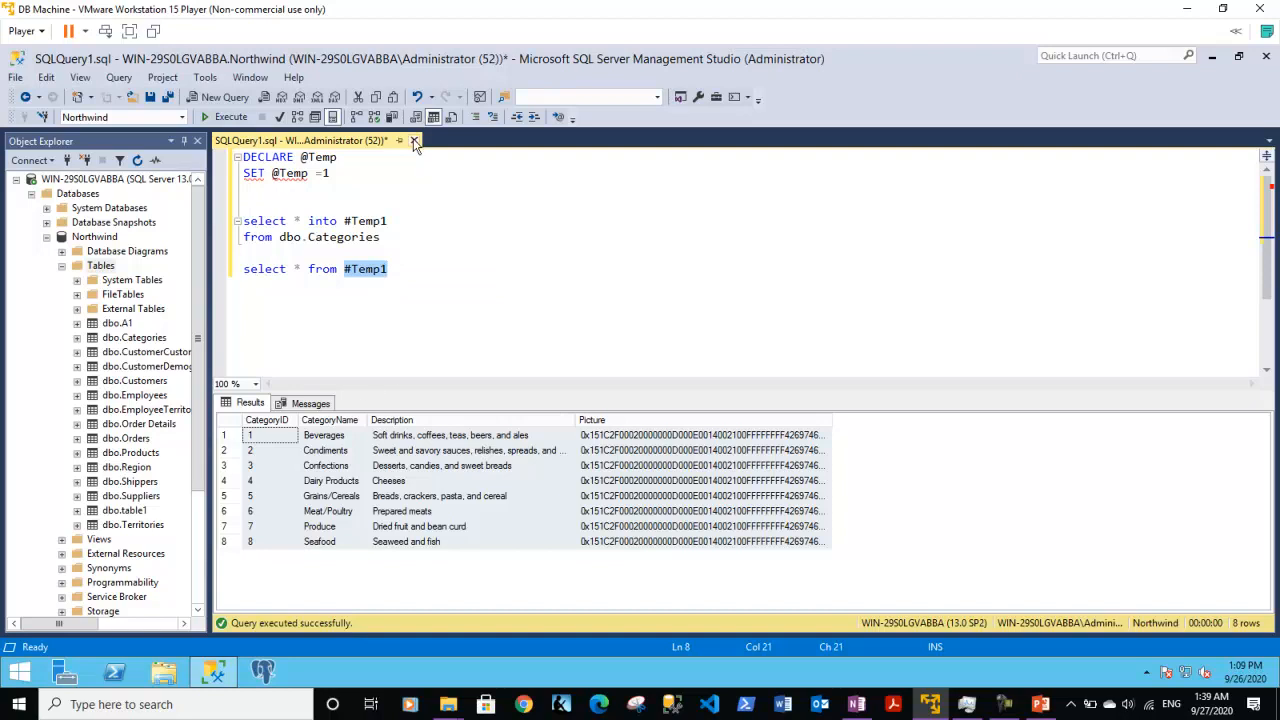
pyautogui.moveTo(413, 140)
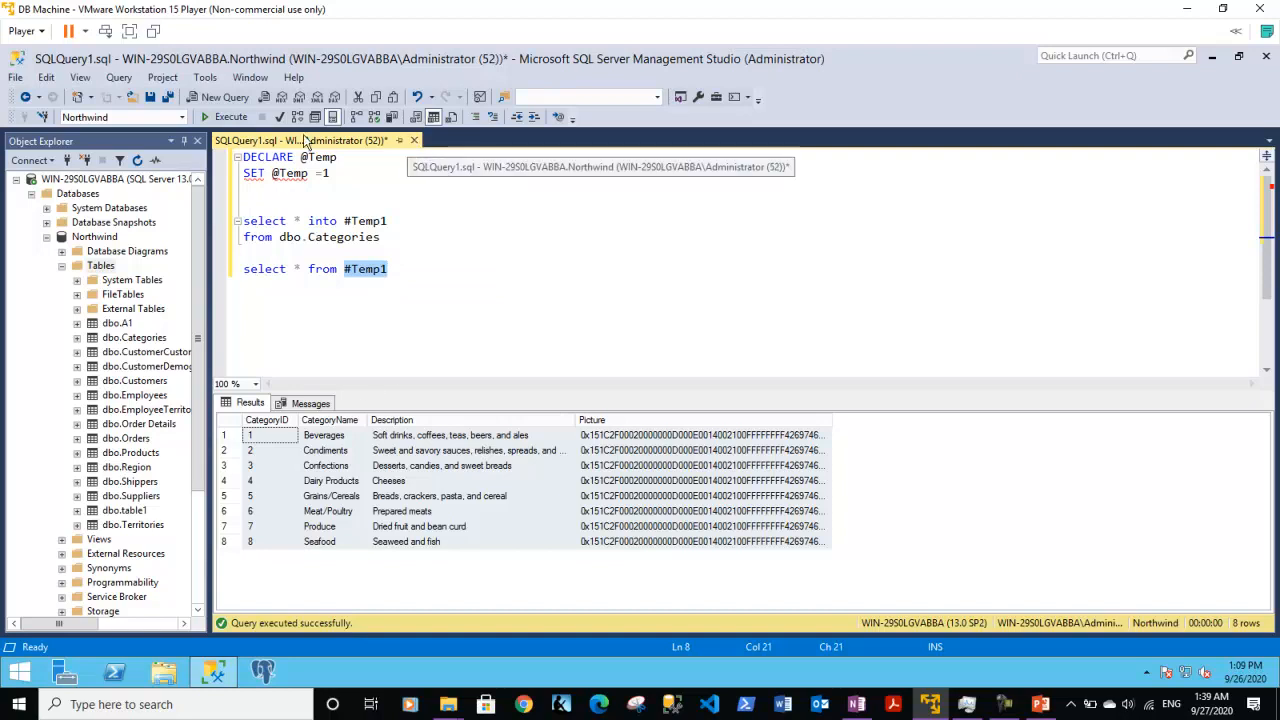
pyautogui.moveTo(805, 508)
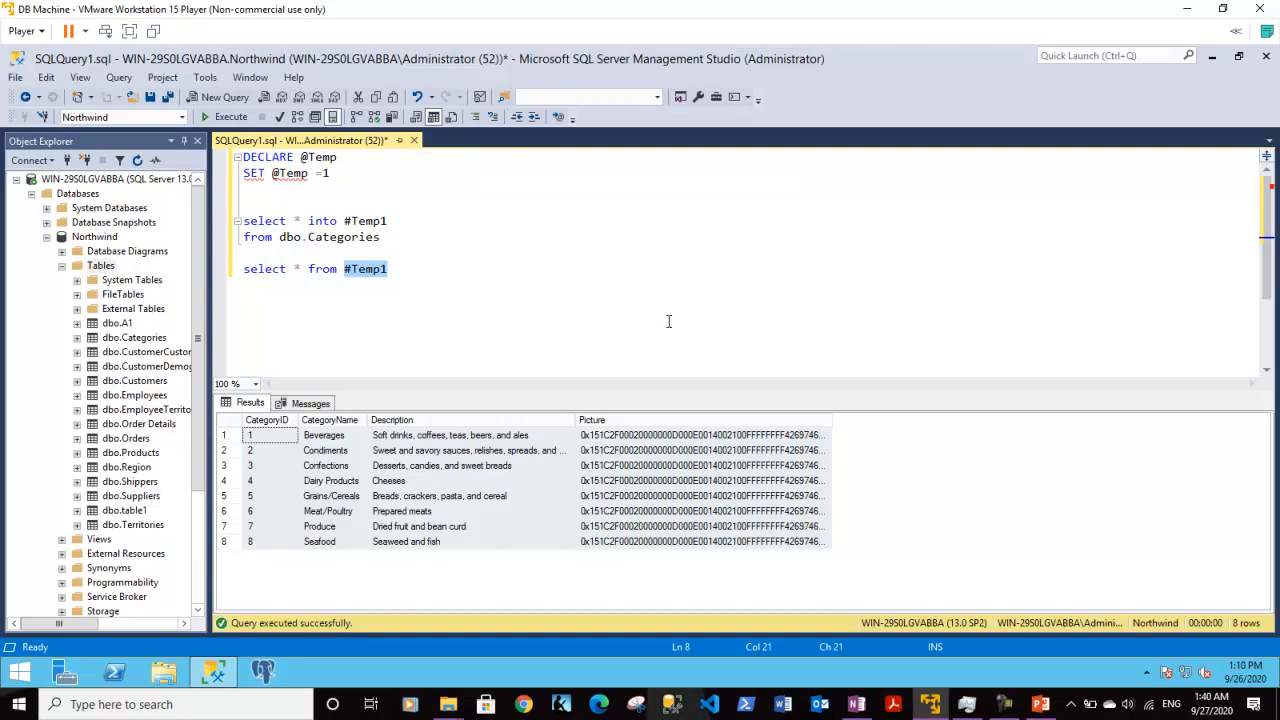
pyautogui.moveTo(375, 140)
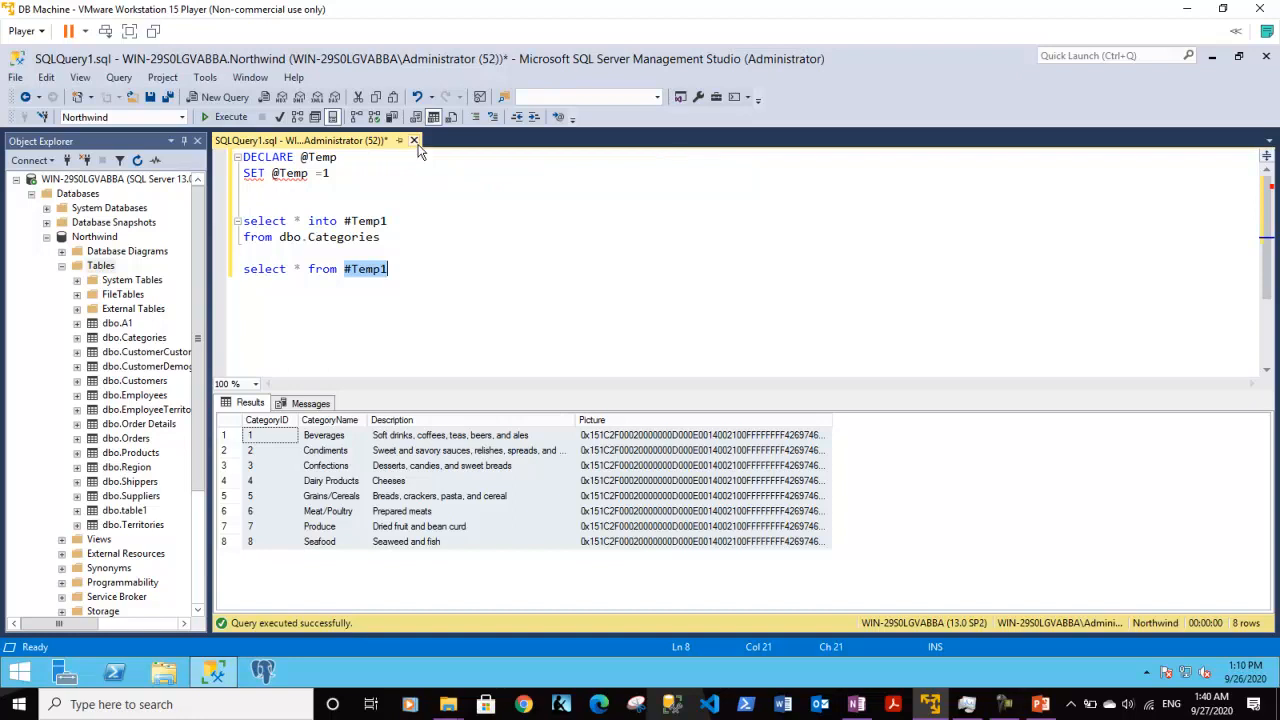
pyautogui.moveTo(414, 140)
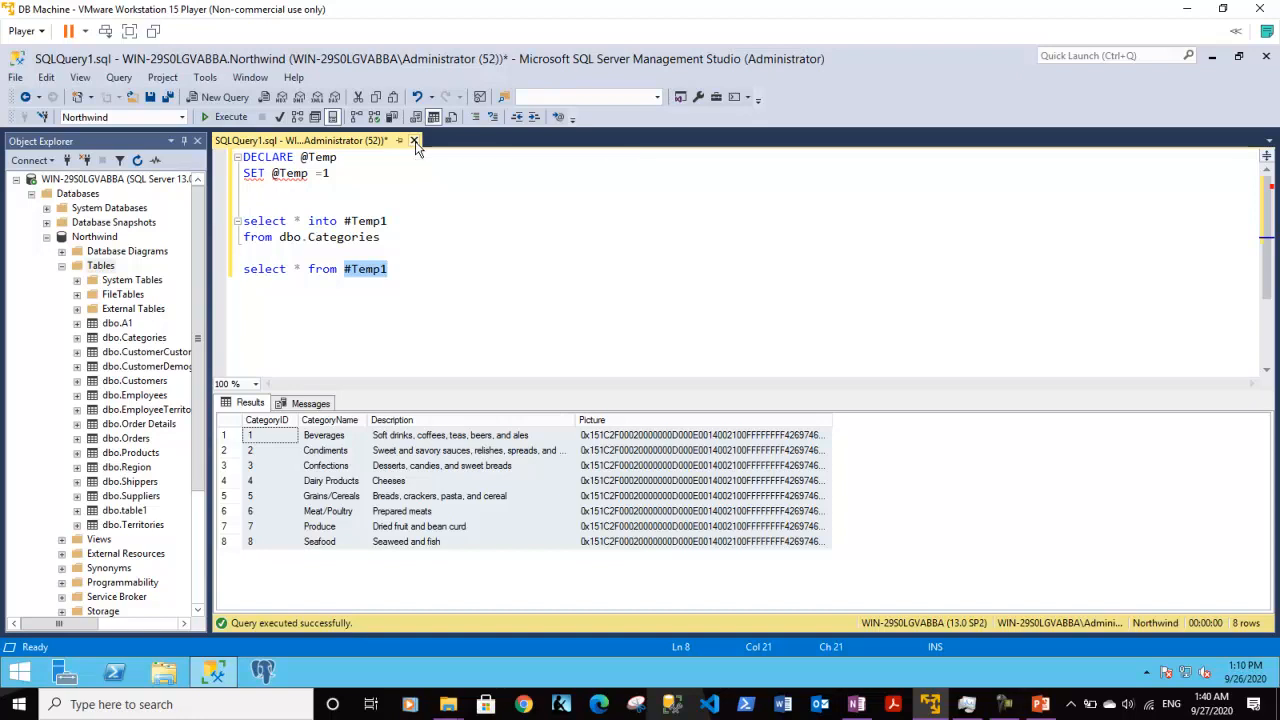
pyautogui.click(414, 140)
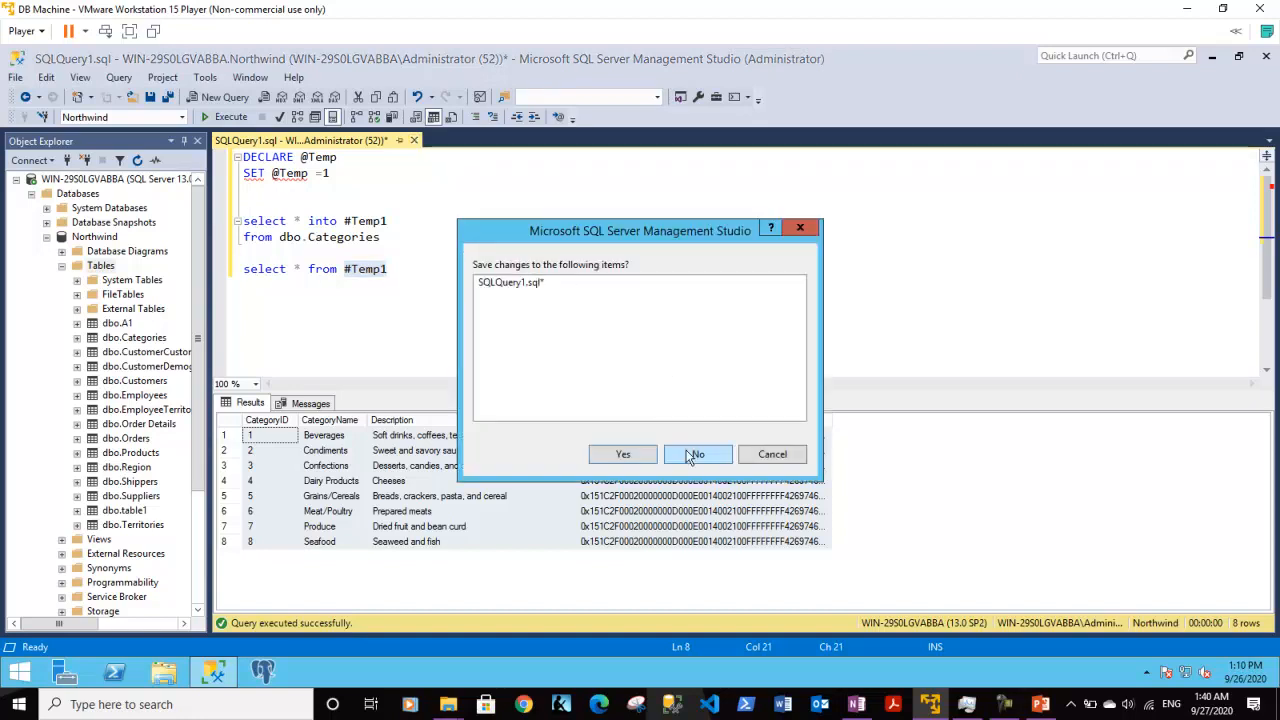
pyautogui.click(697, 454)
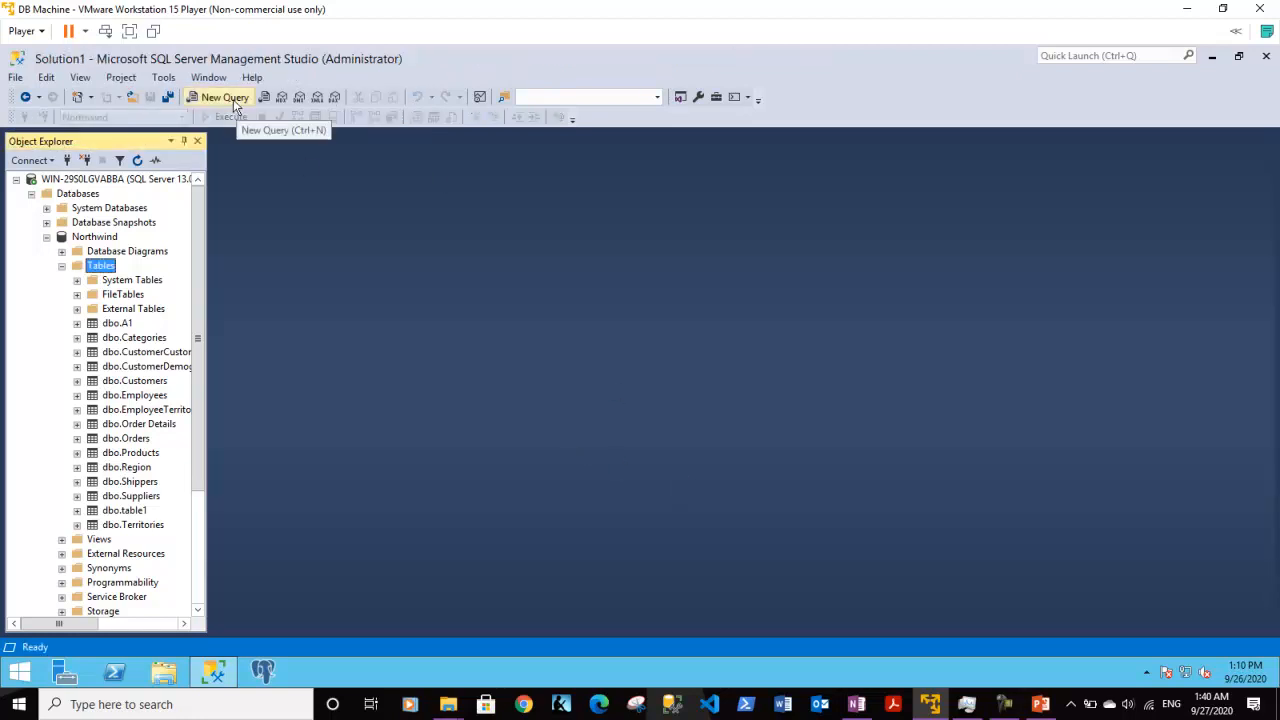
# Open a new query window, type select * from #Temp1, select the line and execute it
pyautogui.click(216, 97)
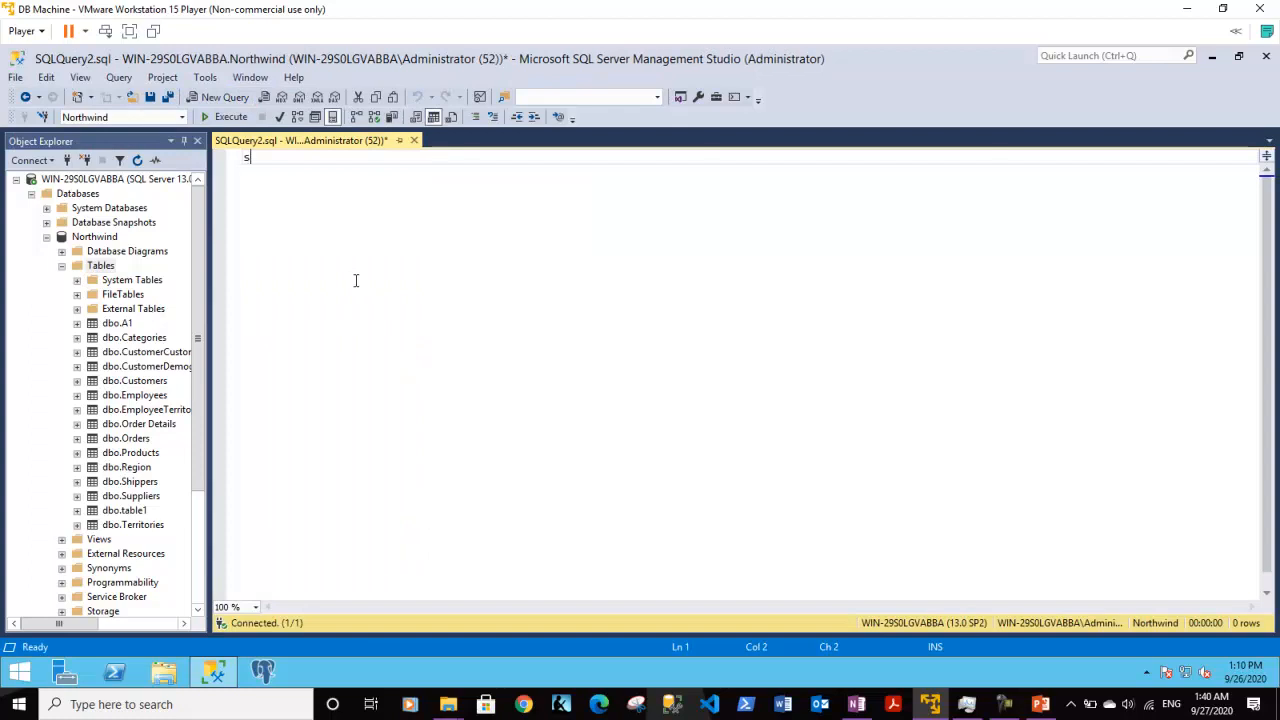
pyautogui.write('elect *')
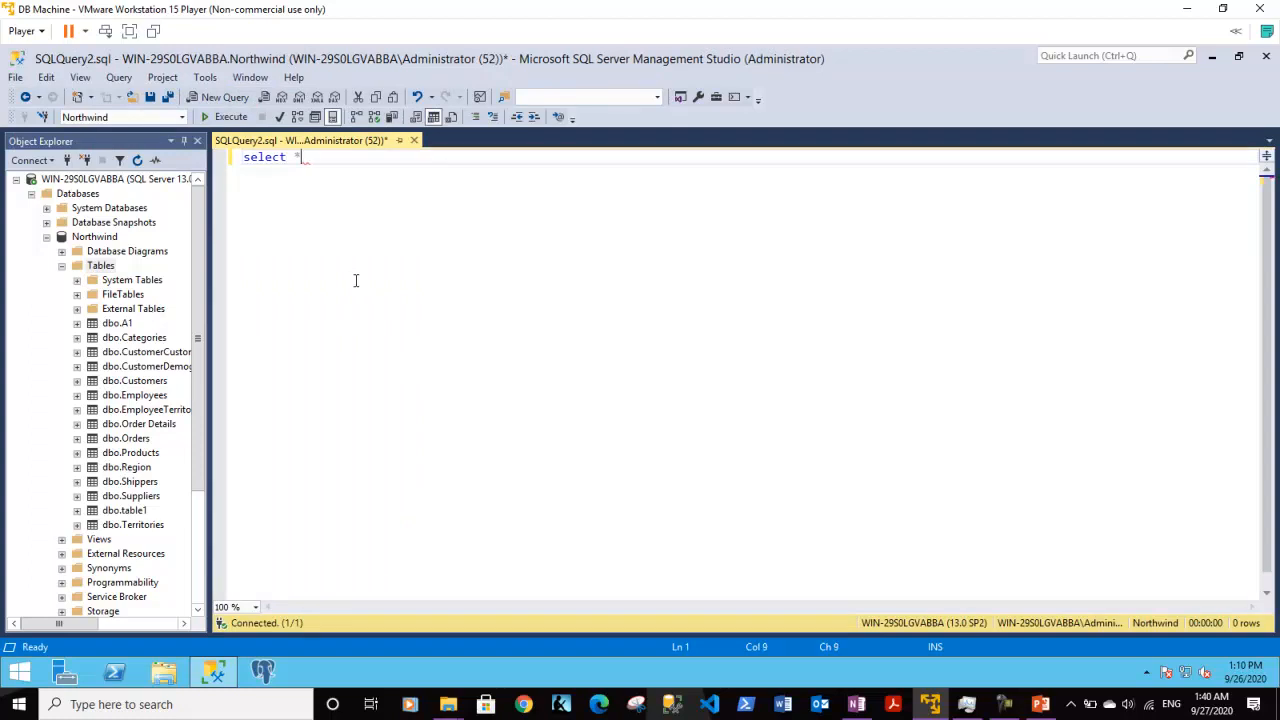
pyautogui.write('from #Temp')
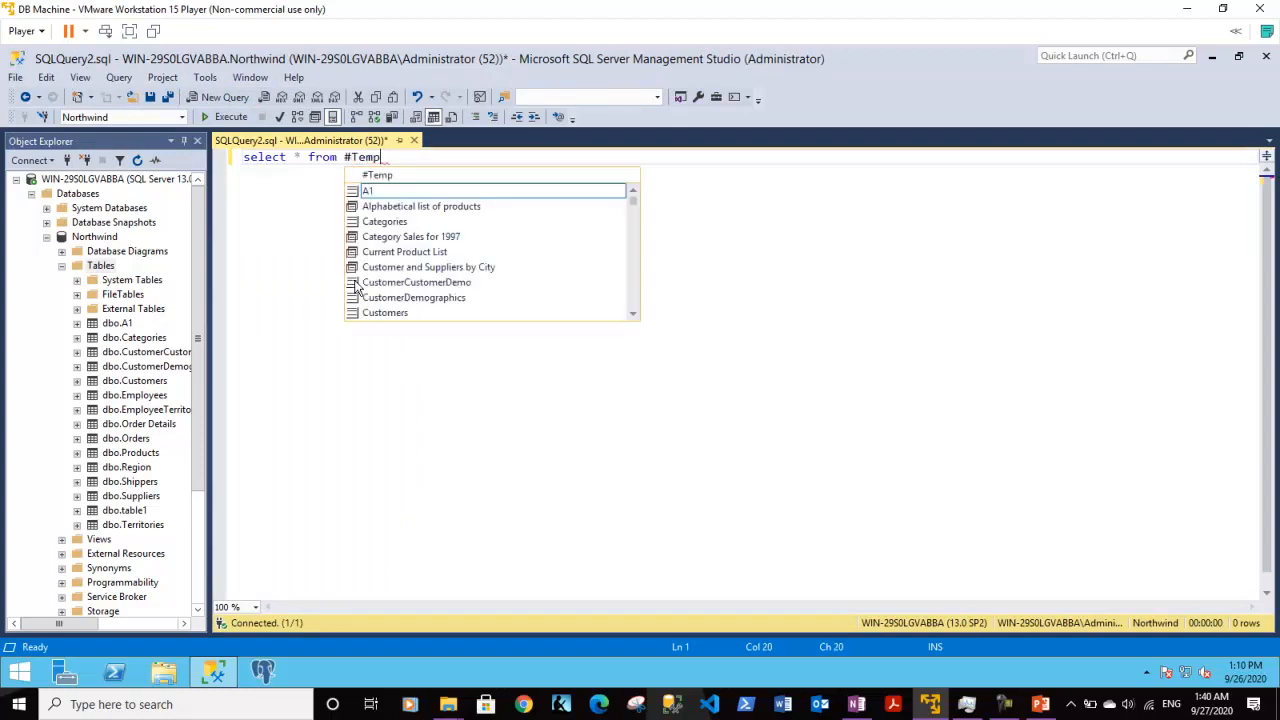
pyautogui.write('1')
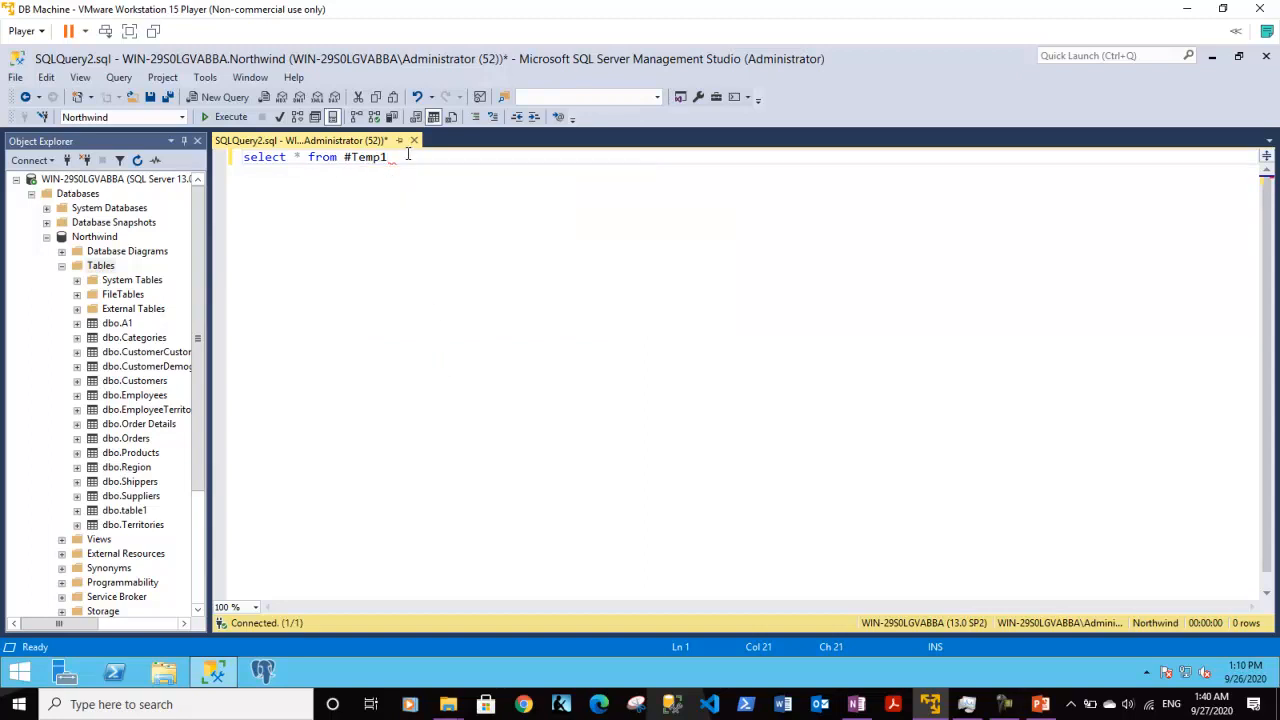
pyautogui.moveTo(387, 157); pyautogui.dragTo(243, 157)
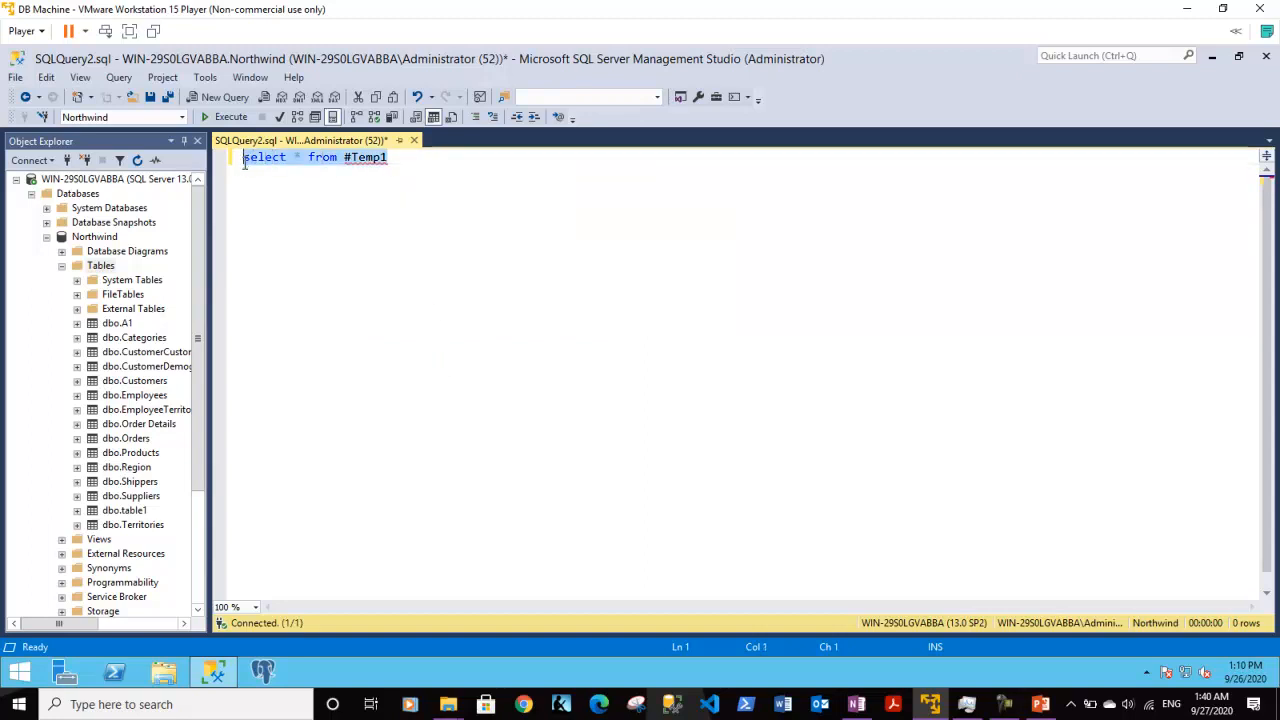
pyautogui.click(231, 117)
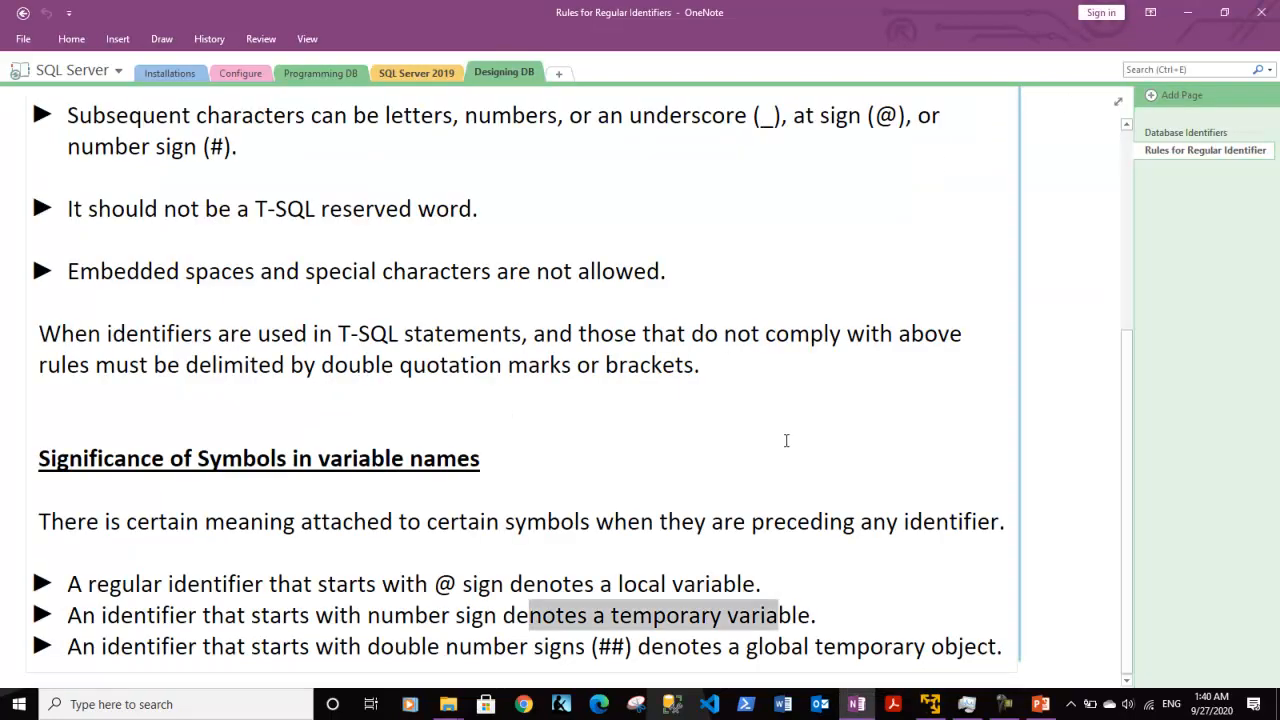
pyautogui.click(278, 407)
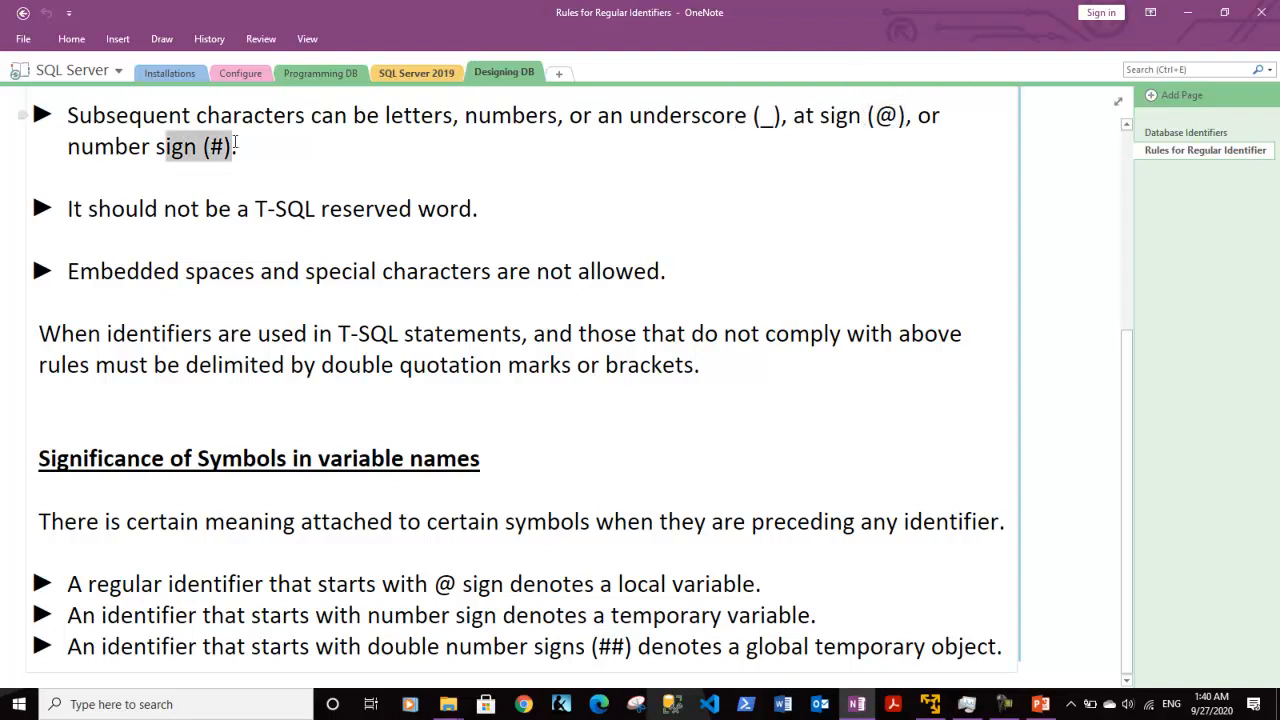
pyautogui.moveTo(316, 583); pyautogui.dragTo(491, 583)
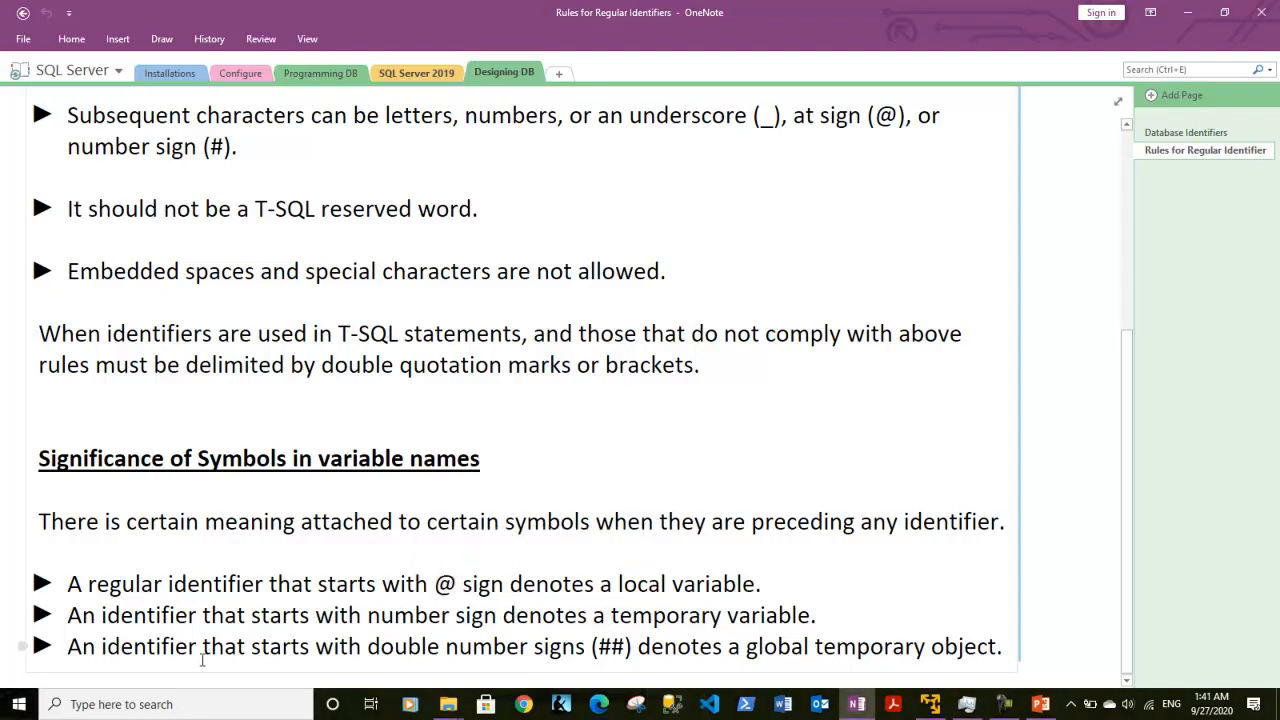
pyautogui.moveTo(105, 646); pyautogui.dragTo(295, 646)
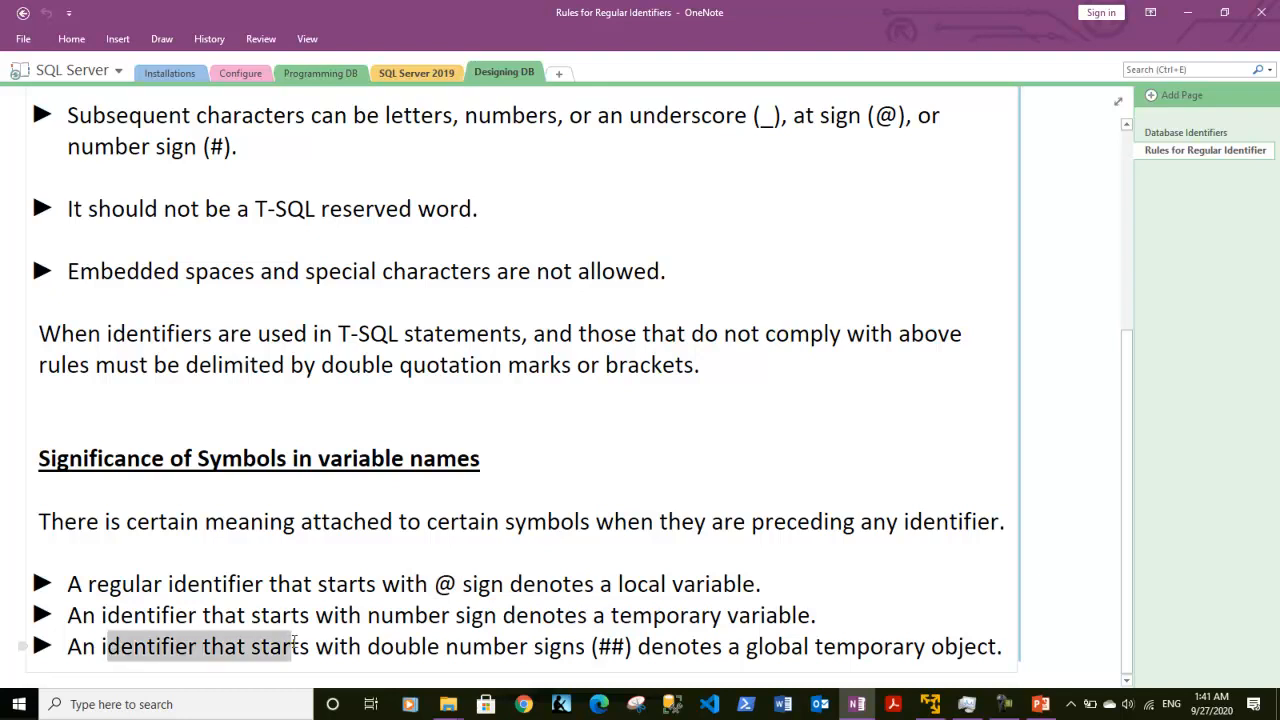
pyautogui.moveTo(300, 646); pyautogui.dragTo(455, 646)
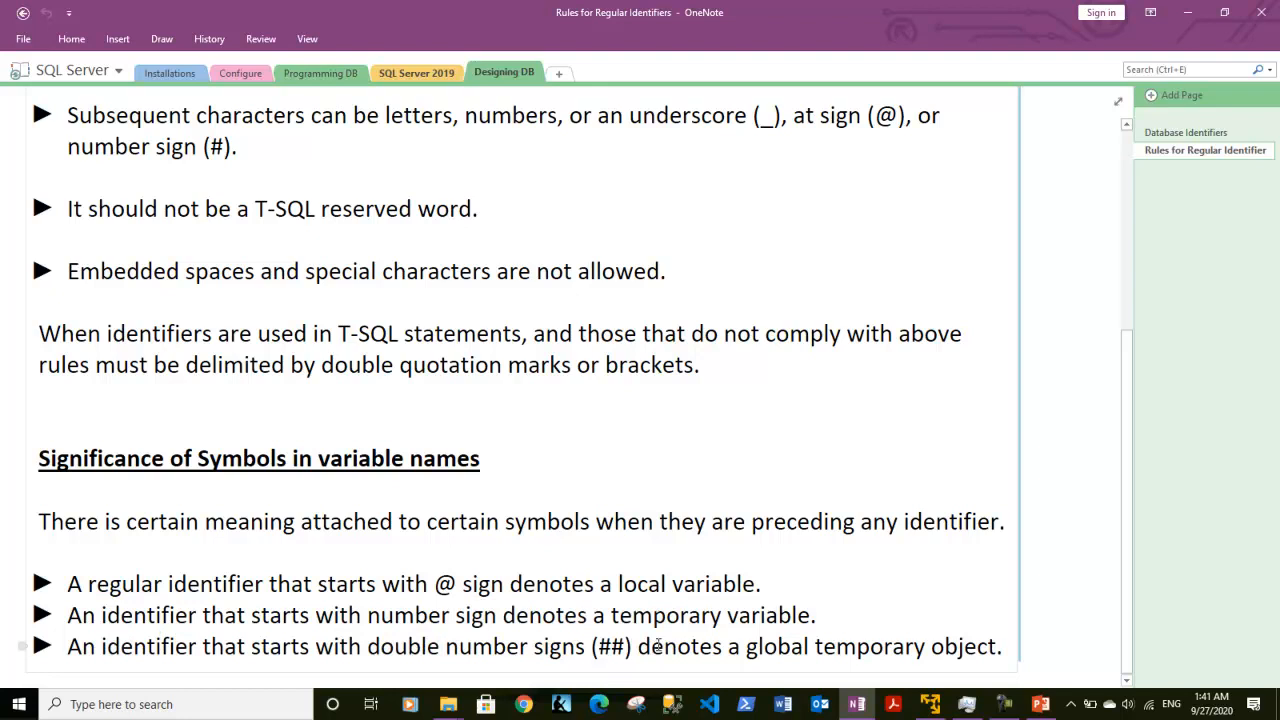
pyautogui.moveTo(637, 646); pyautogui.dragTo(807, 646)
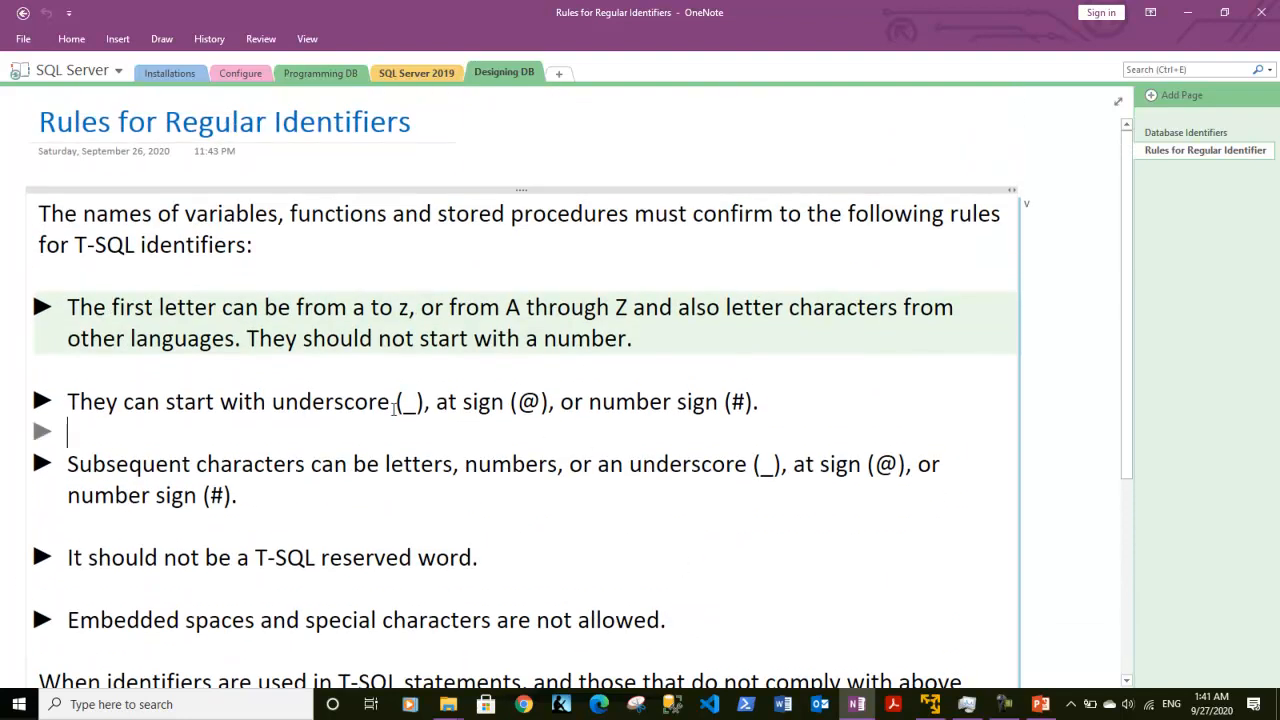
pyautogui.scroll(-3)
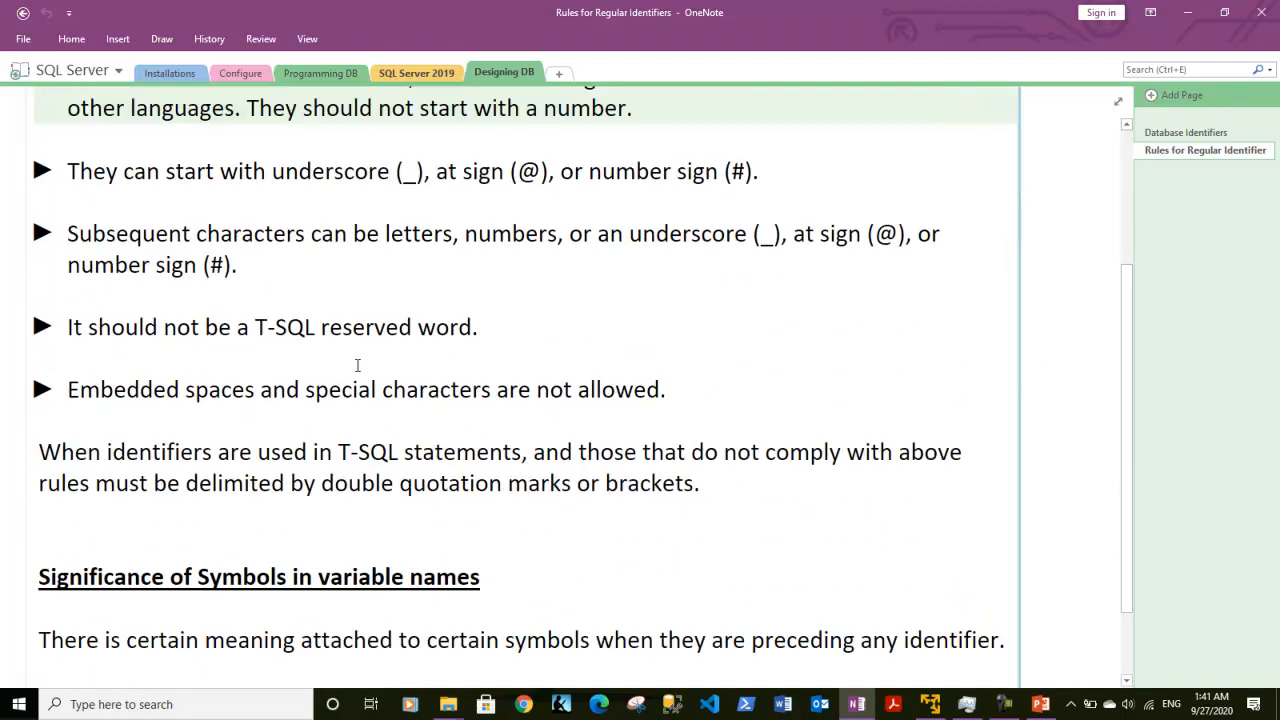
pyautogui.scroll(-3)
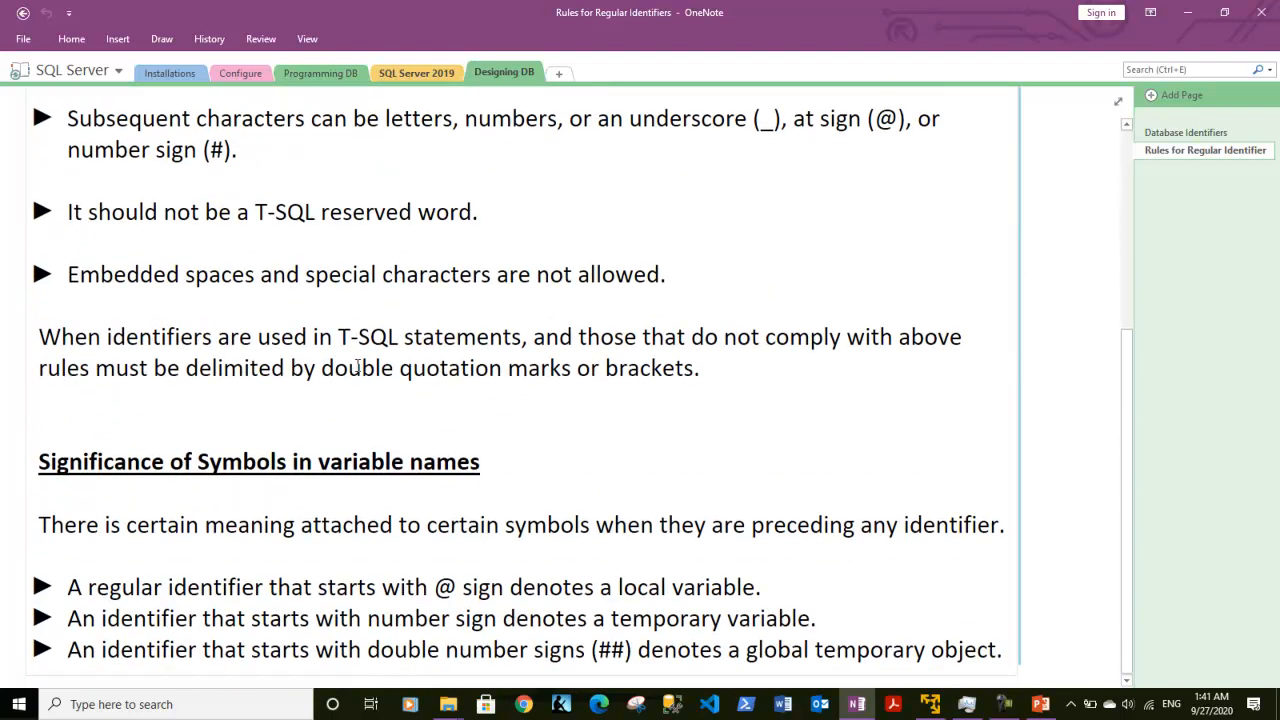
pyautogui.scroll(-3)
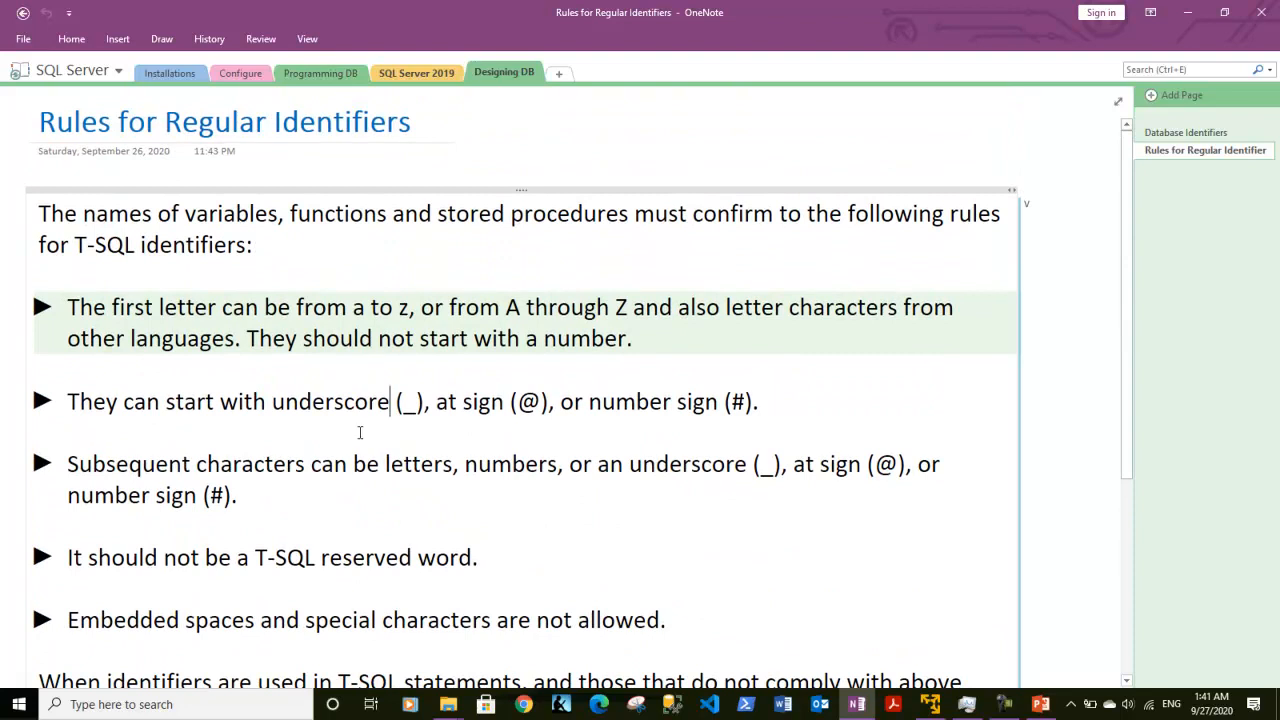
pyautogui.scroll(-3)
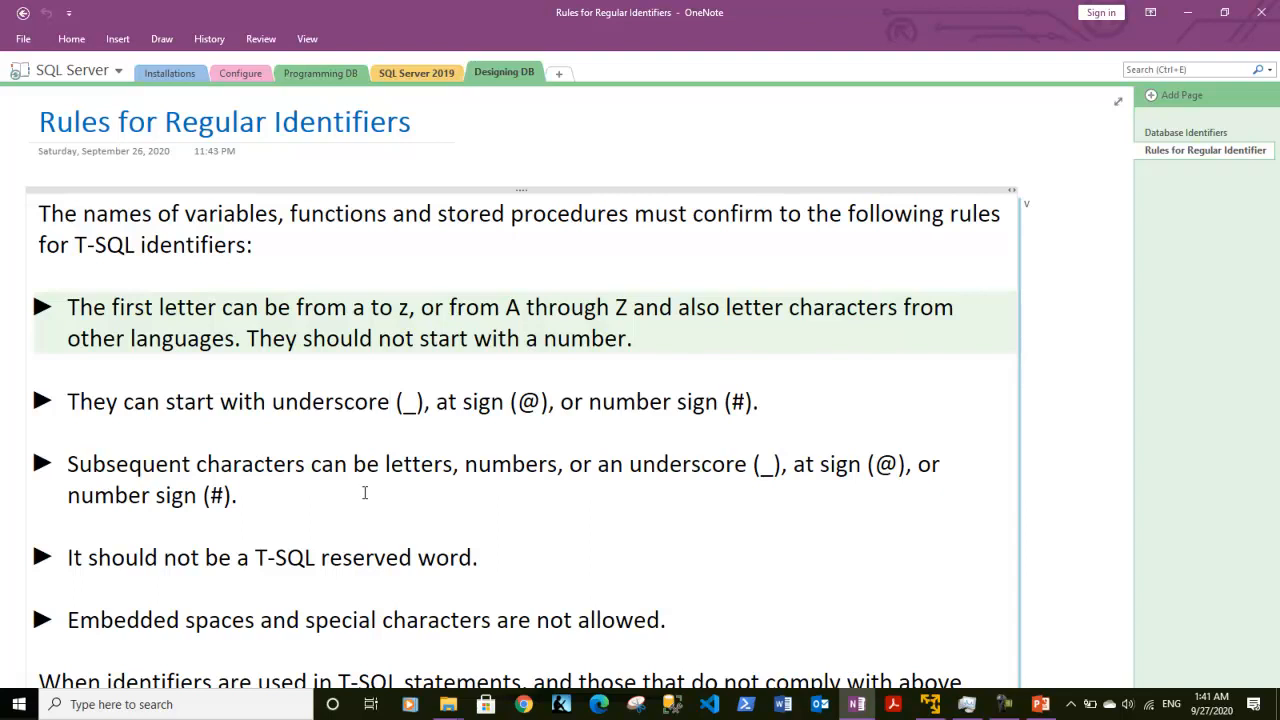
pyautogui.click(390, 401)
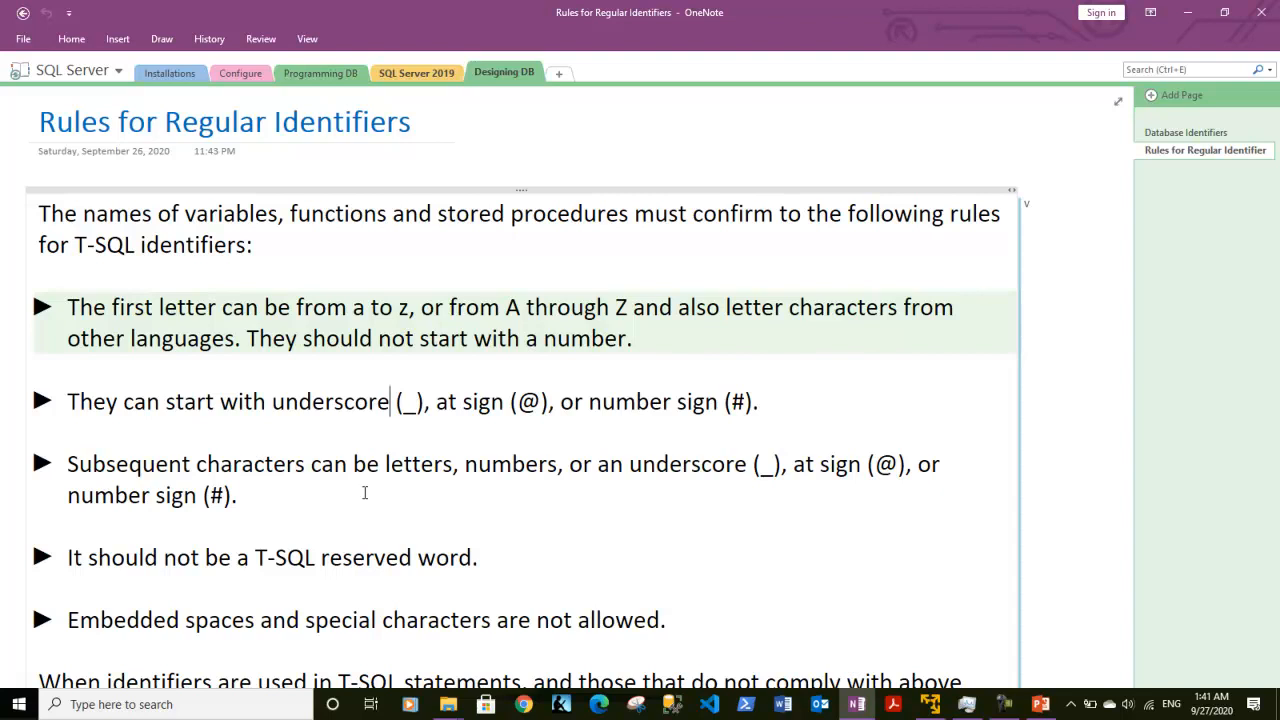
pyautogui.scroll(-3)
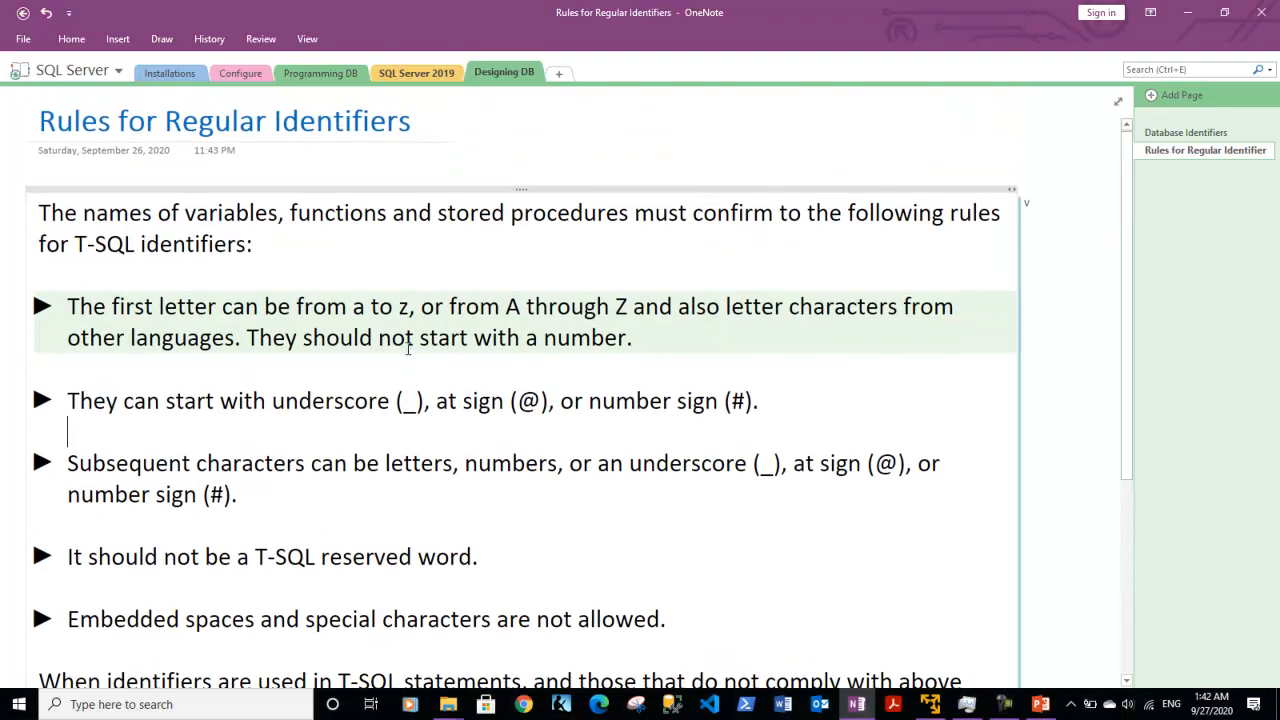
pyautogui.scroll(-3)
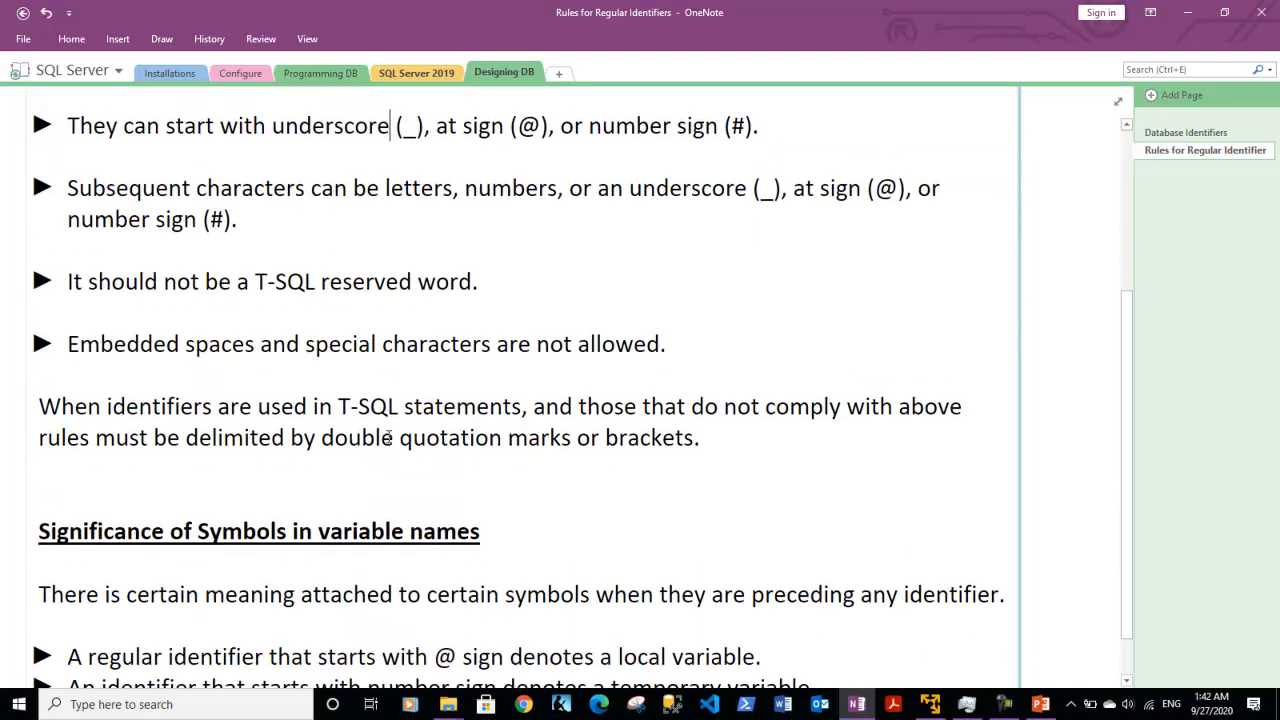
pyautogui.scroll(-3)
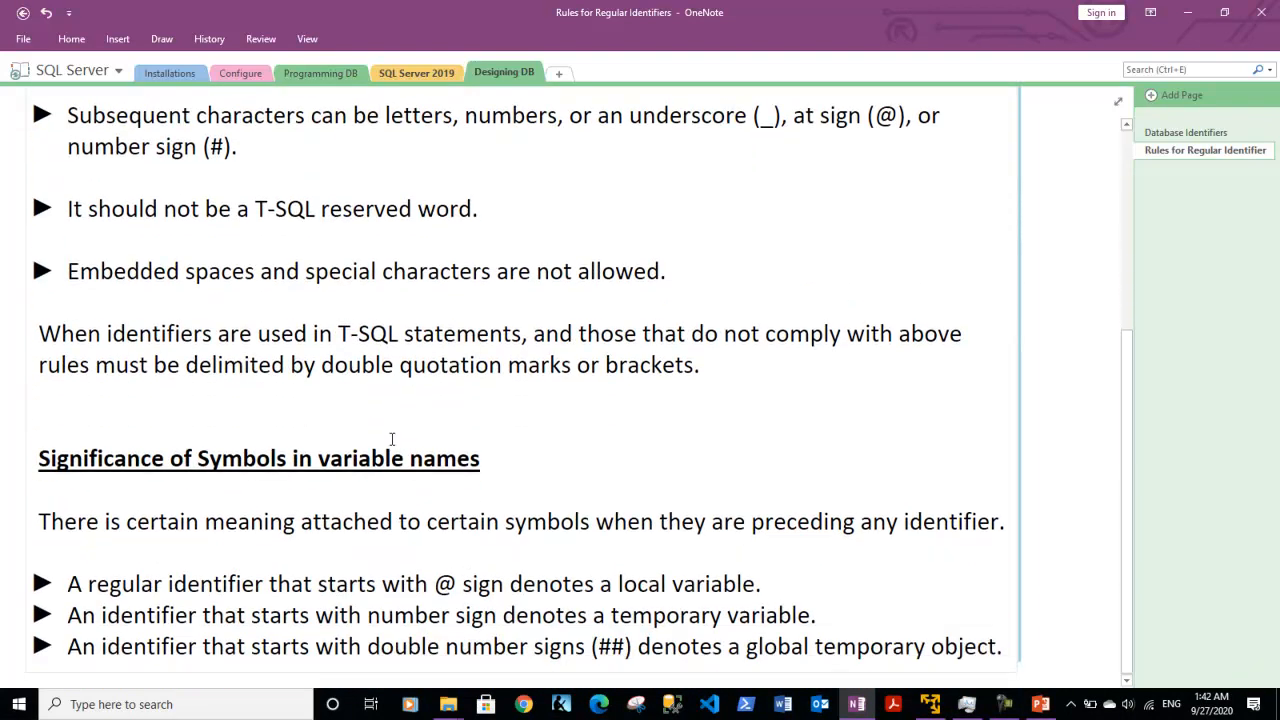